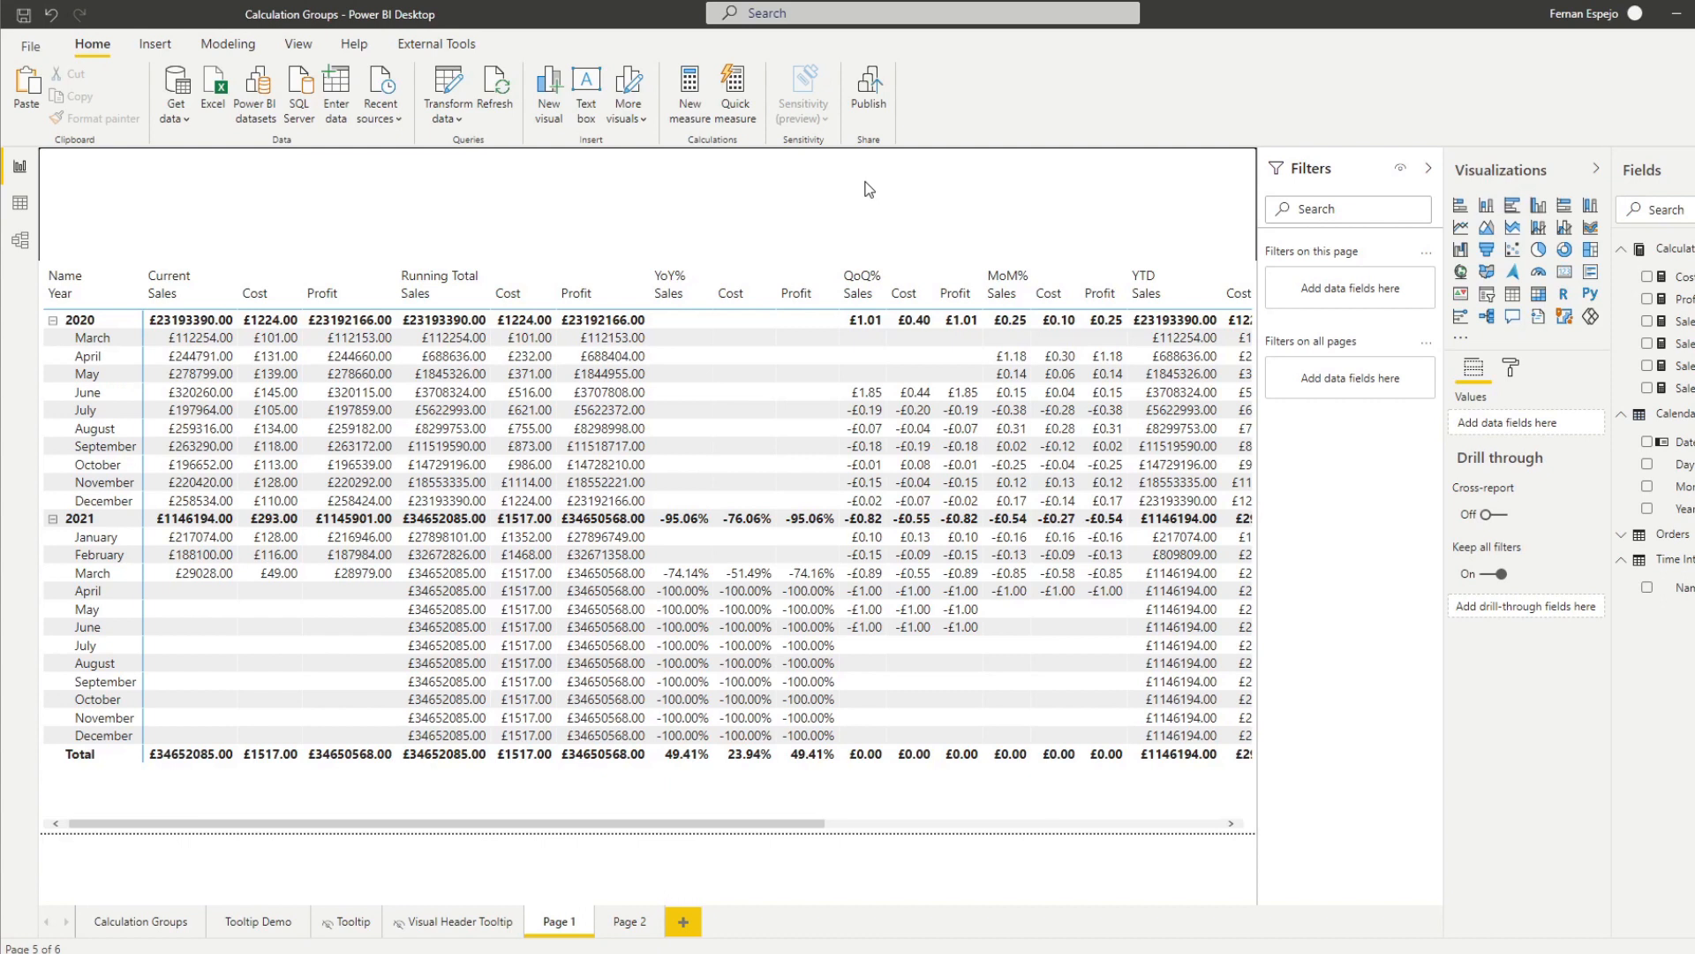
mouse_move(894, 208)
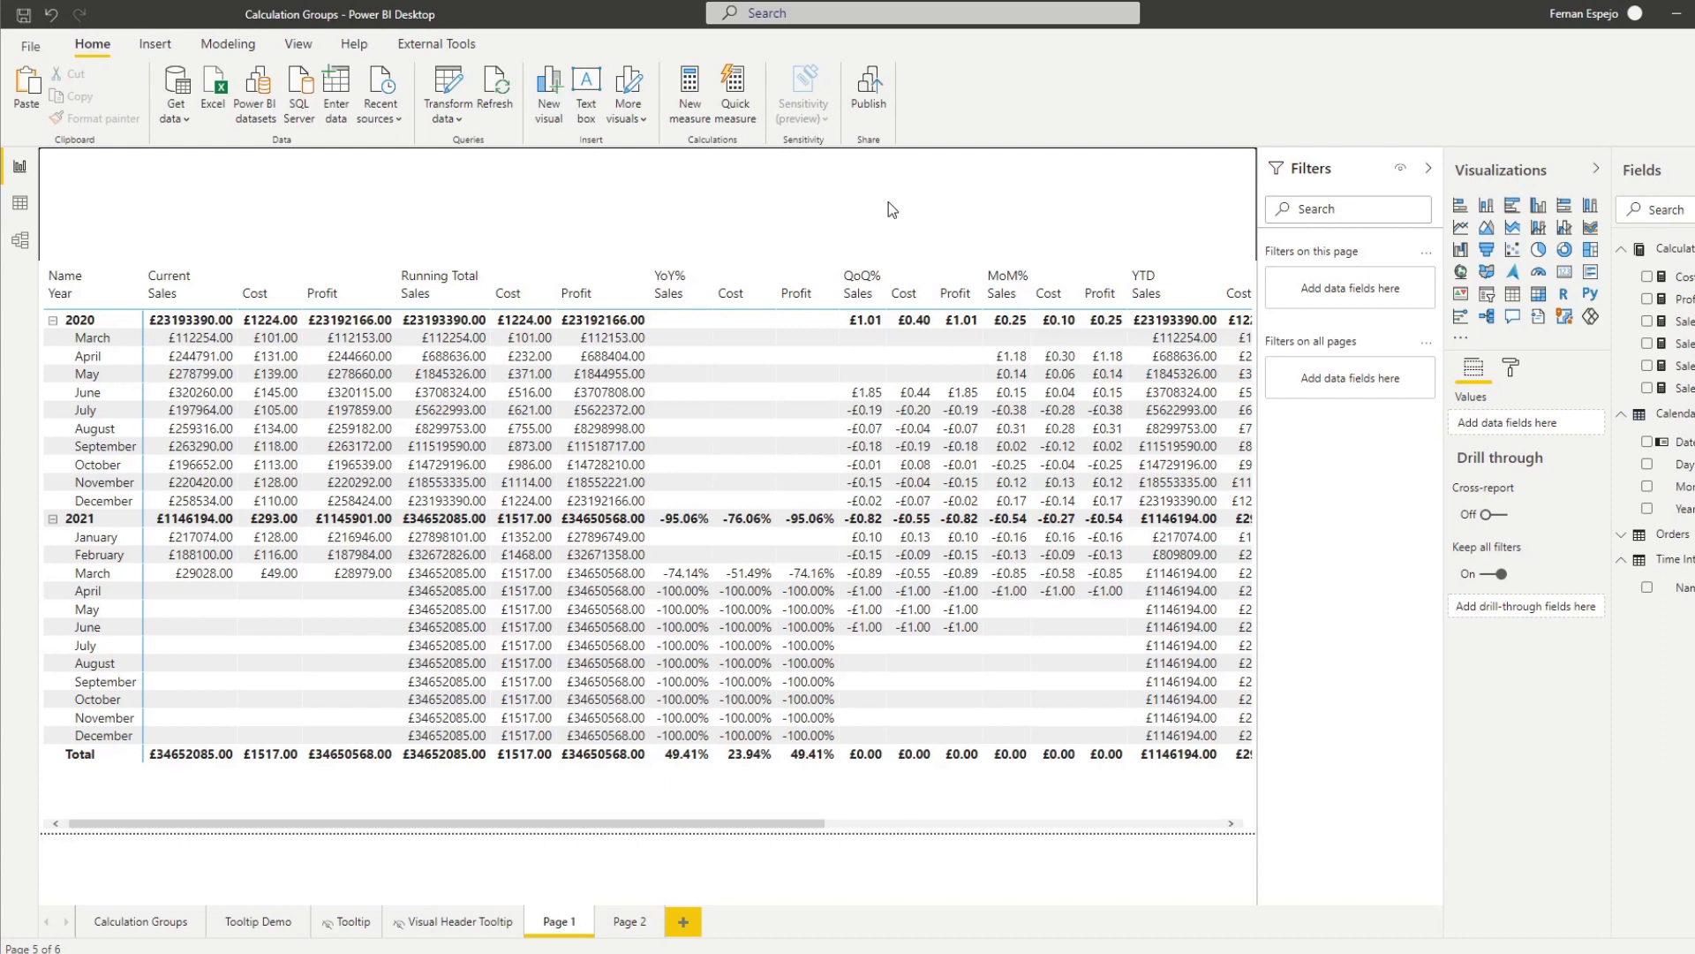
mouse_move(865, 216)
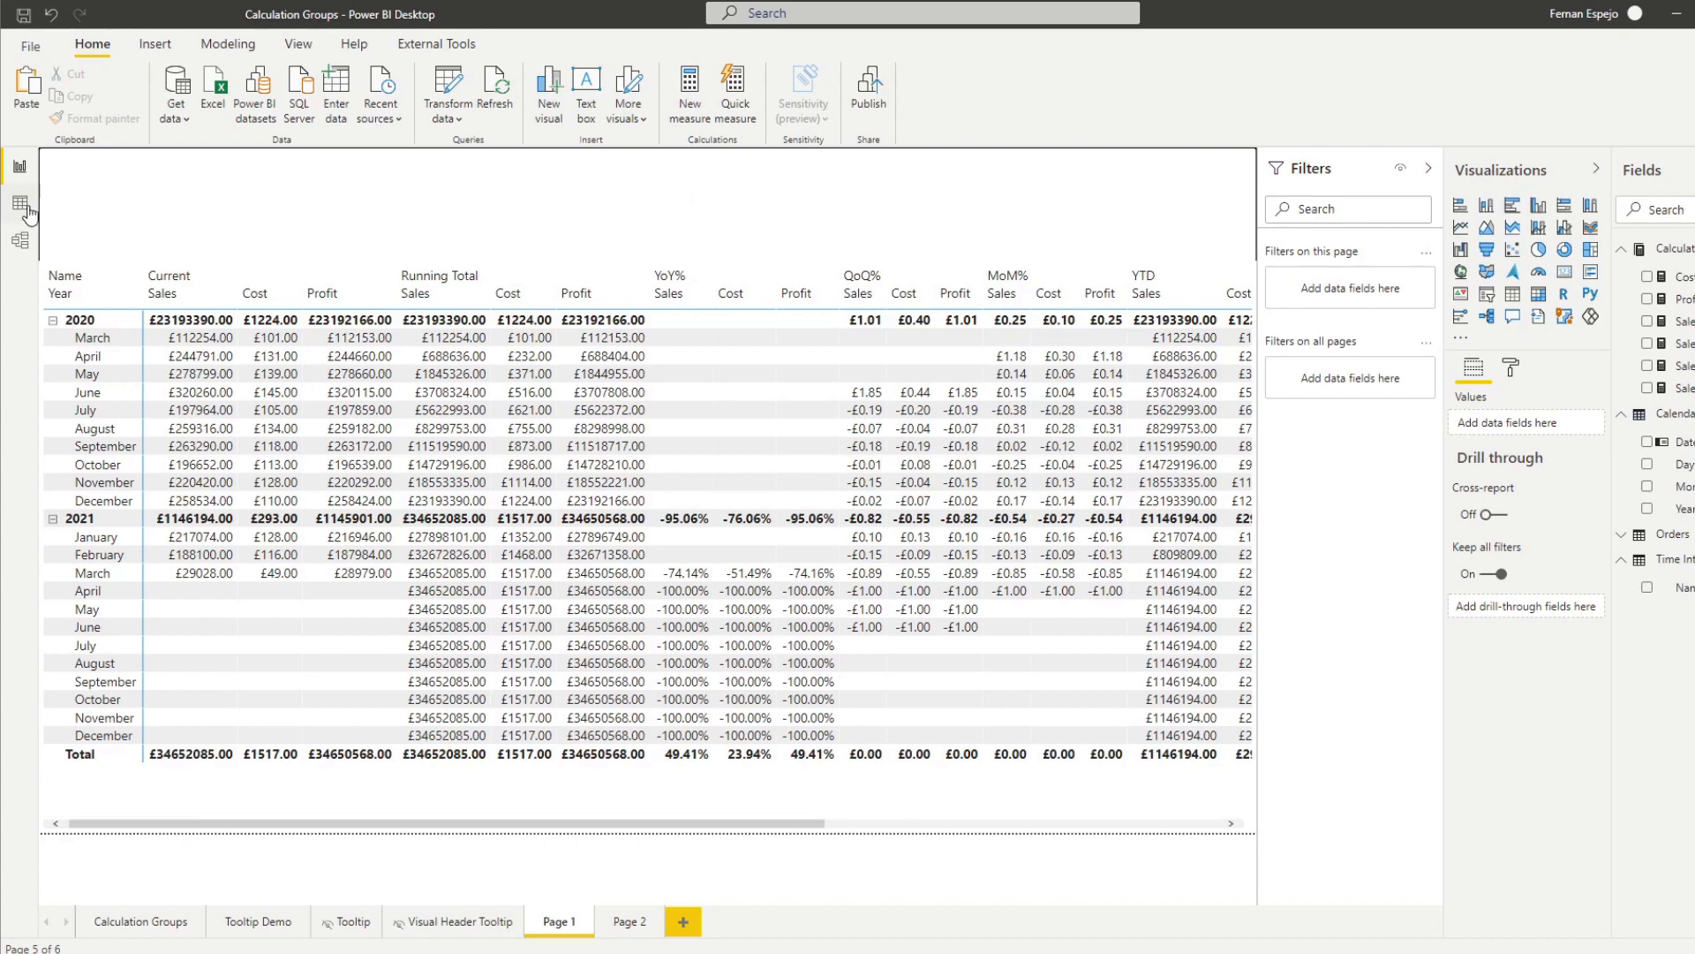
- Switch to Model view showing the Calendar, Orders, Calculations and Time Intelligence tables
click(21, 238)
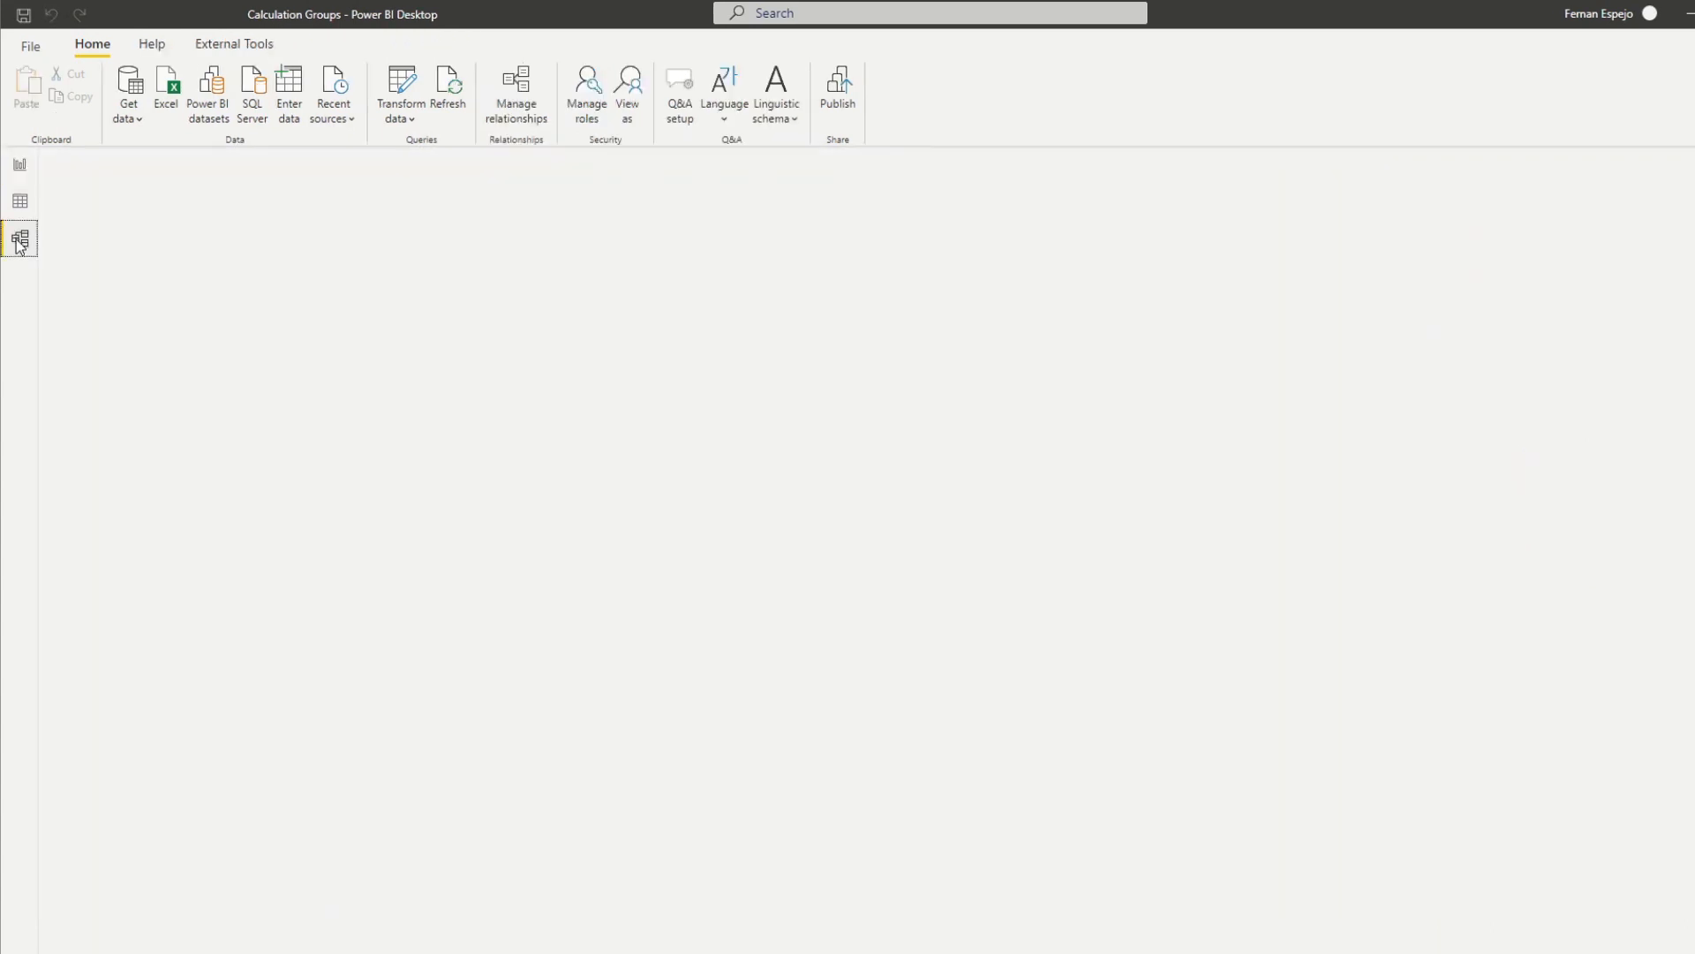
click(18, 238)
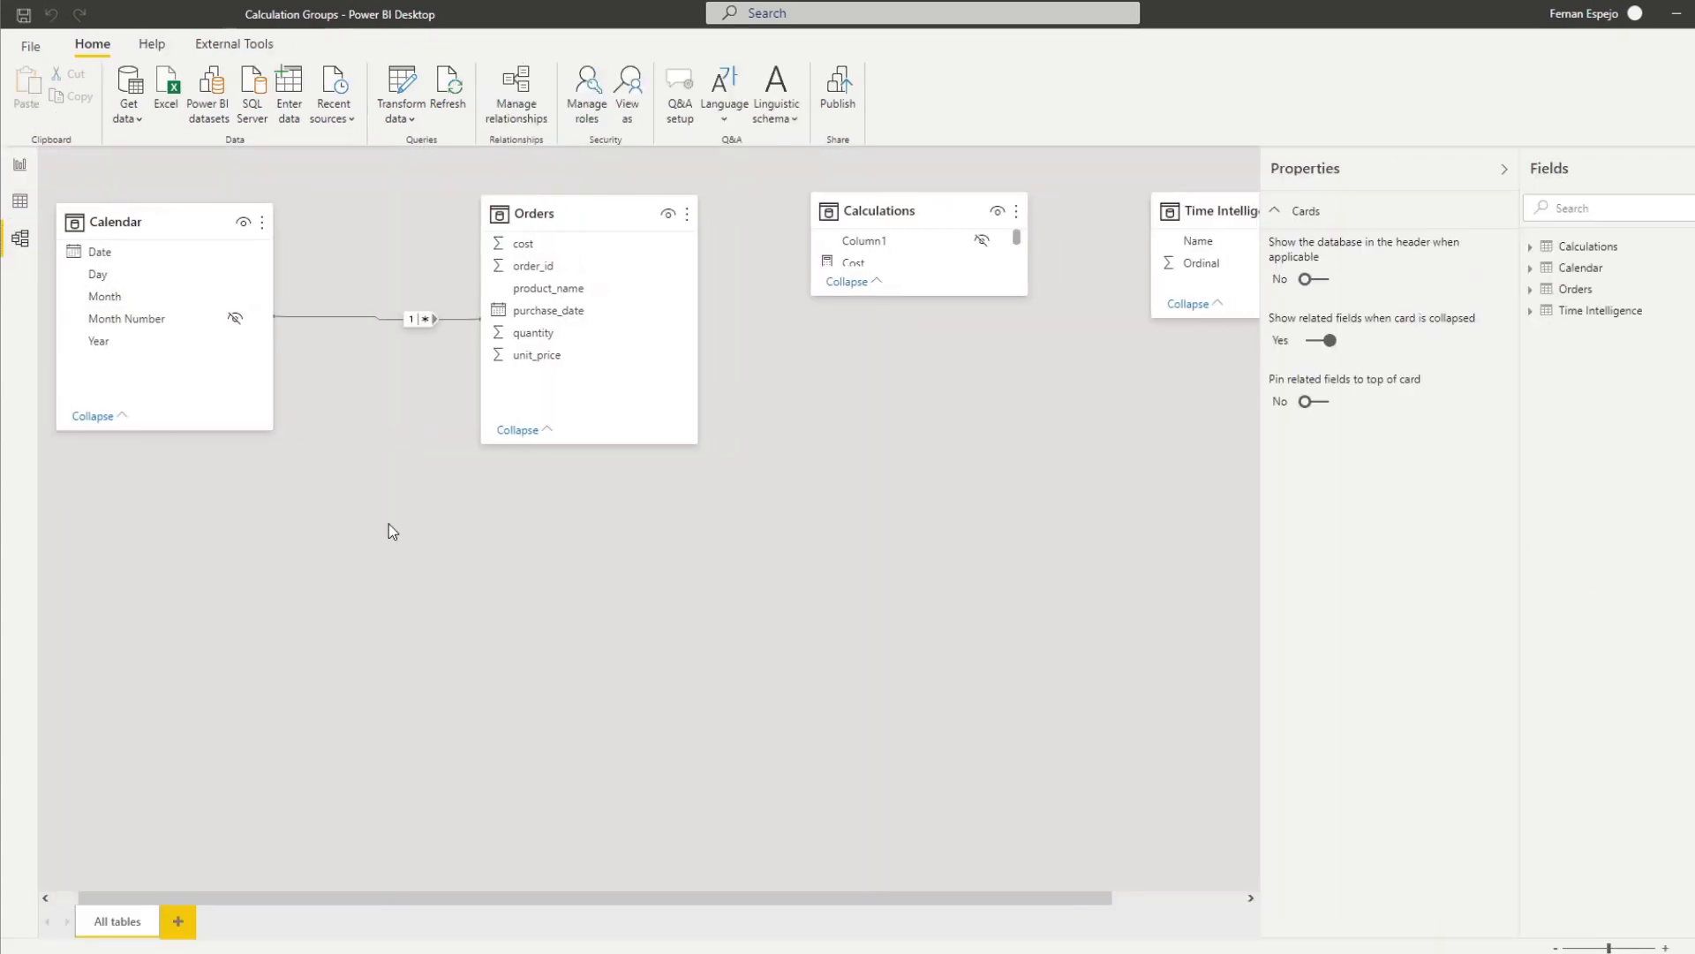
mouse_move(318, 466)
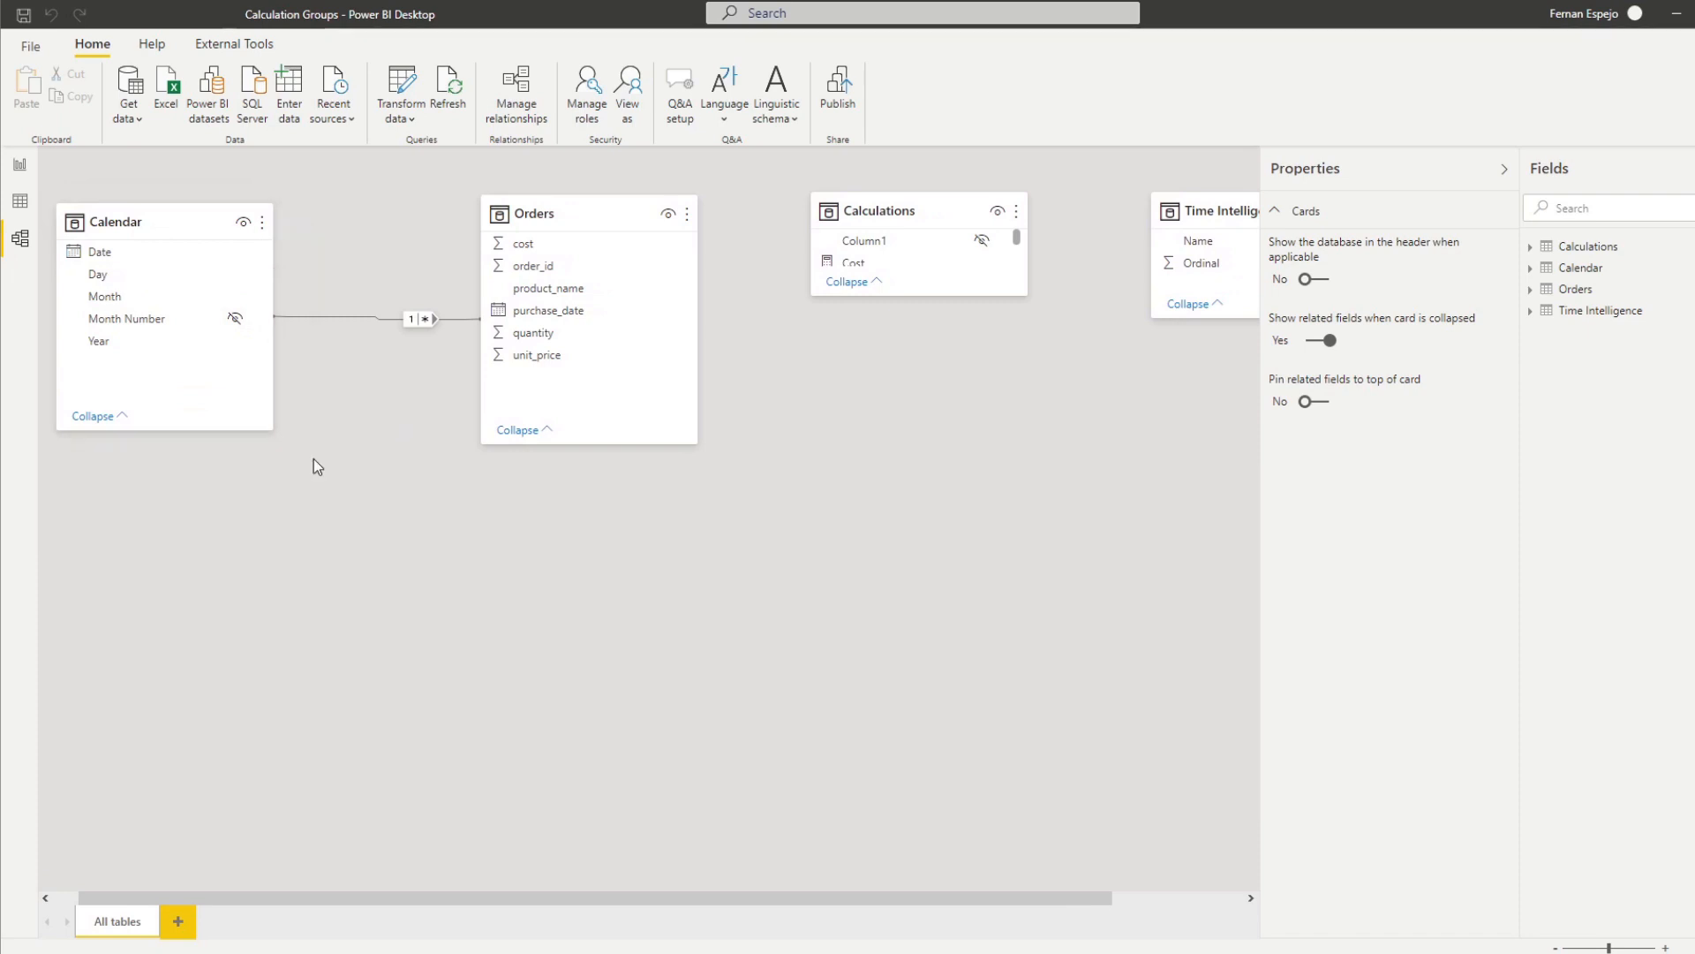
mouse_move(214, 191)
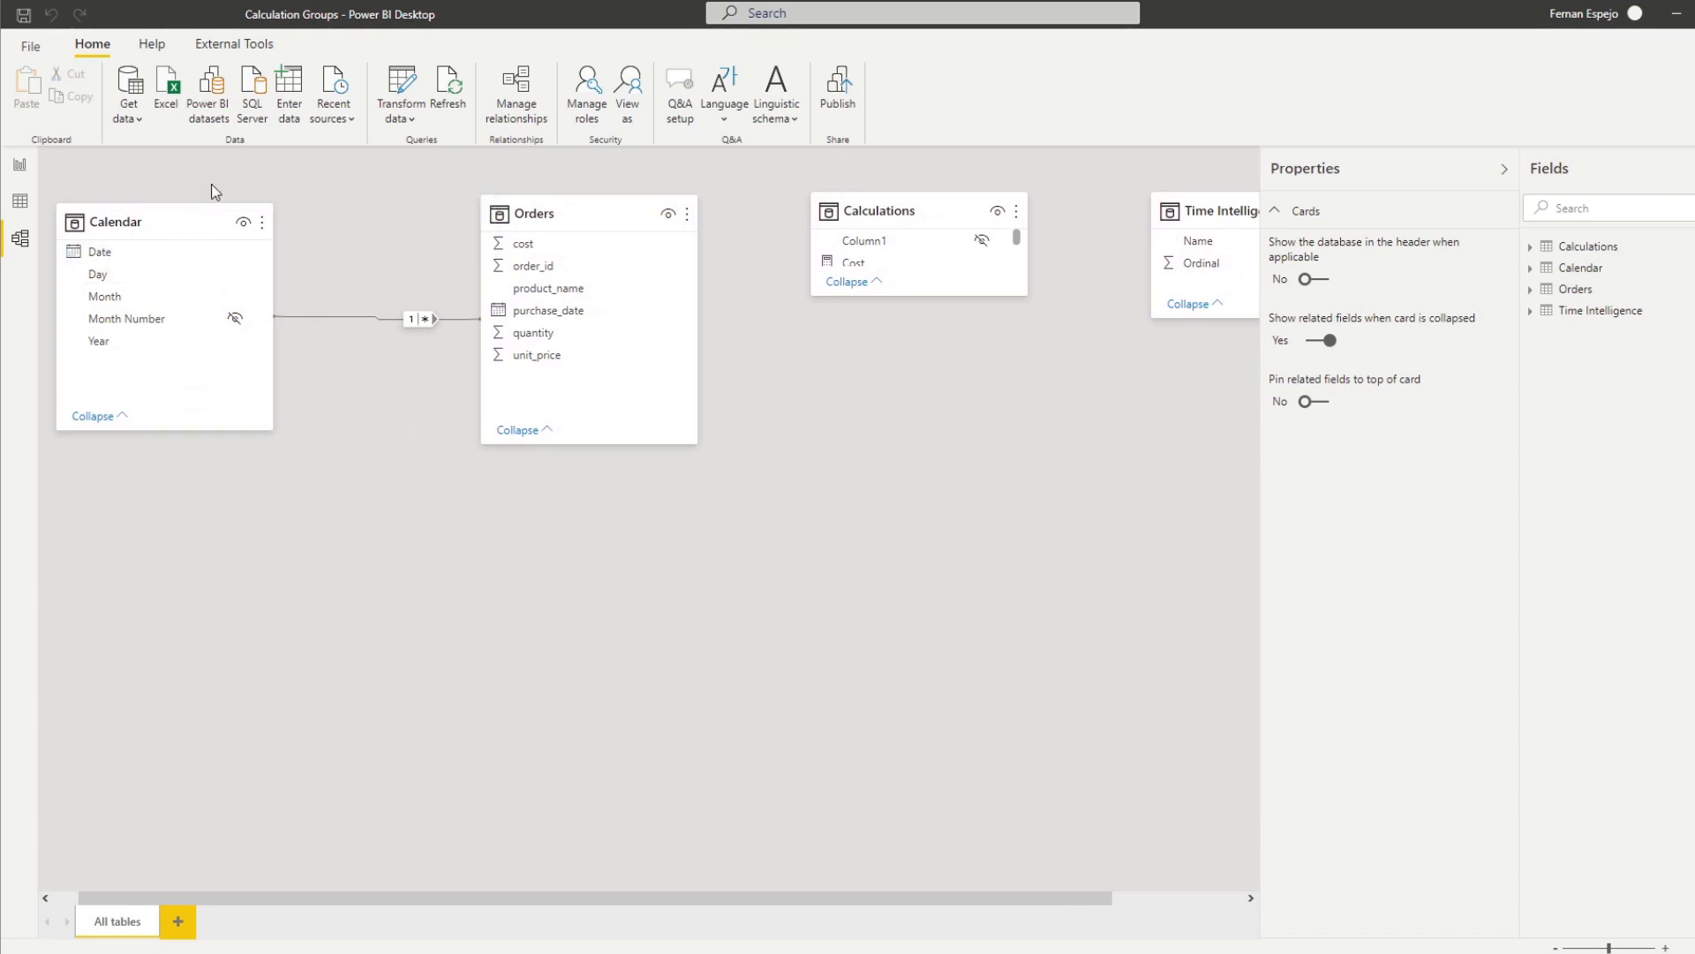
mouse_move(373, 224)
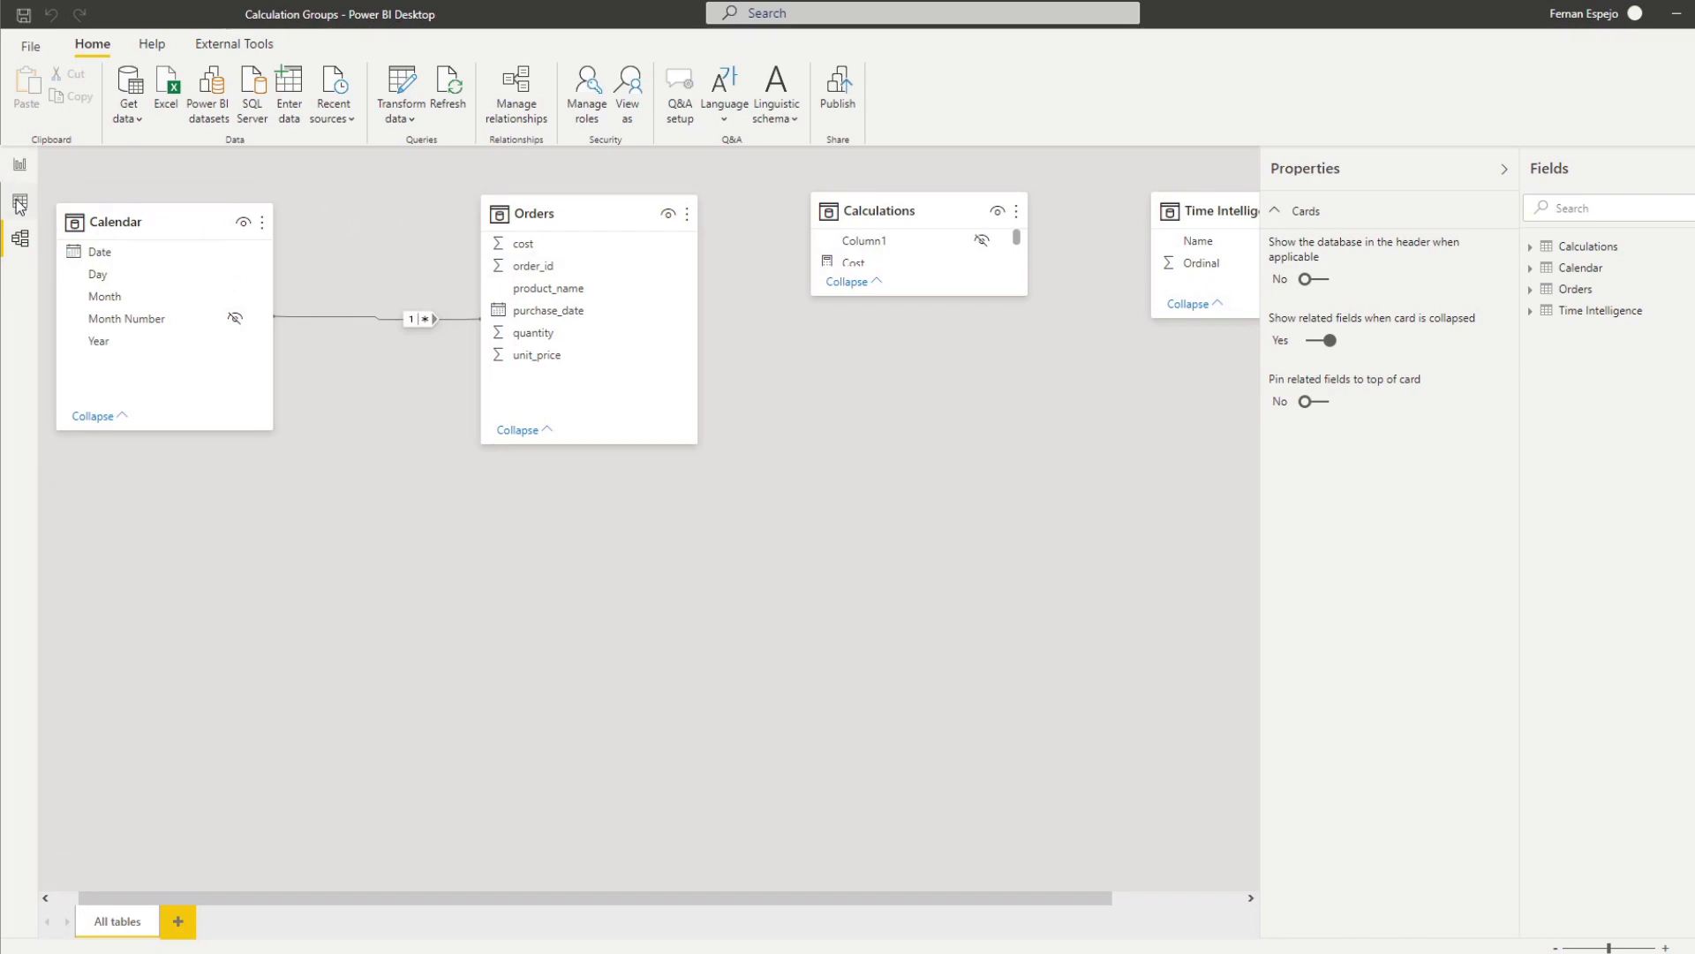
- Switch to Data view to browse the Orders table's dates, products and quantities
click(20, 205)
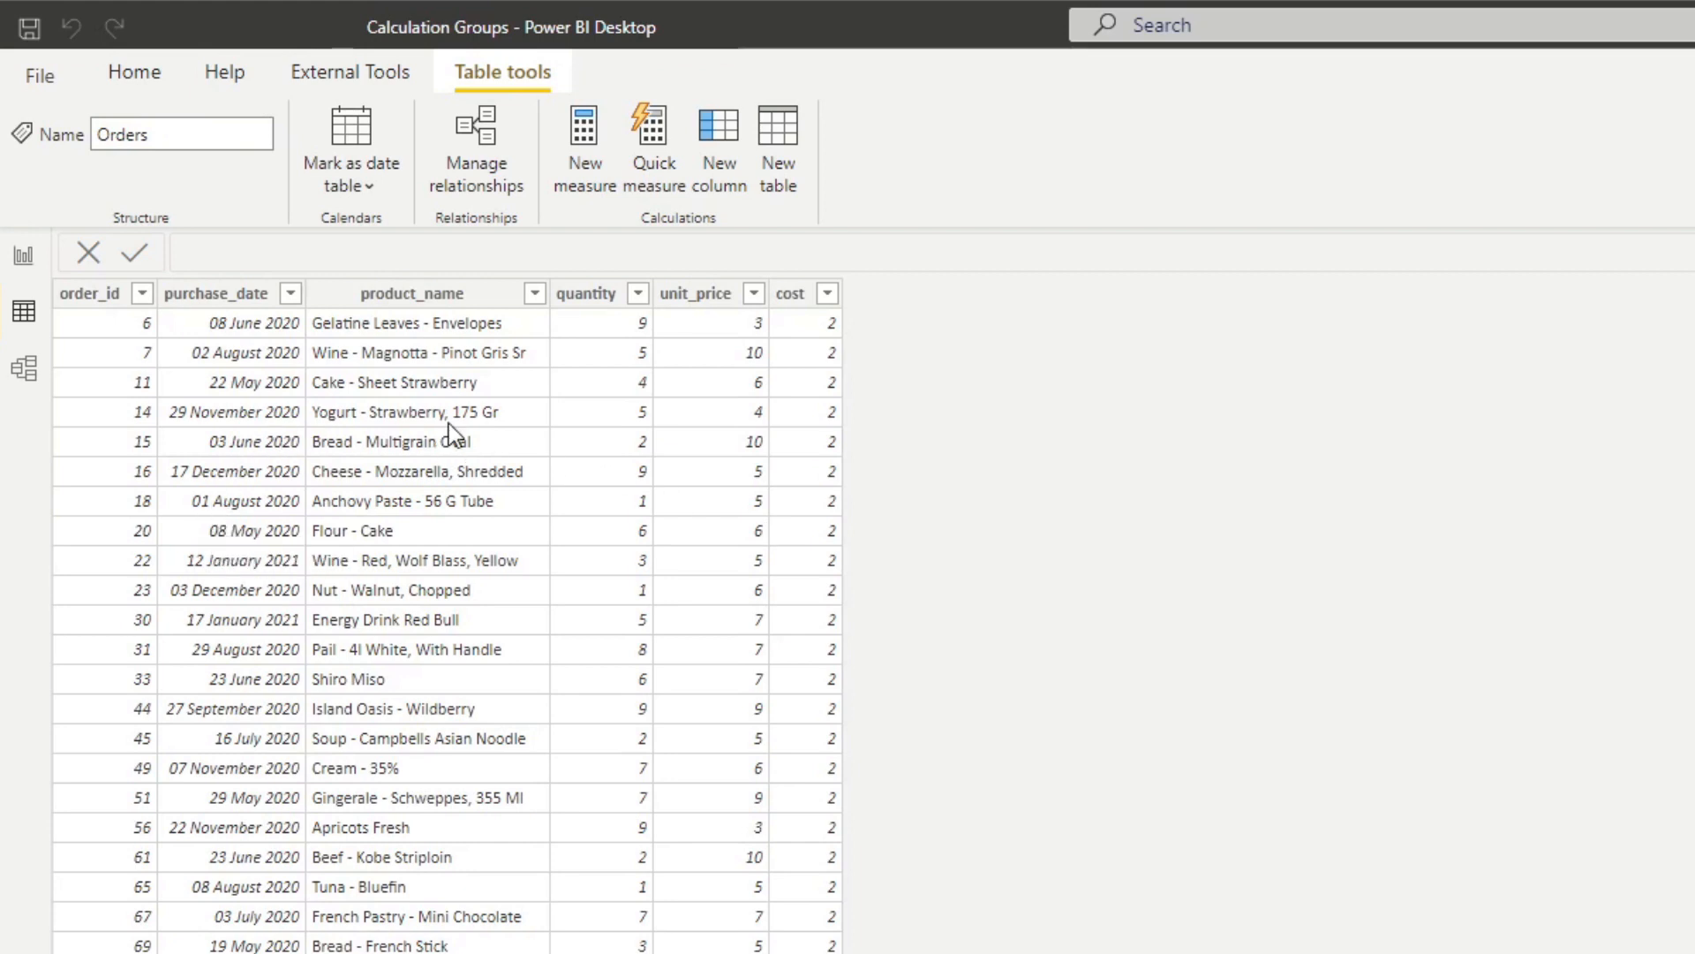
mouse_move(698, 387)
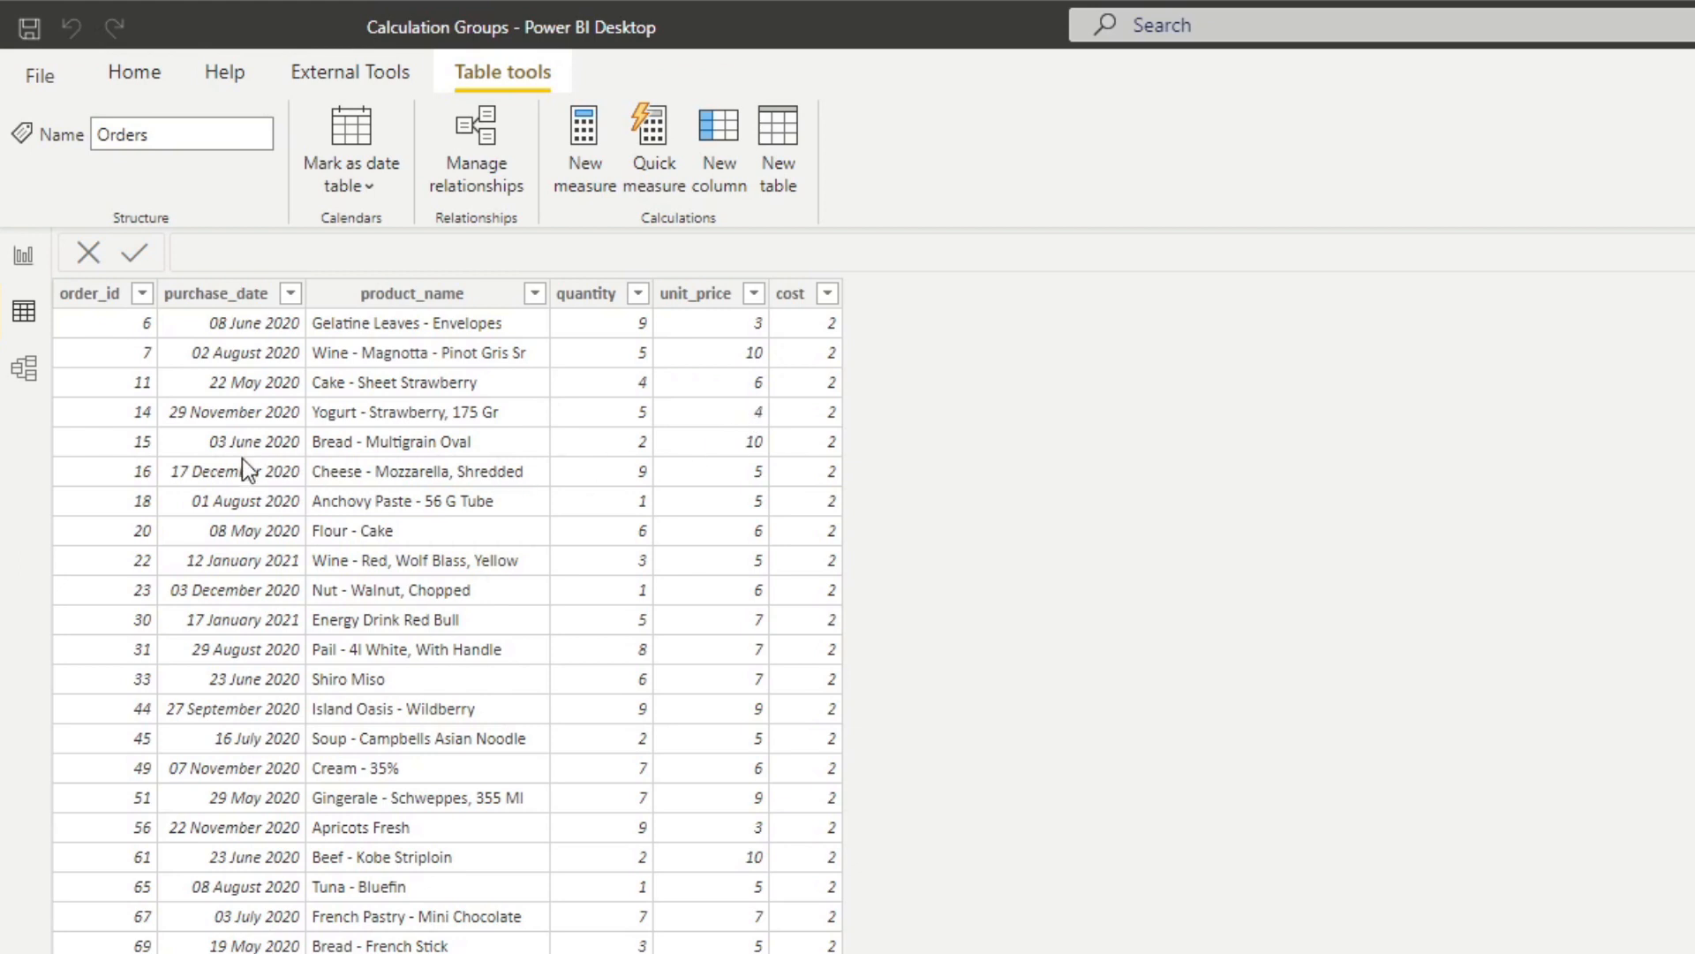
mouse_move(259, 422)
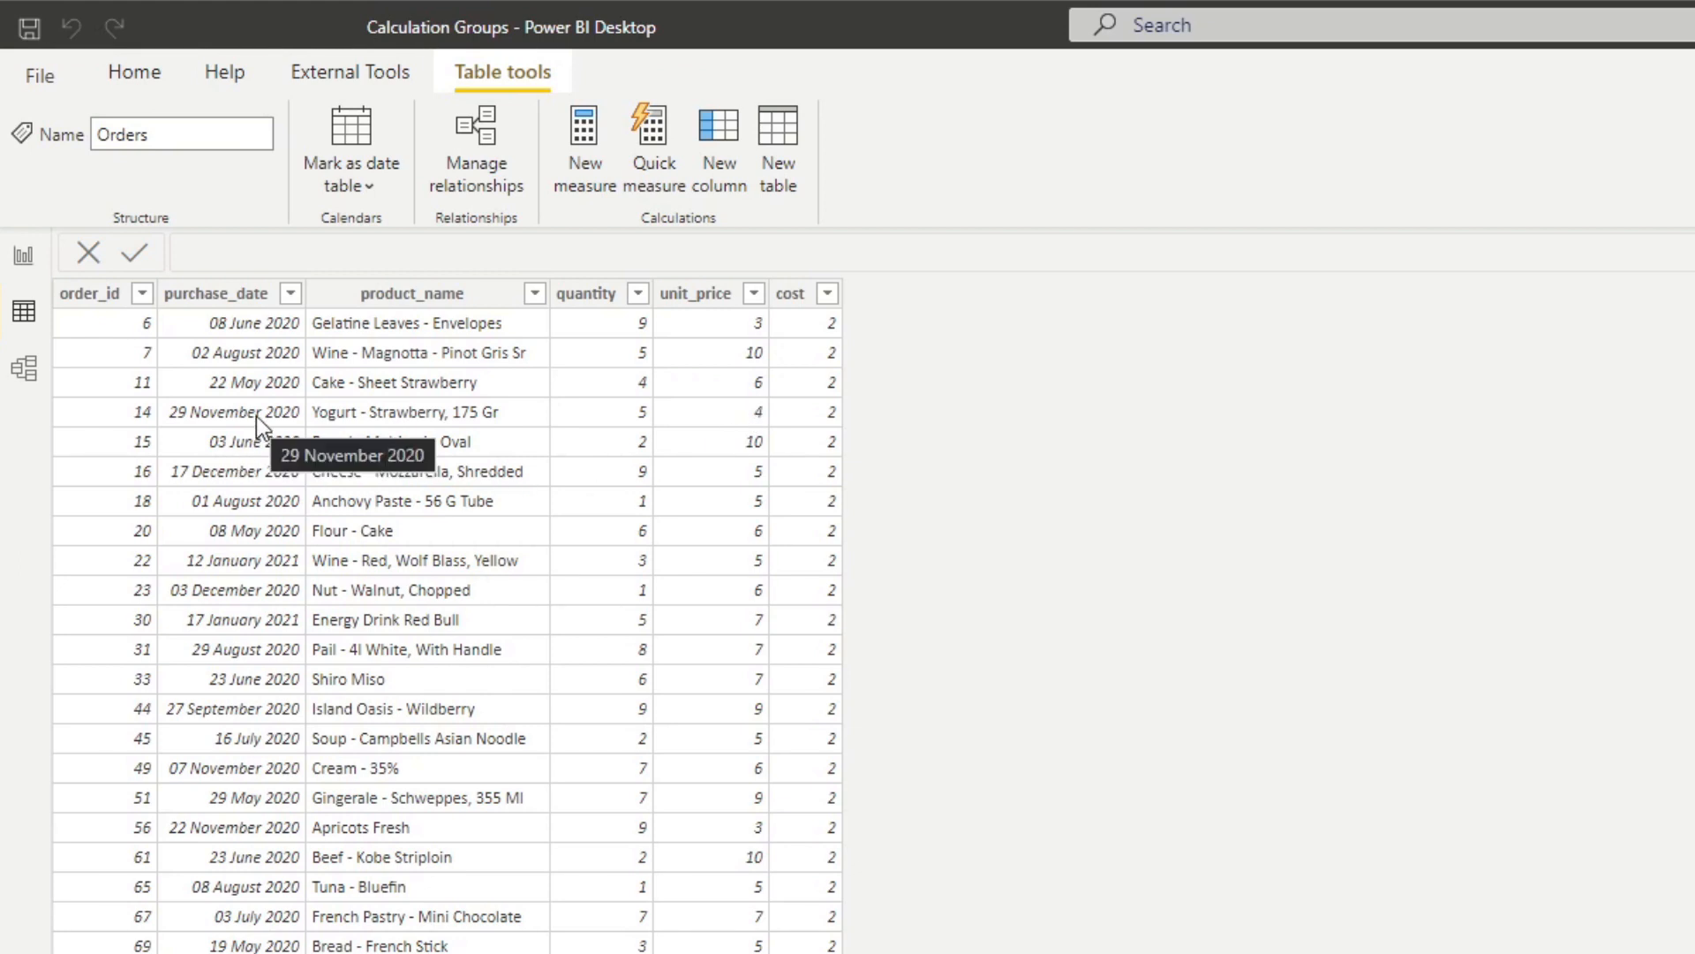
mouse_move(261, 416)
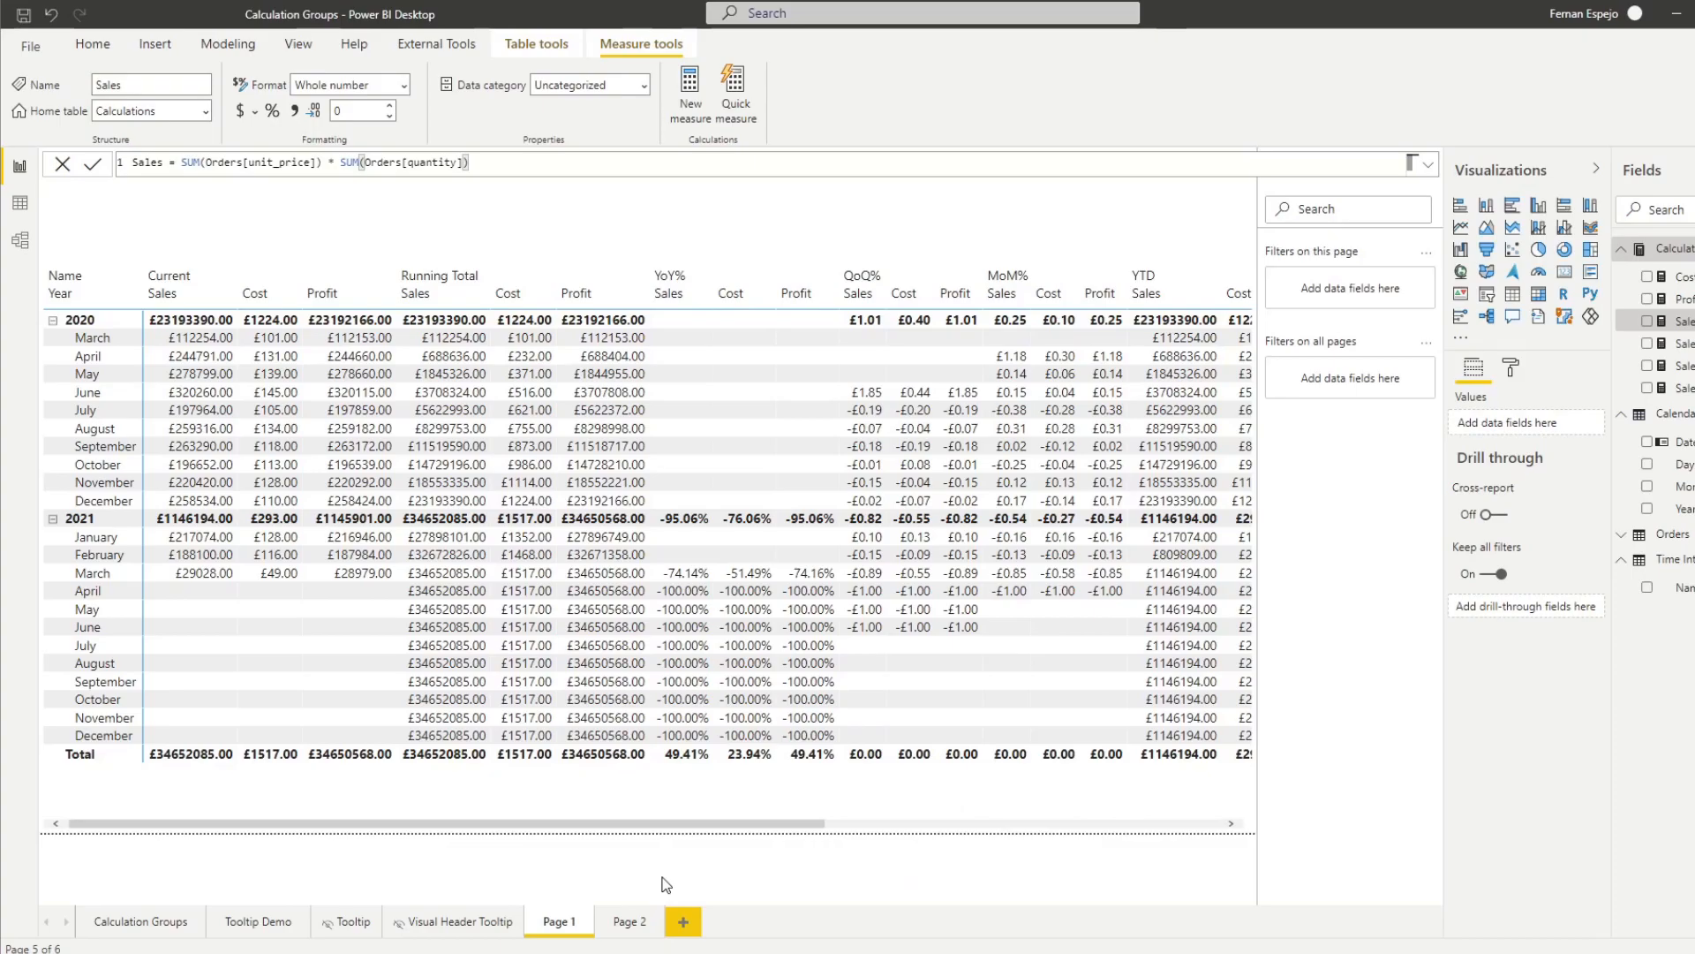
mouse_move(625, 921)
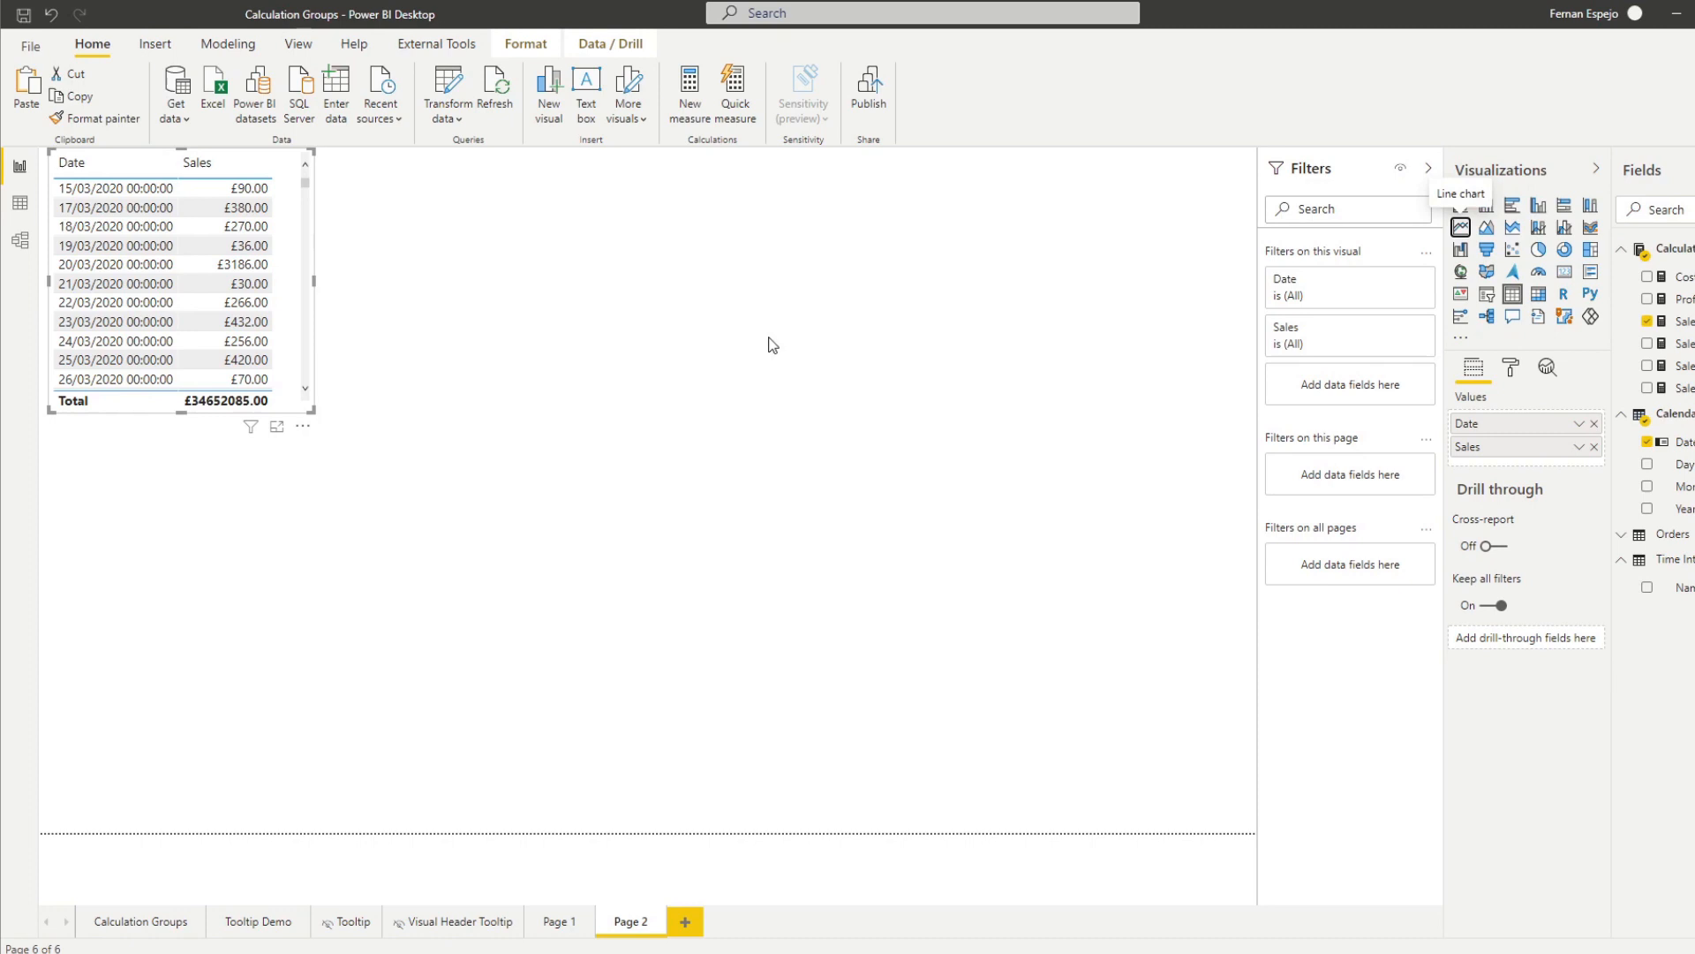
- Convert the Sales by Date table visual into a line chart of daily Sales
click(1461, 228)
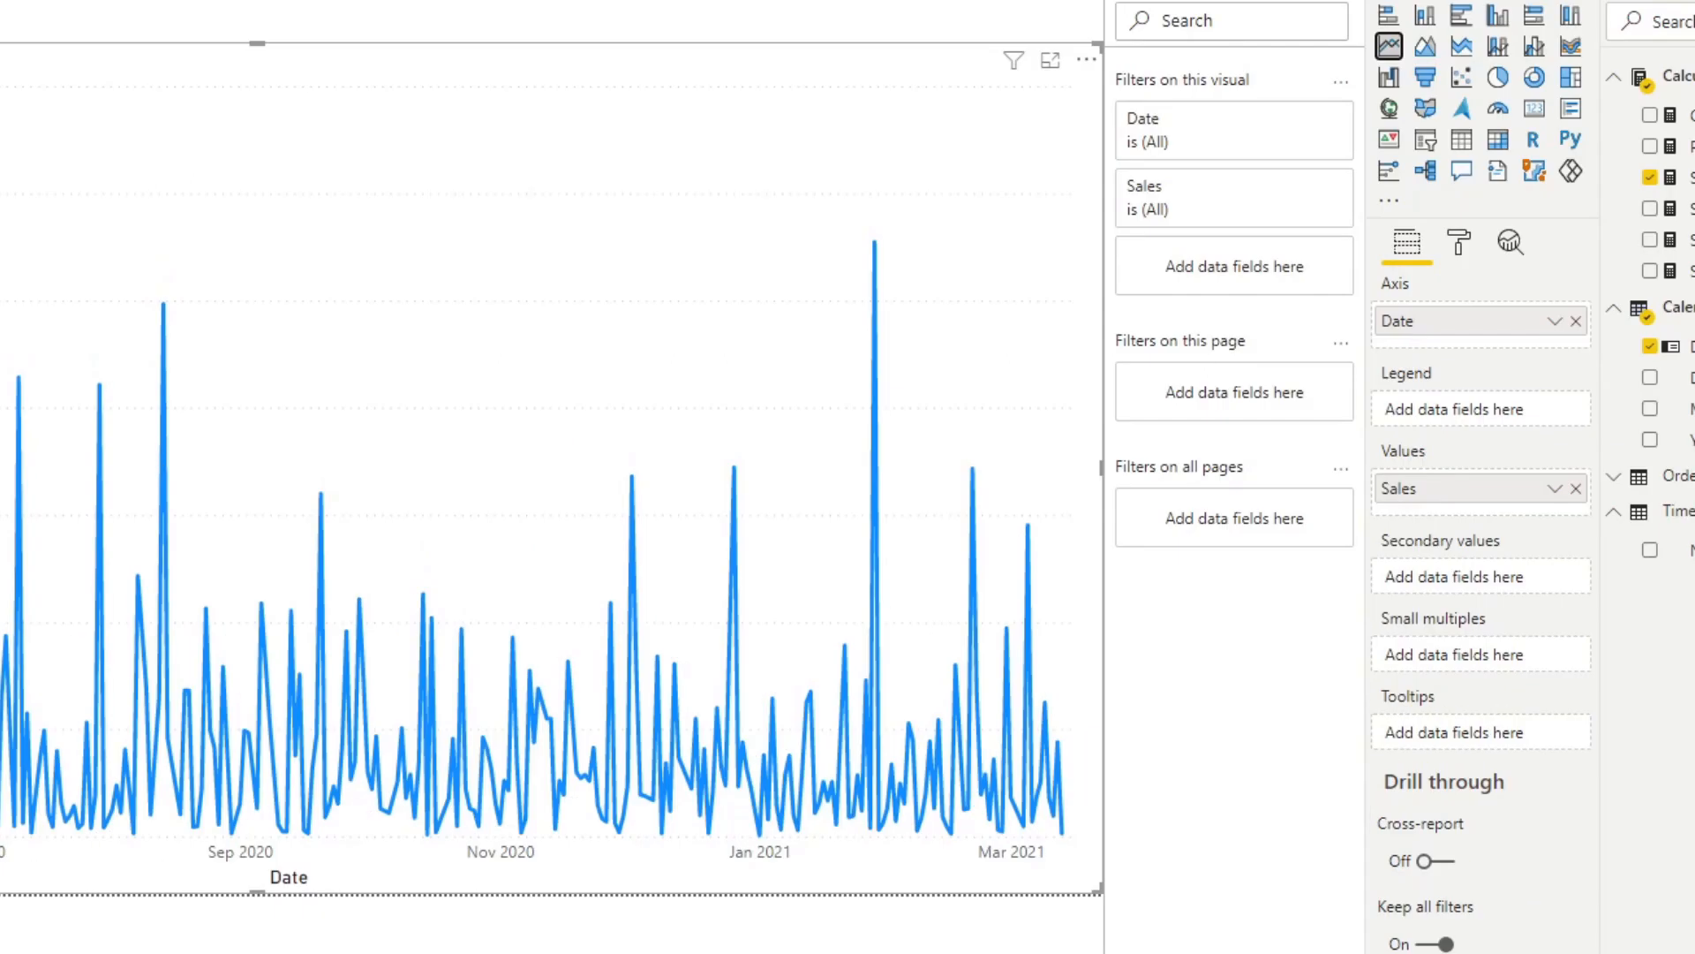
mouse_move(1250, 355)
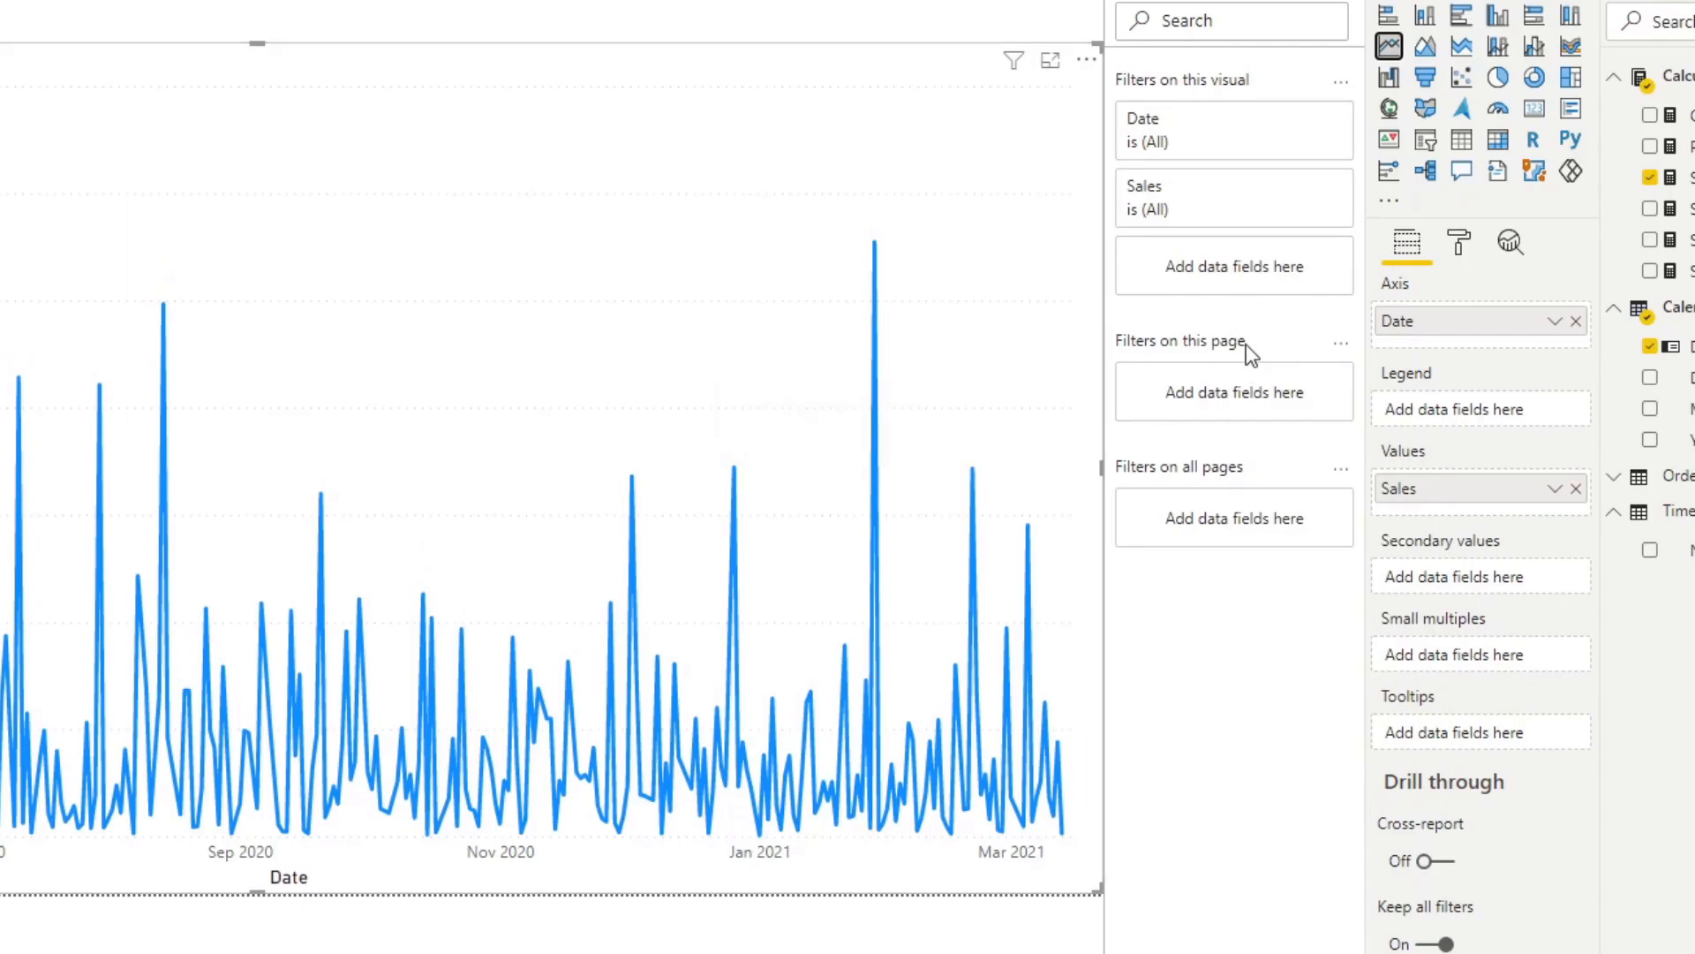
- Apply a relative Date filter for the last 6 months including today
click(1234, 205)
text(6)
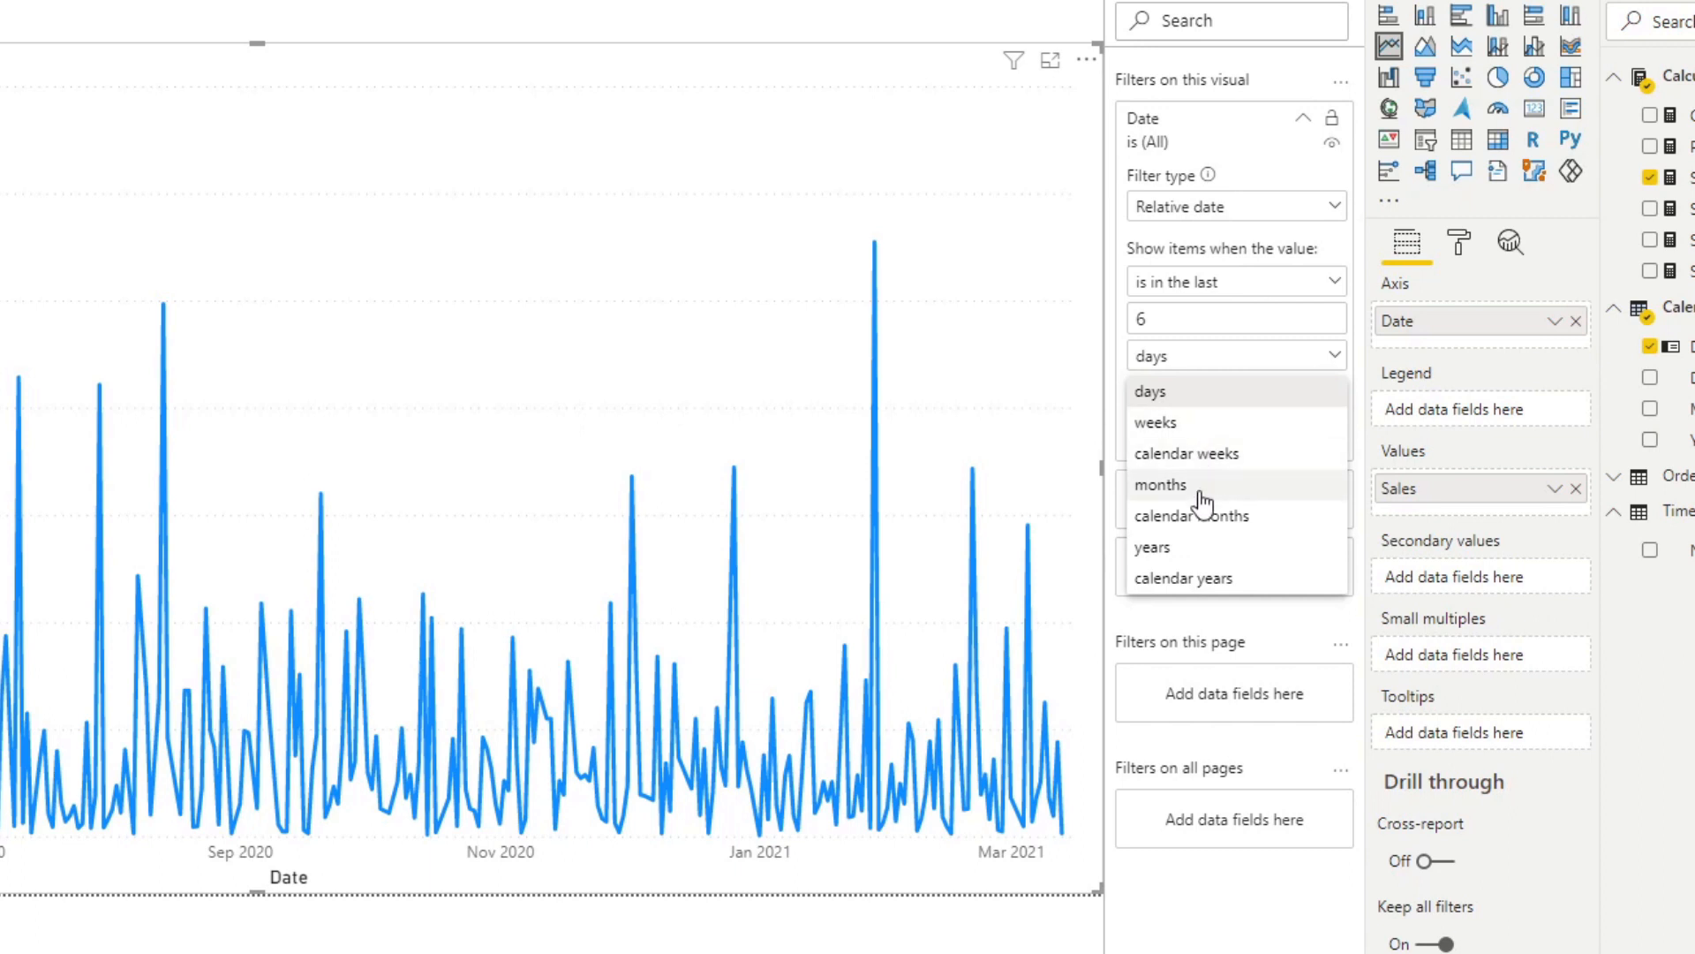
click(1160, 484)
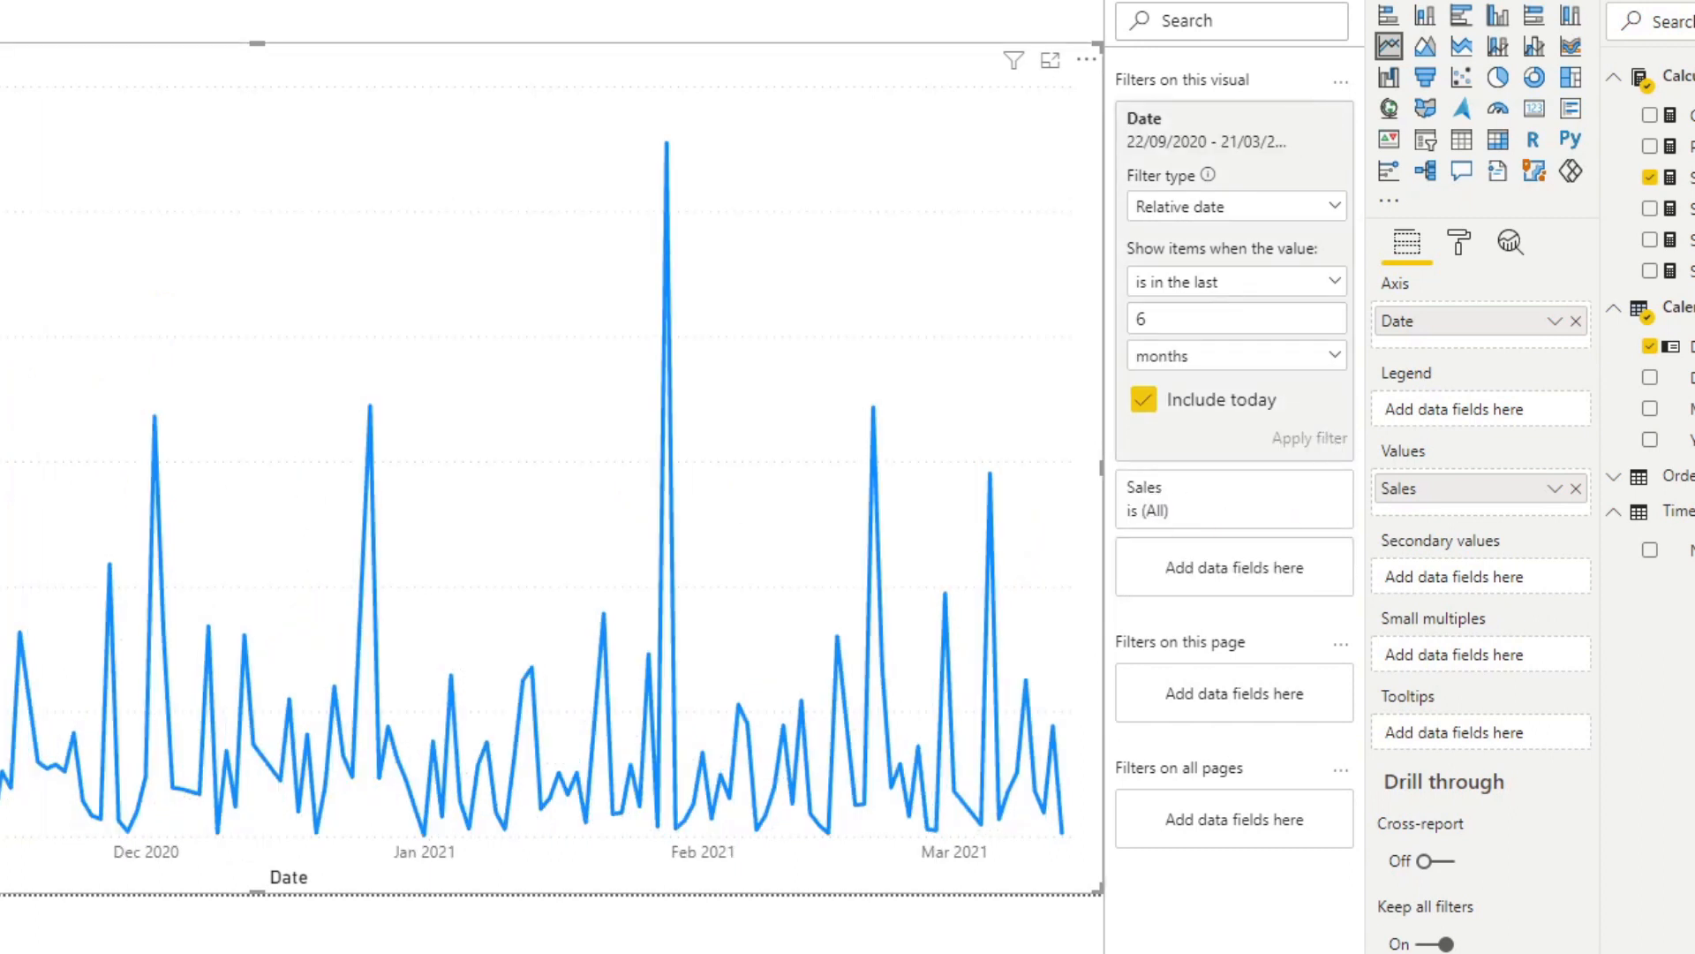
mouse_move(1049, 923)
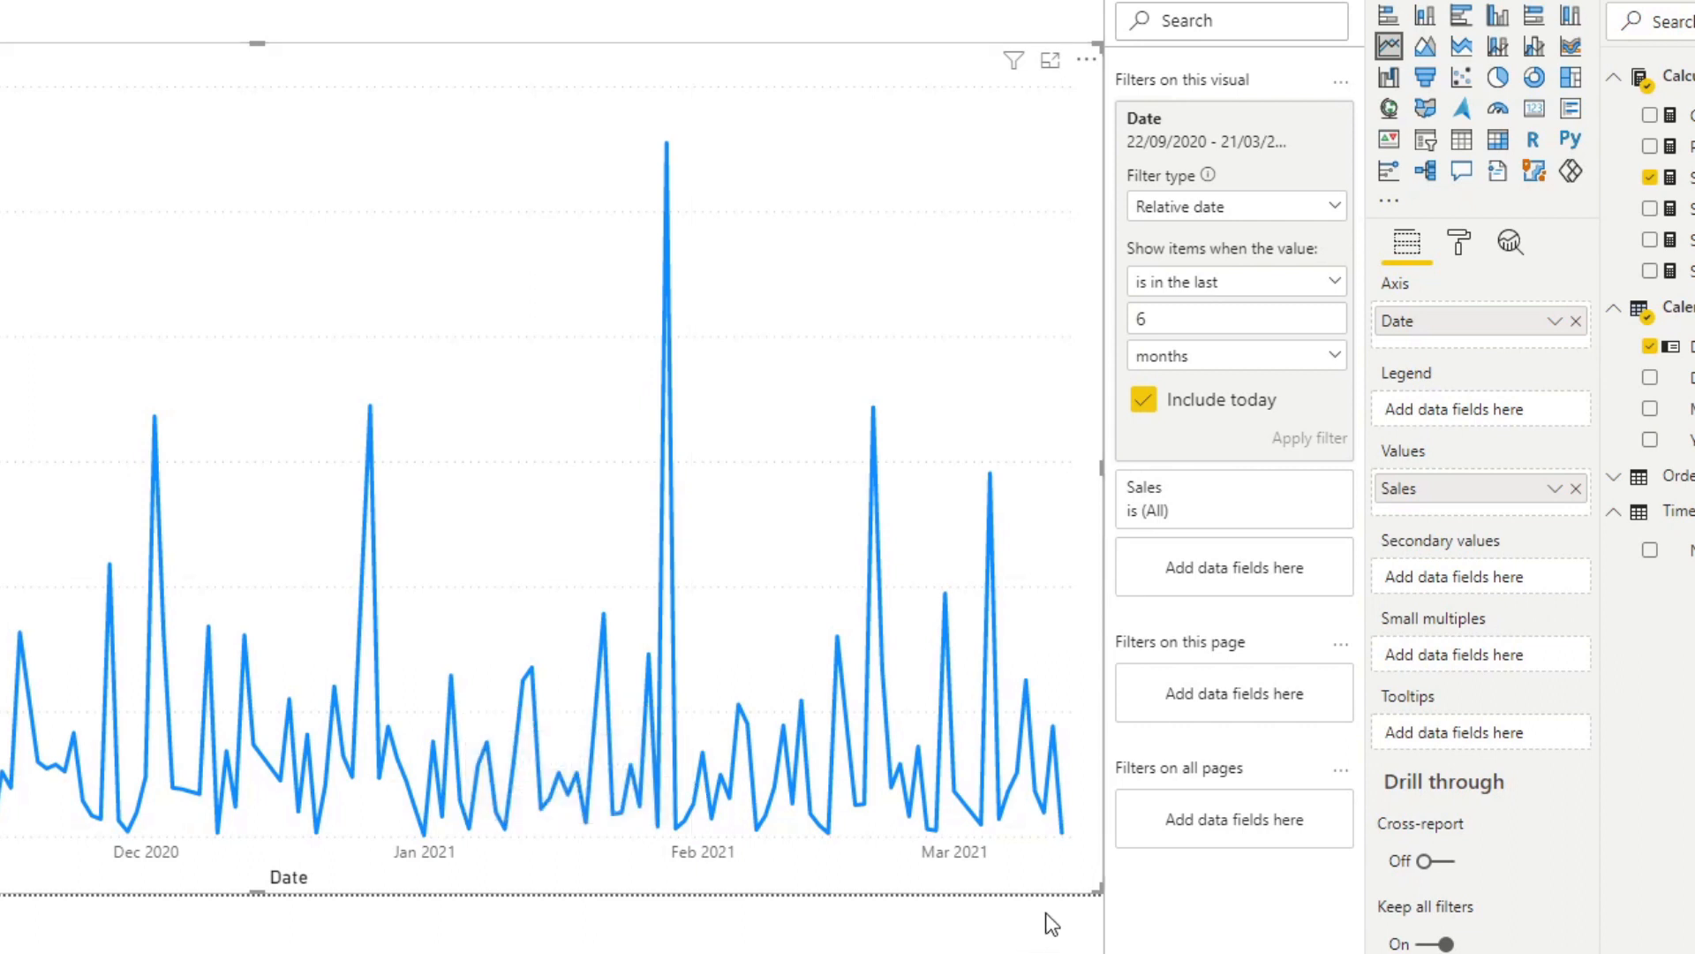
mouse_move(1586, 389)
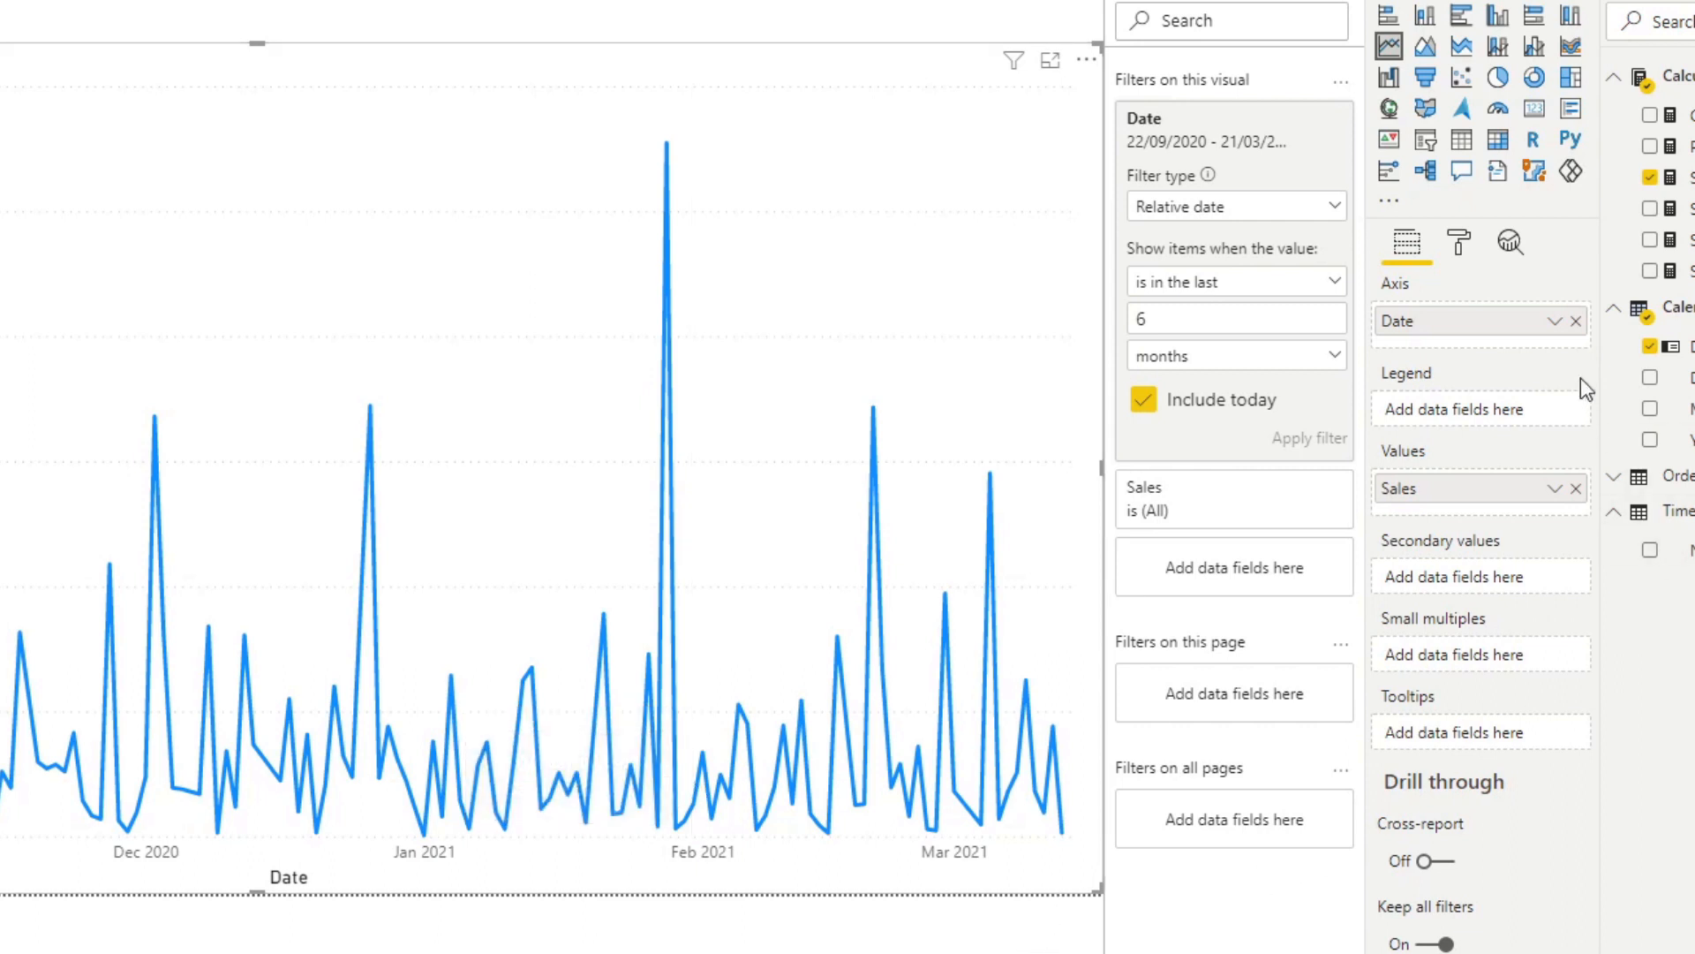
mouse_move(1512, 242)
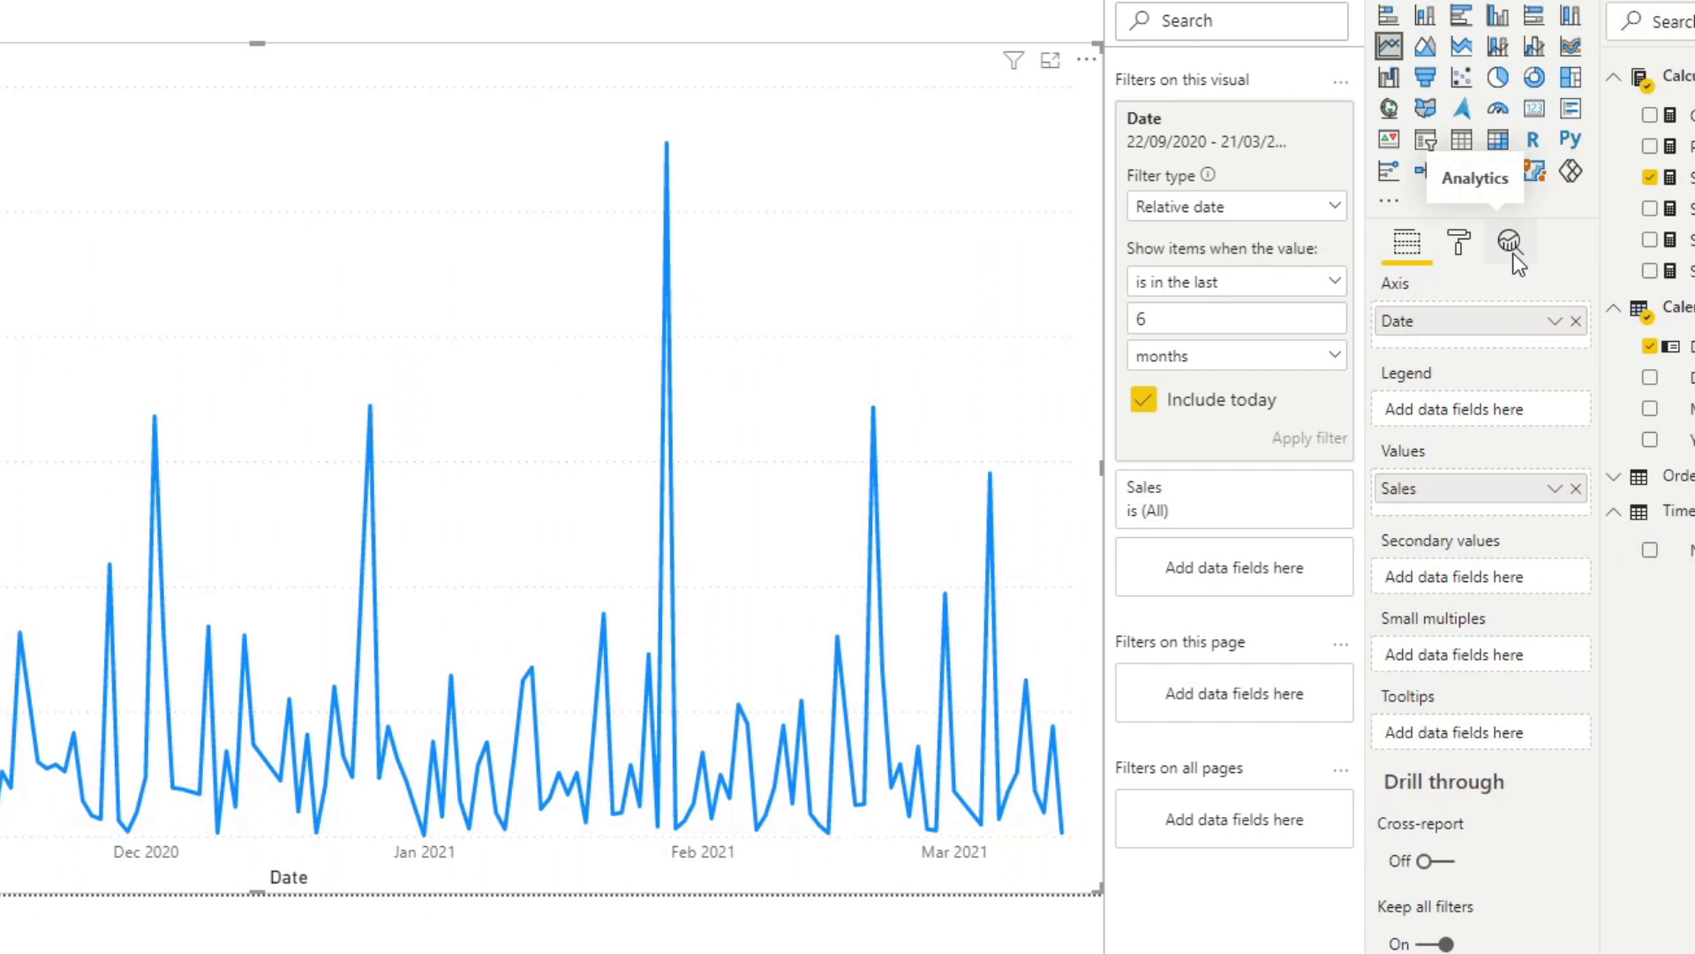
click(1511, 242)
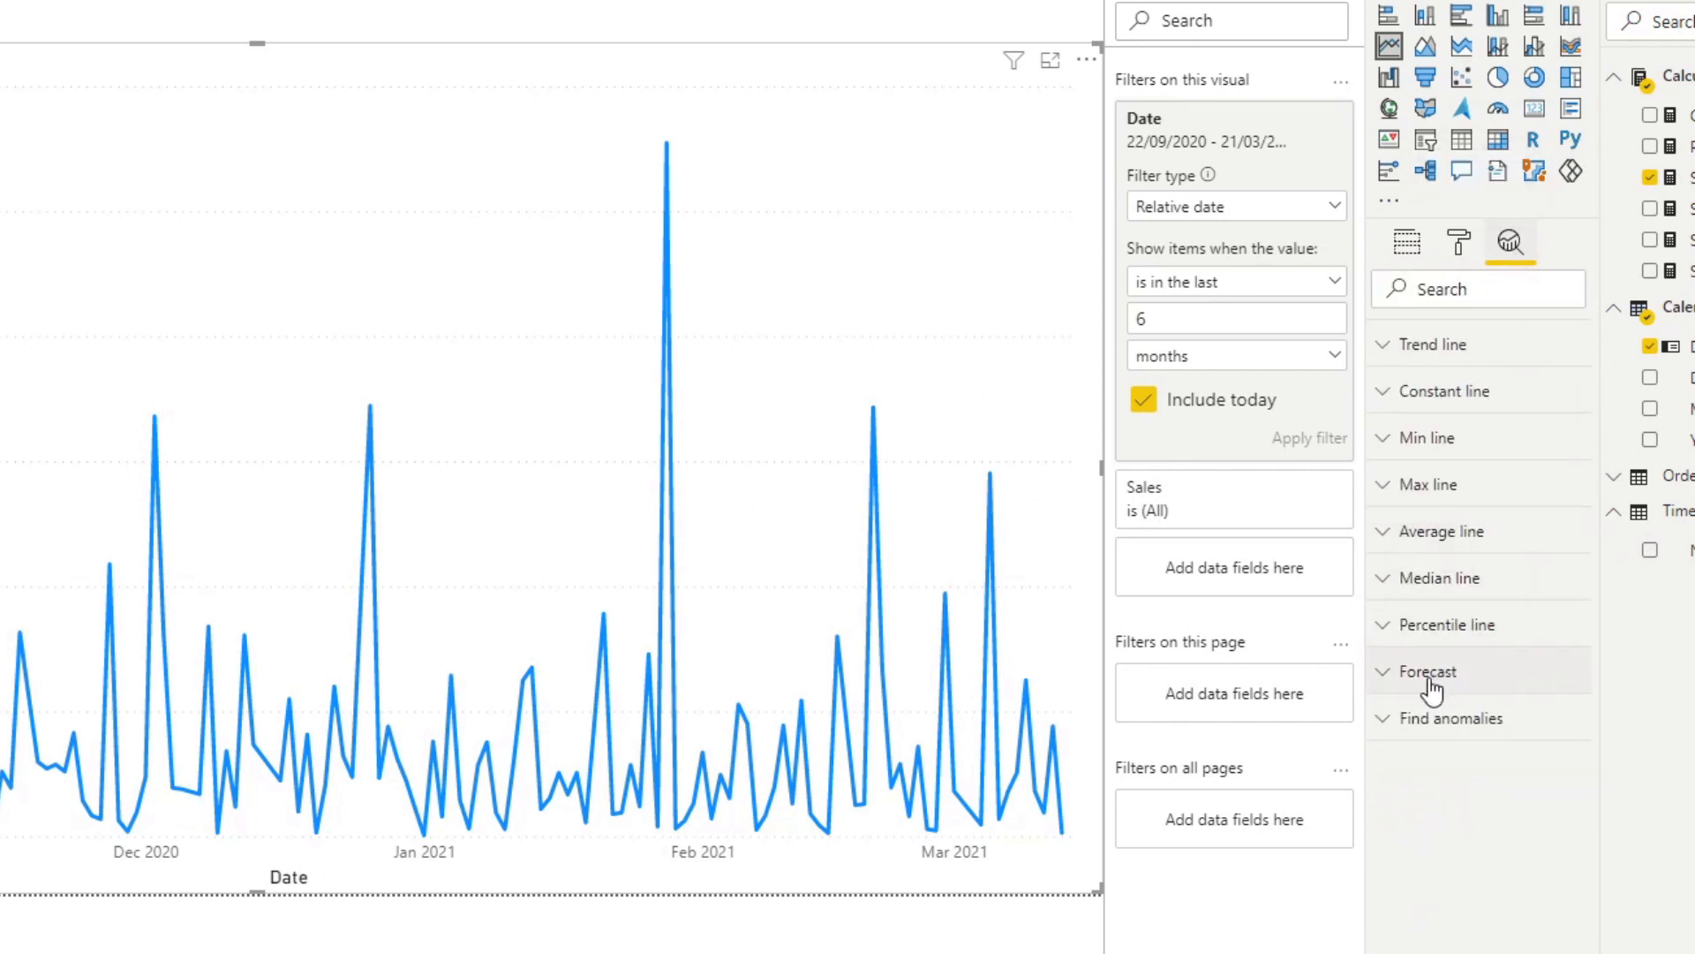
click(1427, 671)
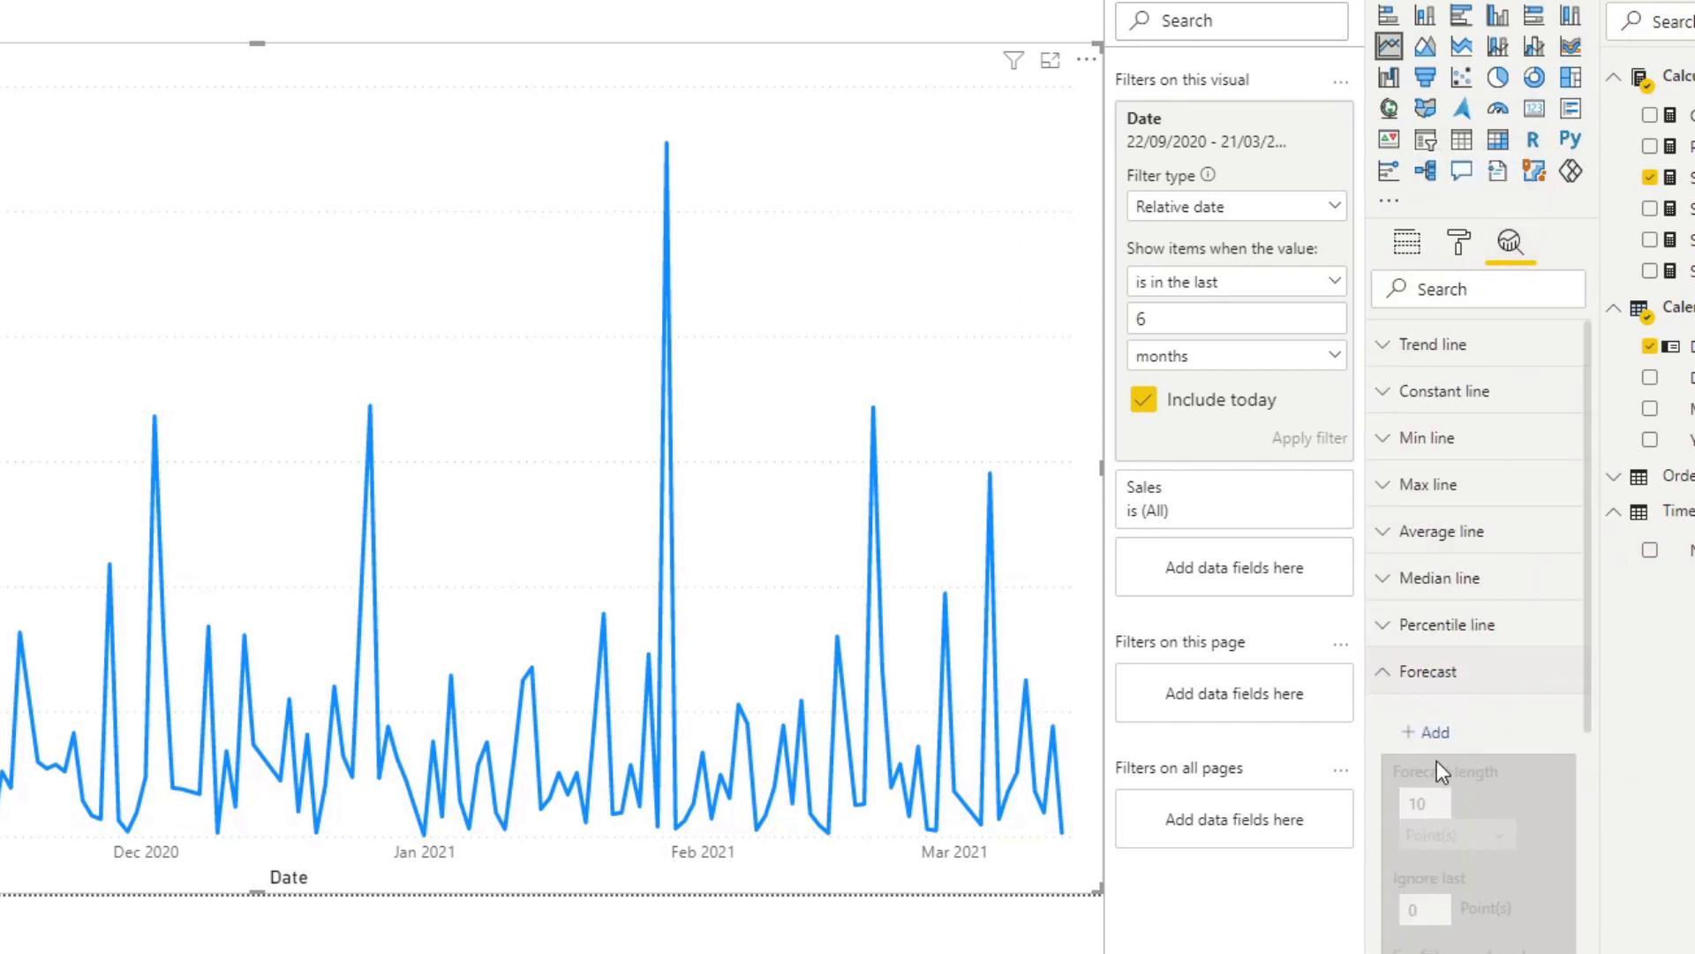
click(1434, 731)
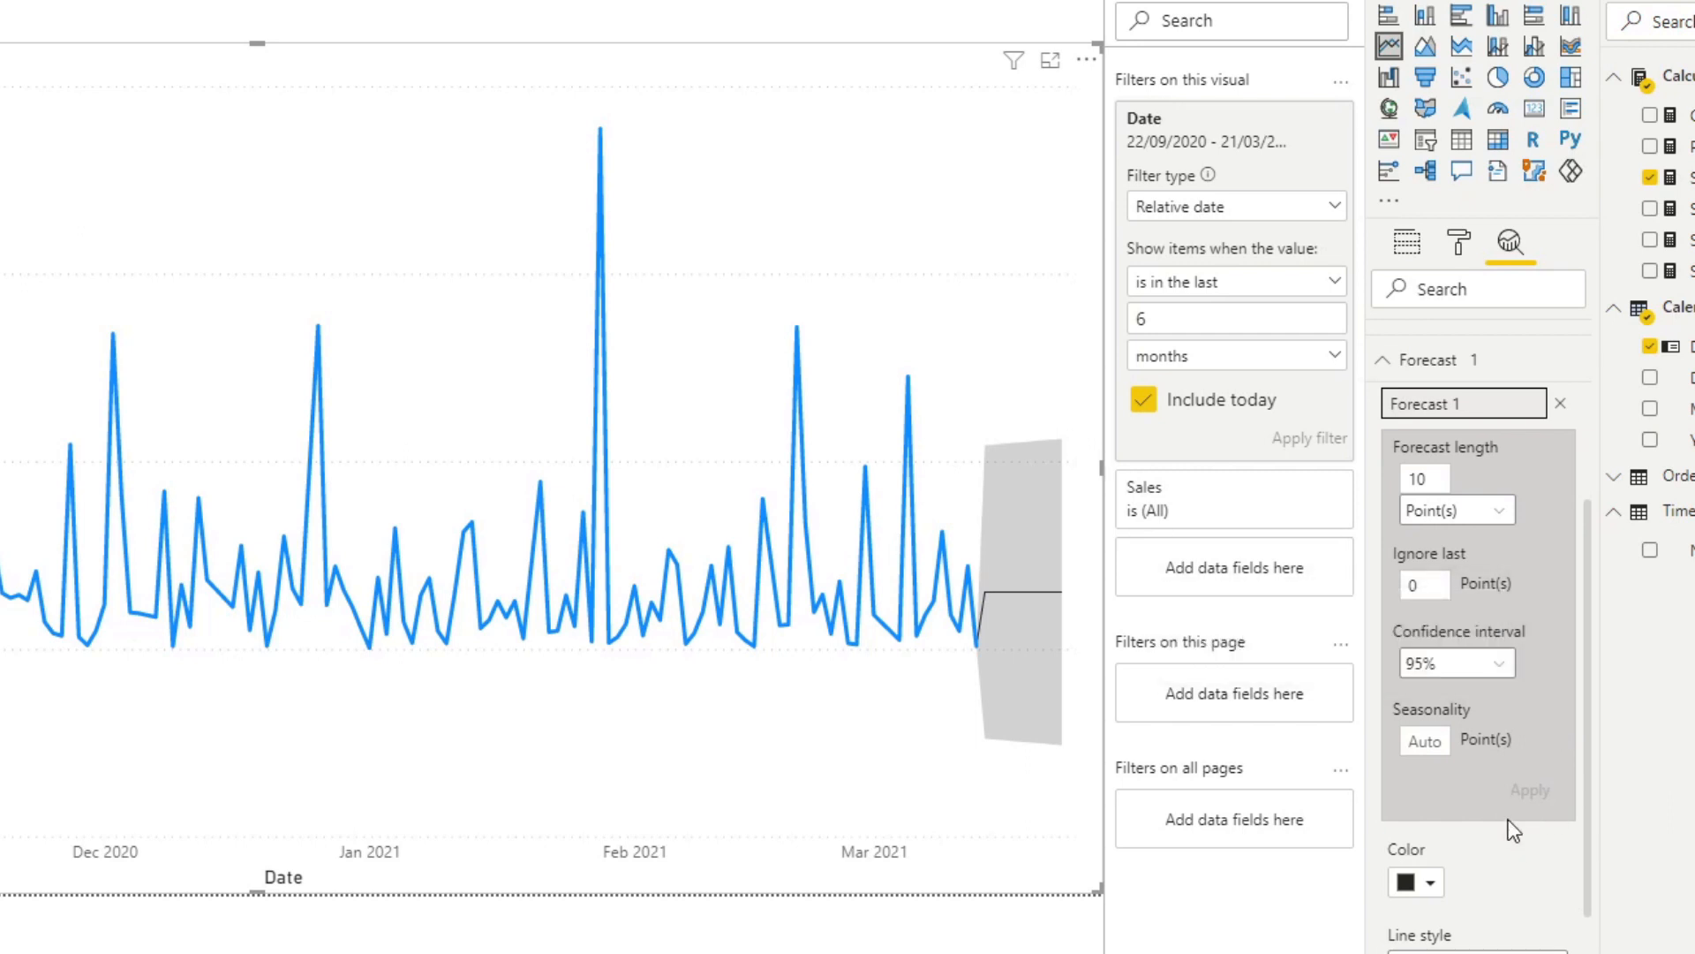
mouse_move(1543, 471)
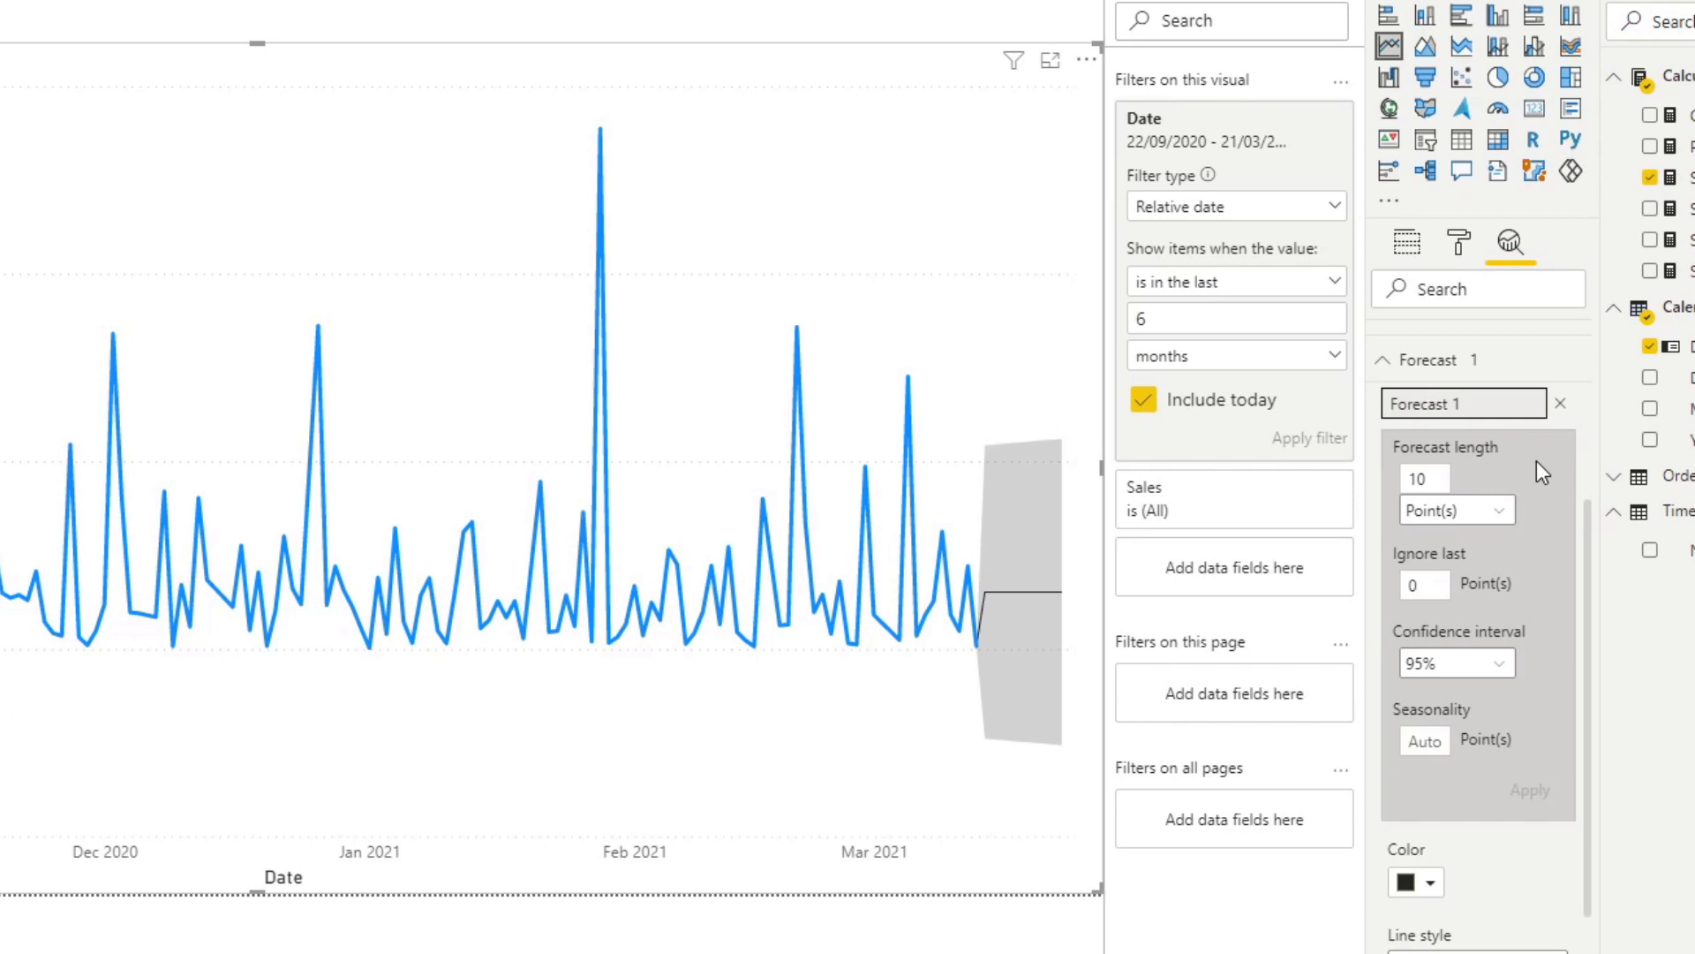
mouse_move(1490, 465)
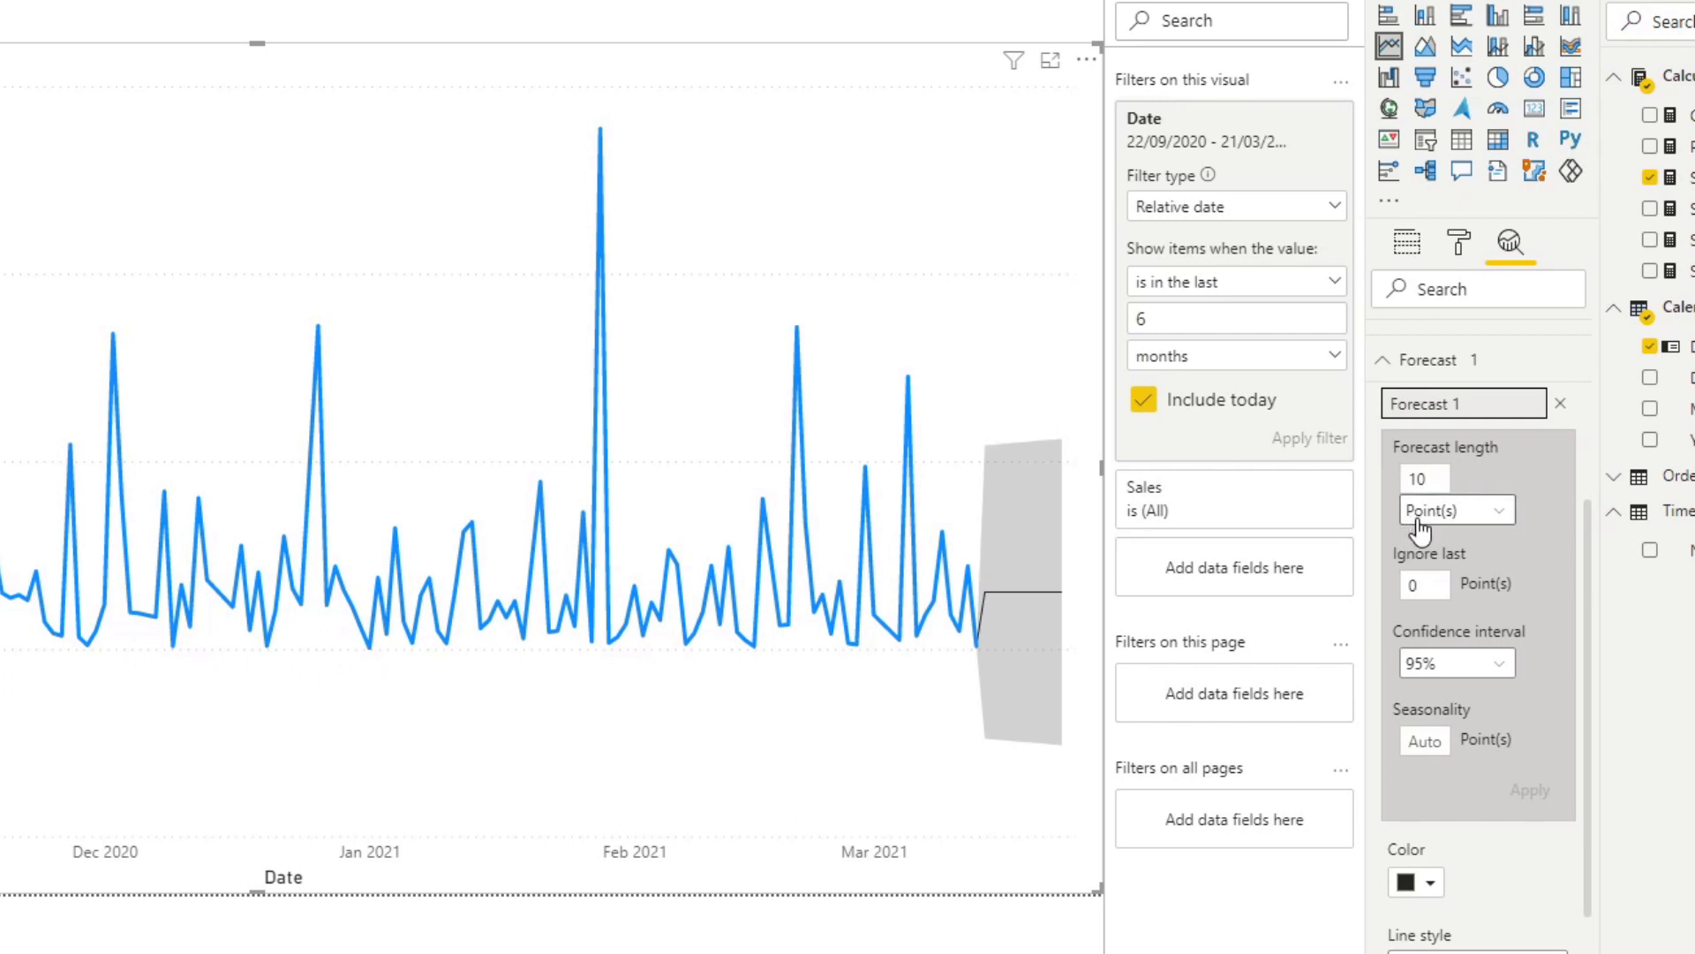
mouse_move(570, 266)
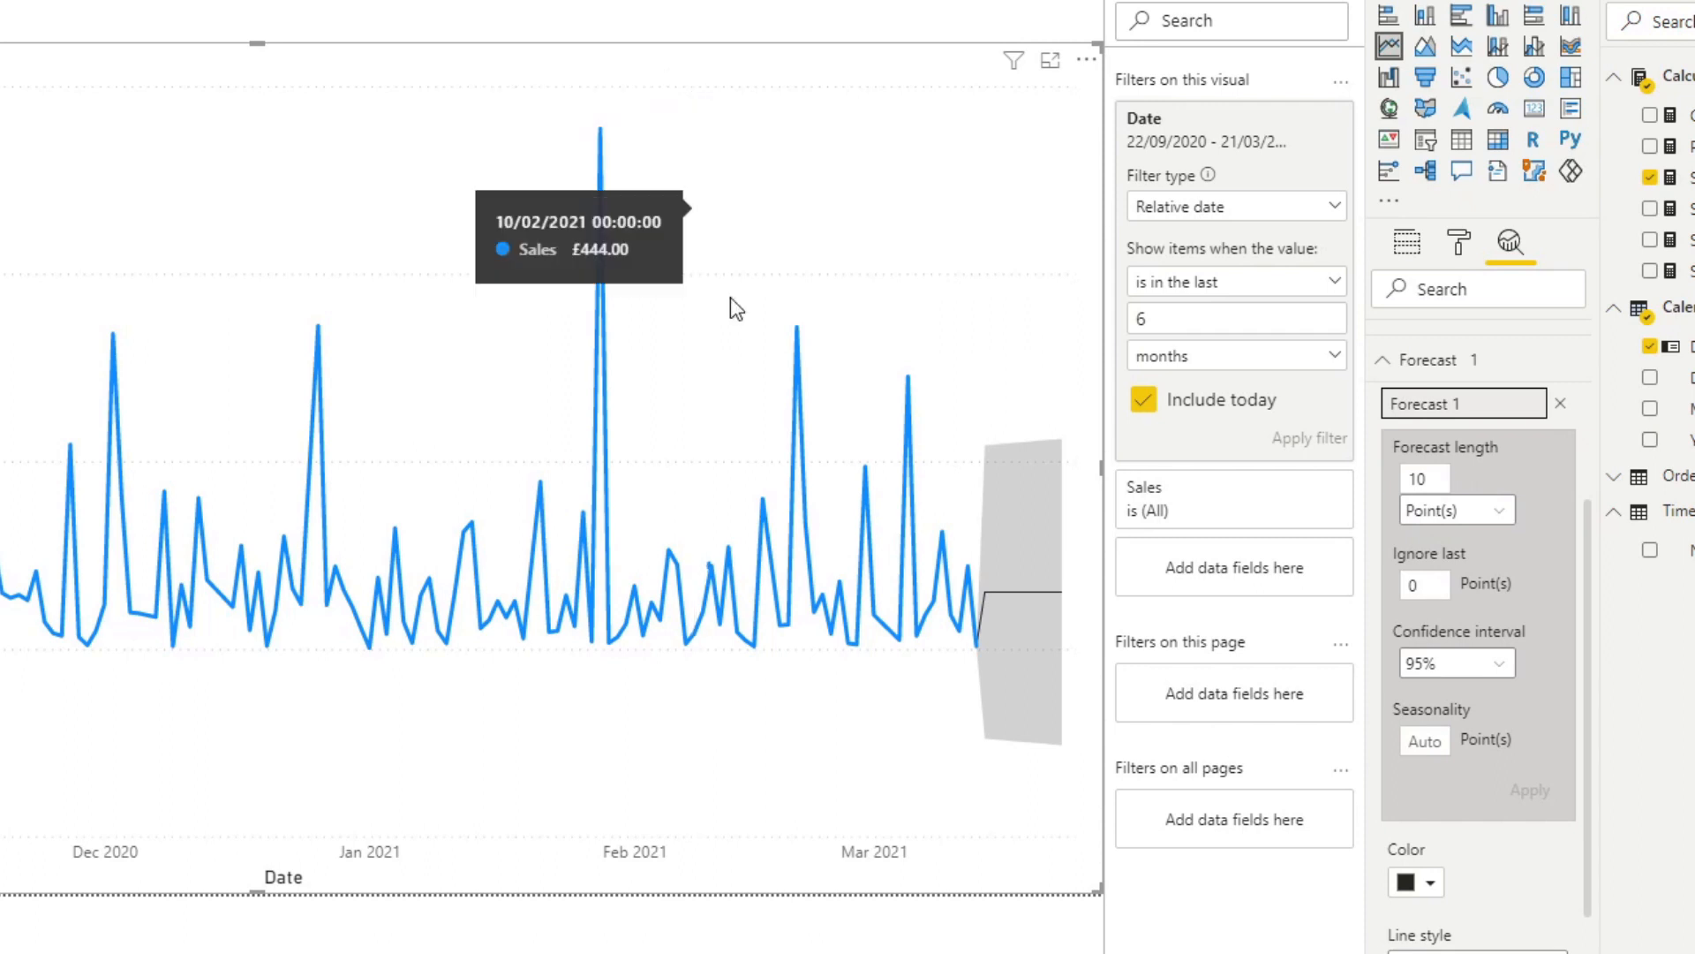
mouse_move(778, 567)
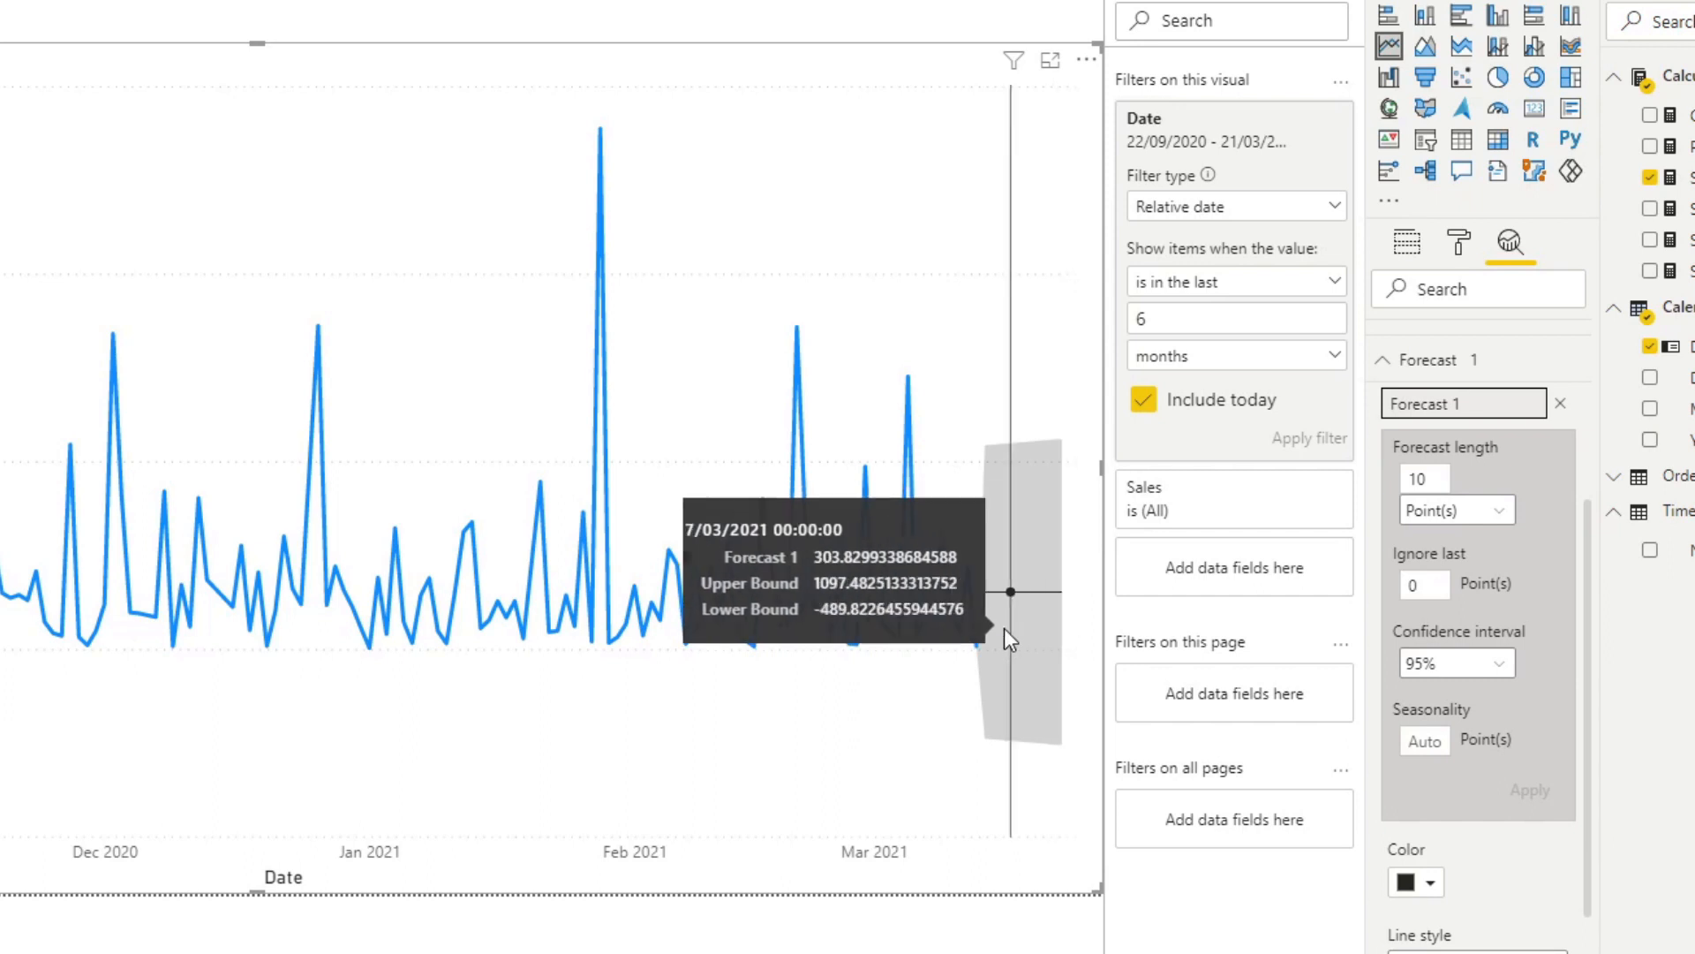
mouse_move(923, 775)
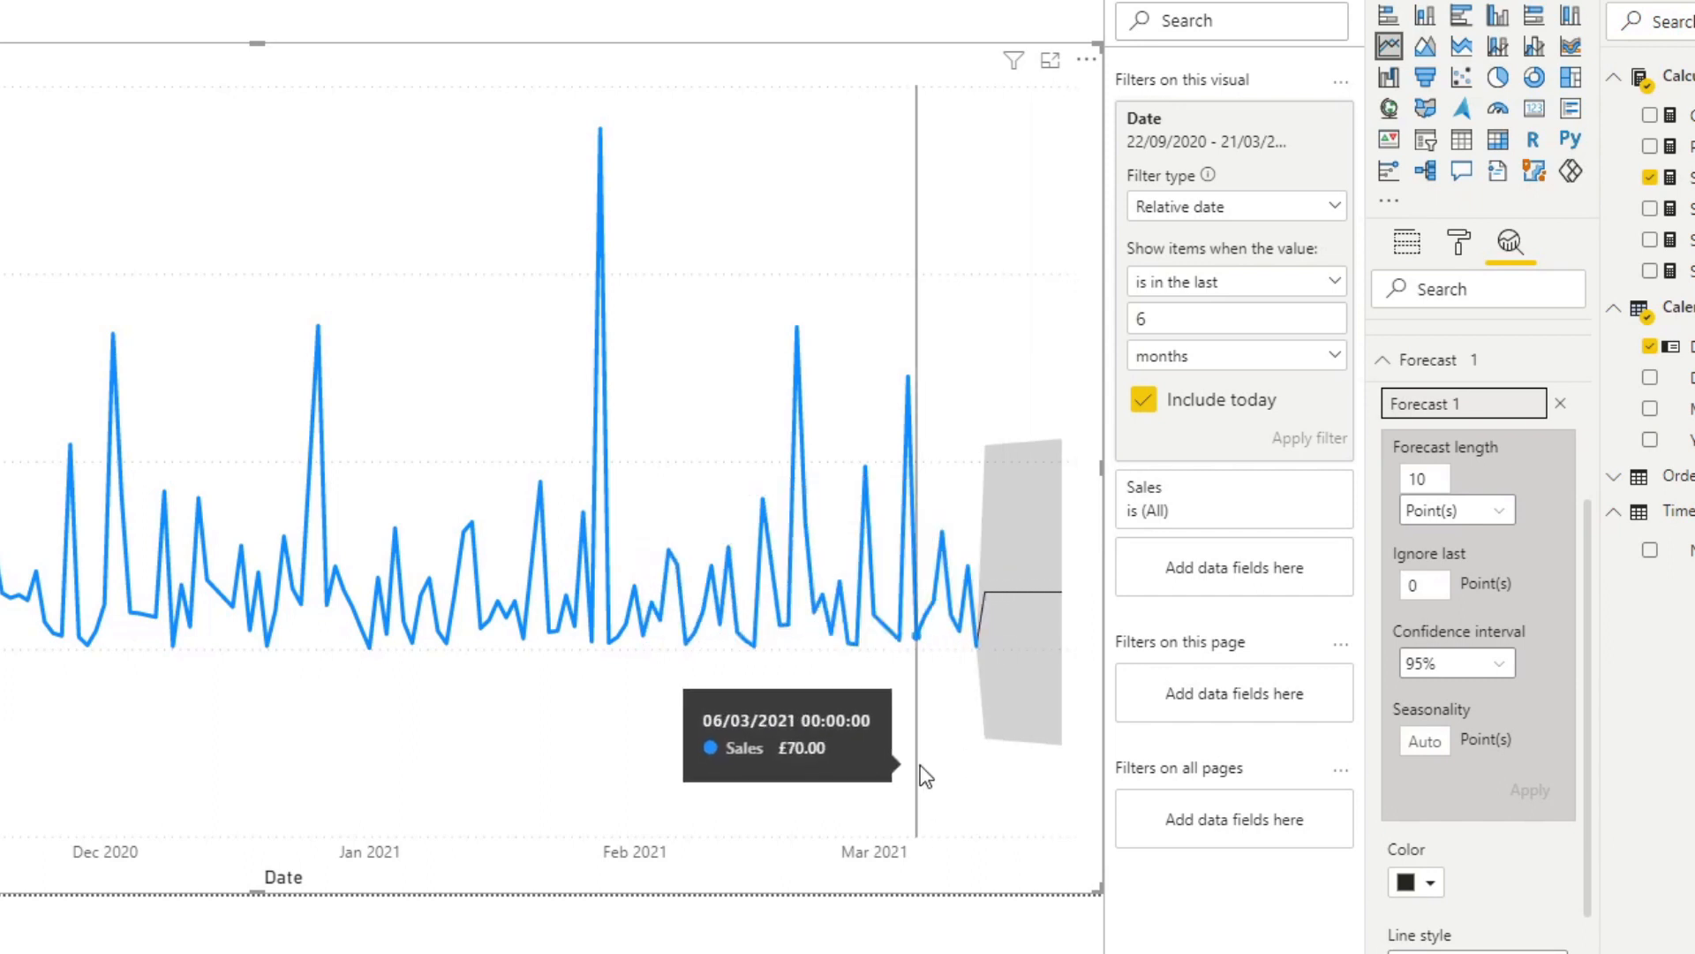
- Set Forecast 1's forecast length to 14 points
click(1423, 479)
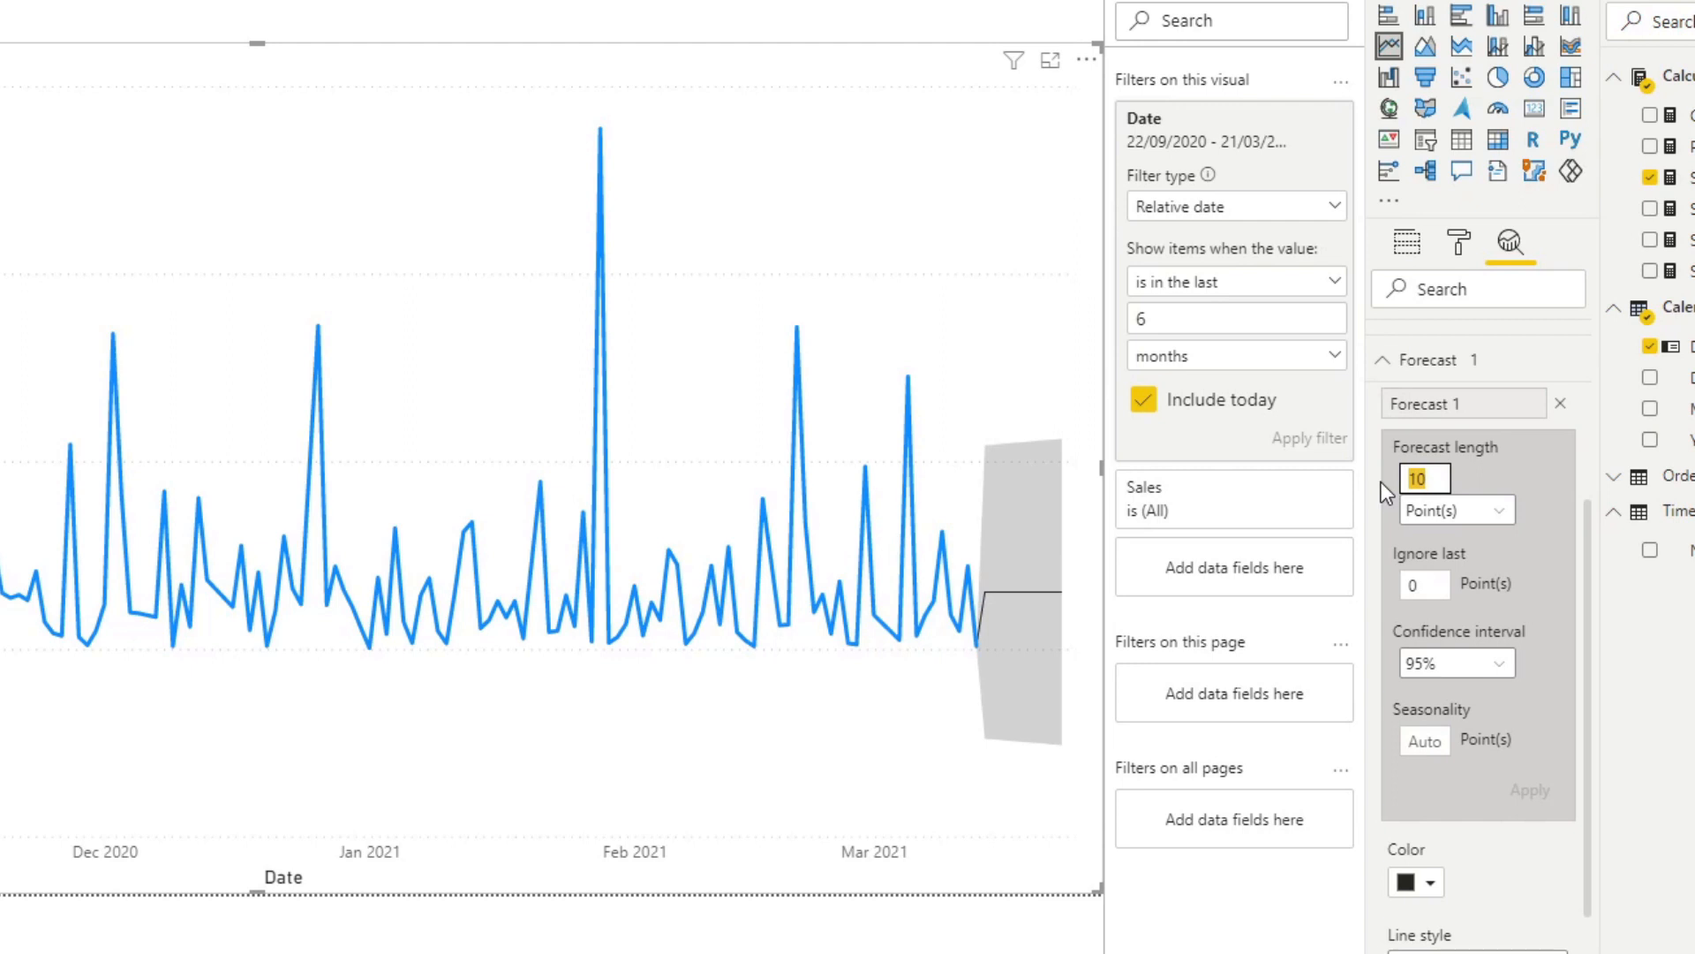
mouse_move(1467, 630)
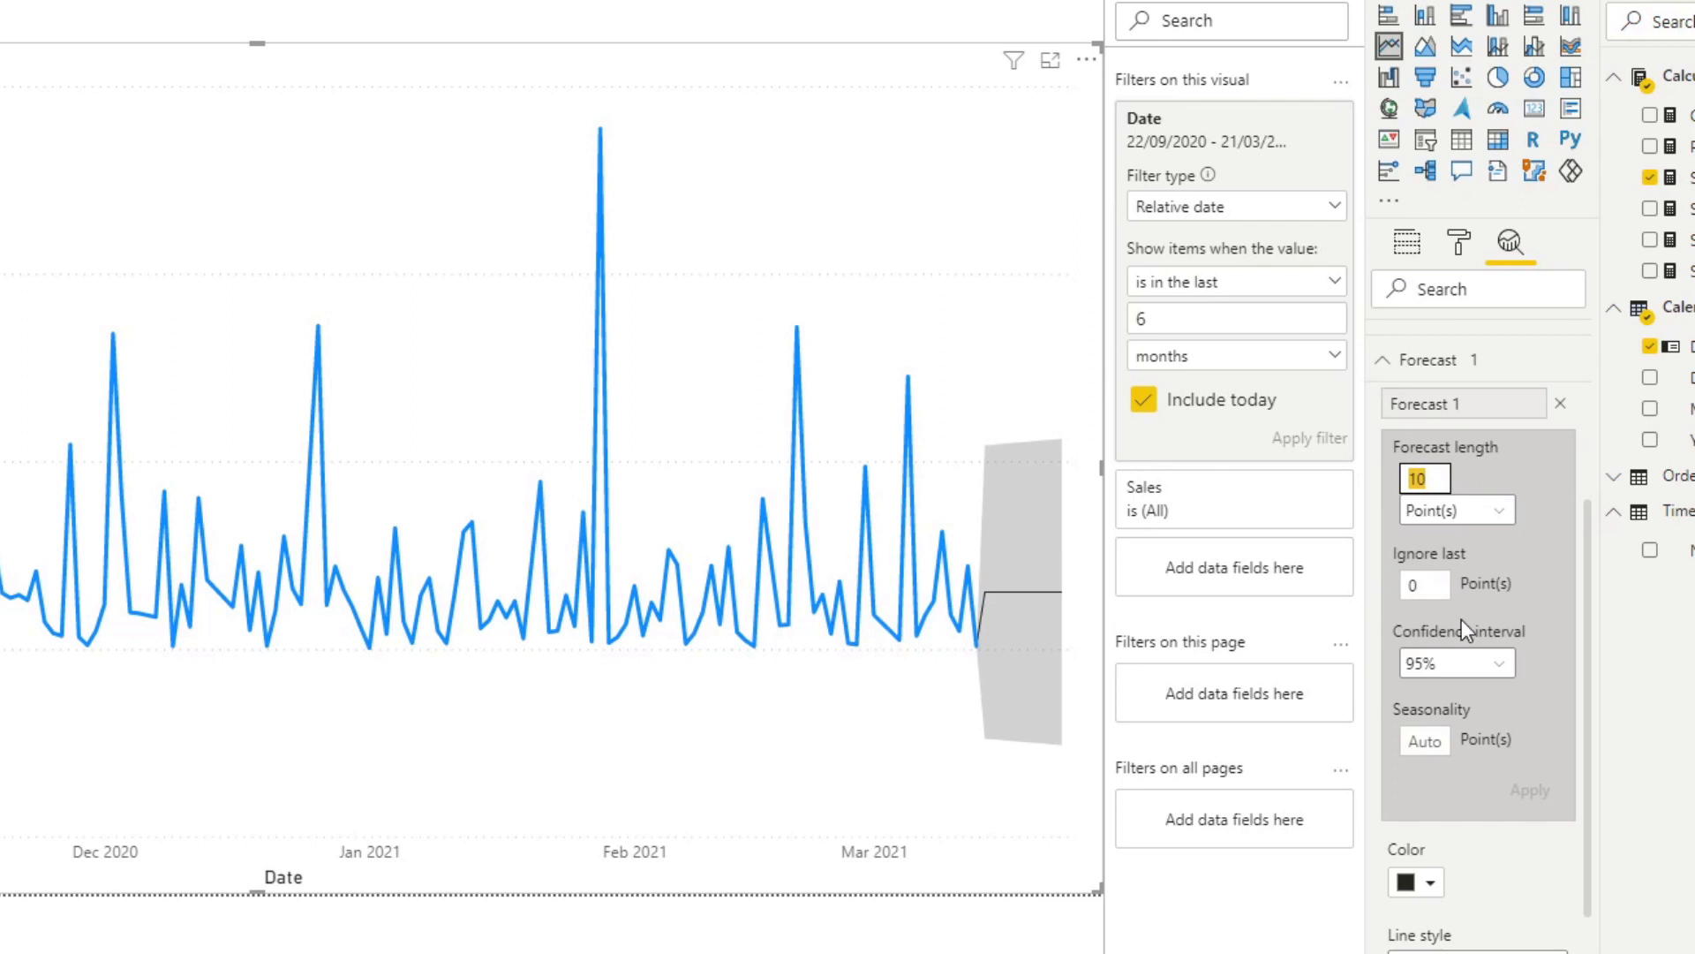
click(1425, 476)
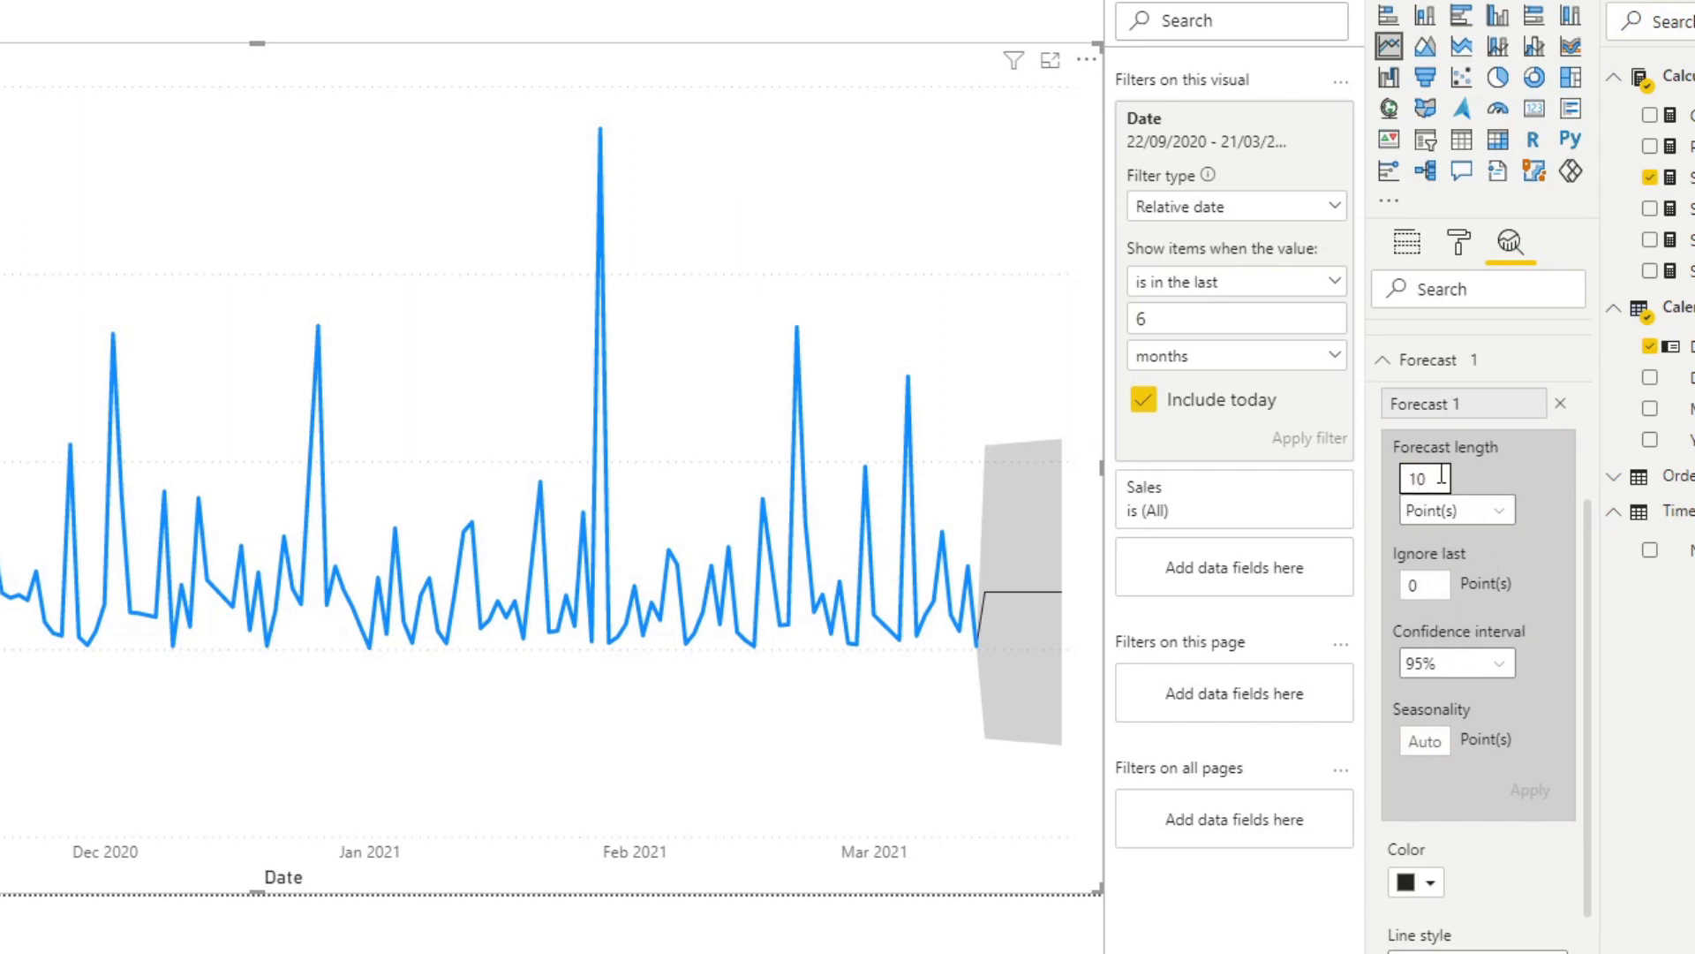
text(14)
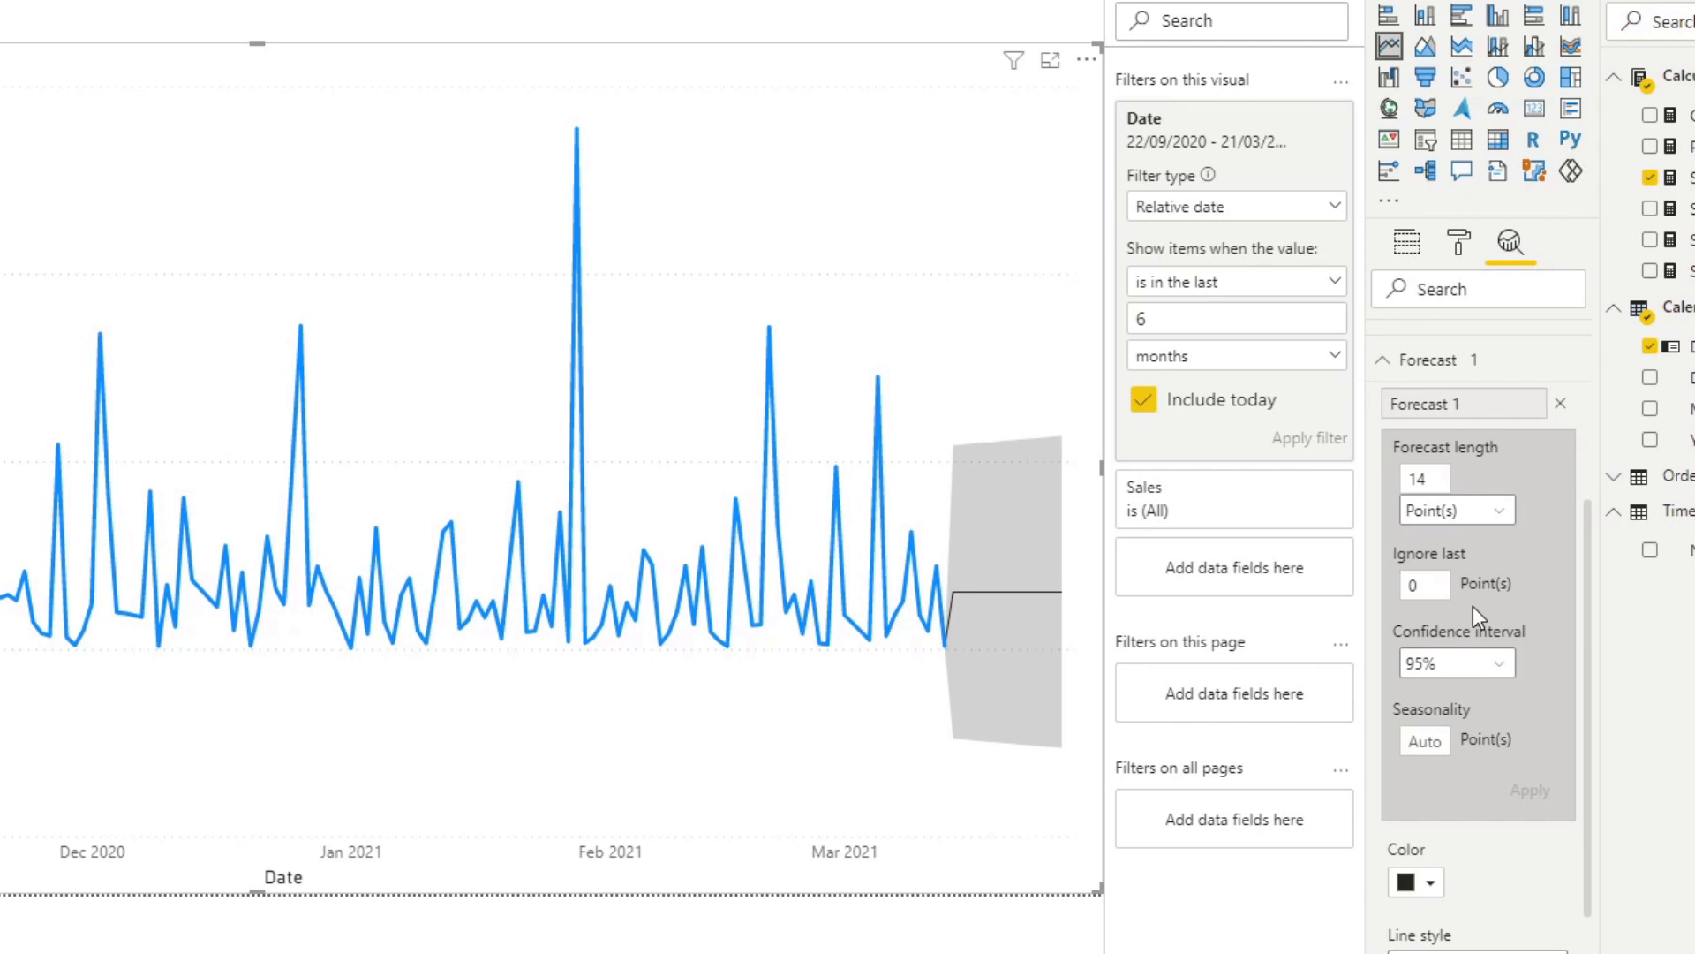
mouse_move(1399, 748)
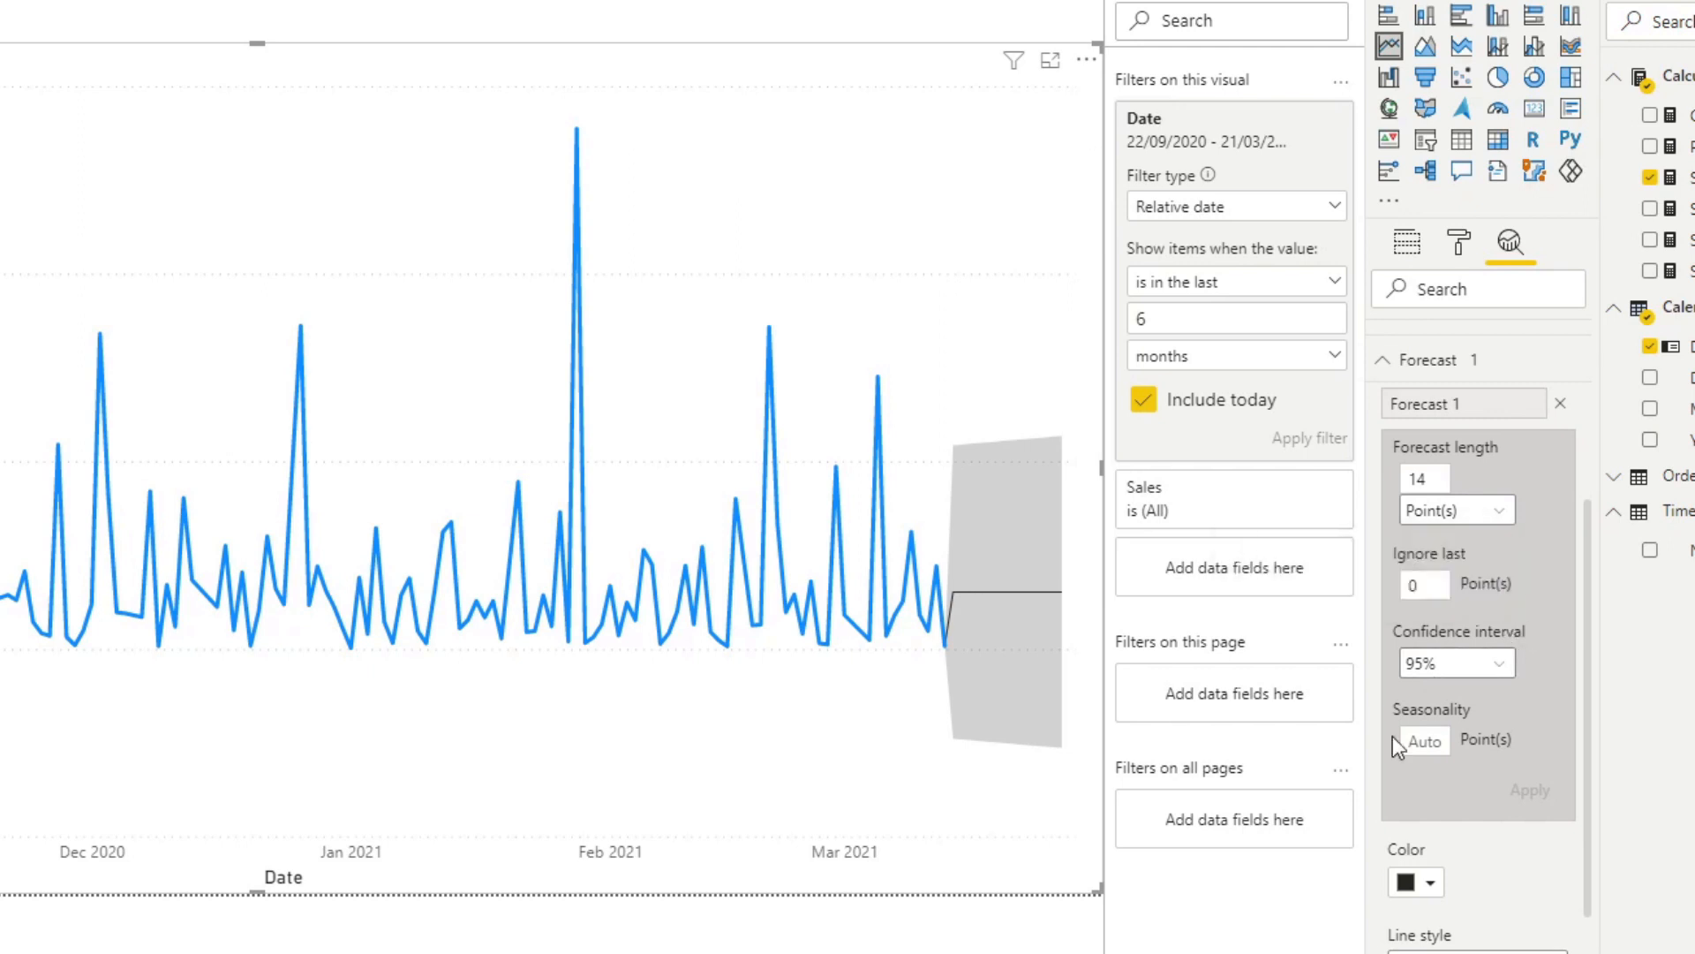
mouse_move(1236, 602)
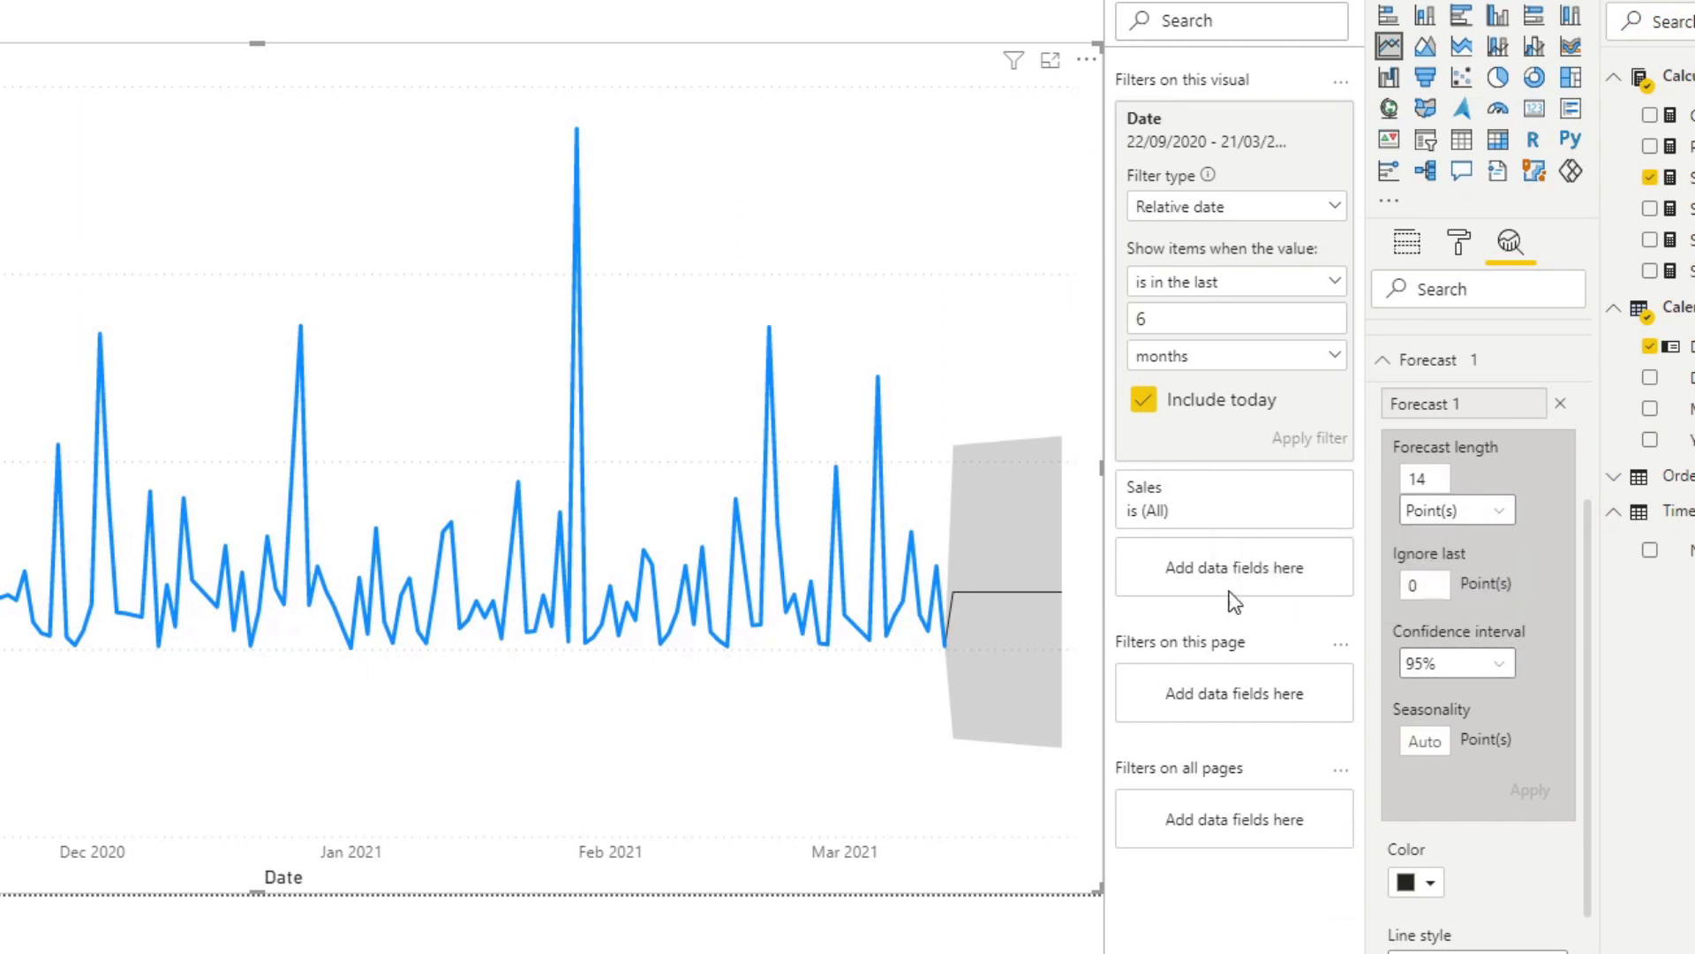
mouse_move(932, 625)
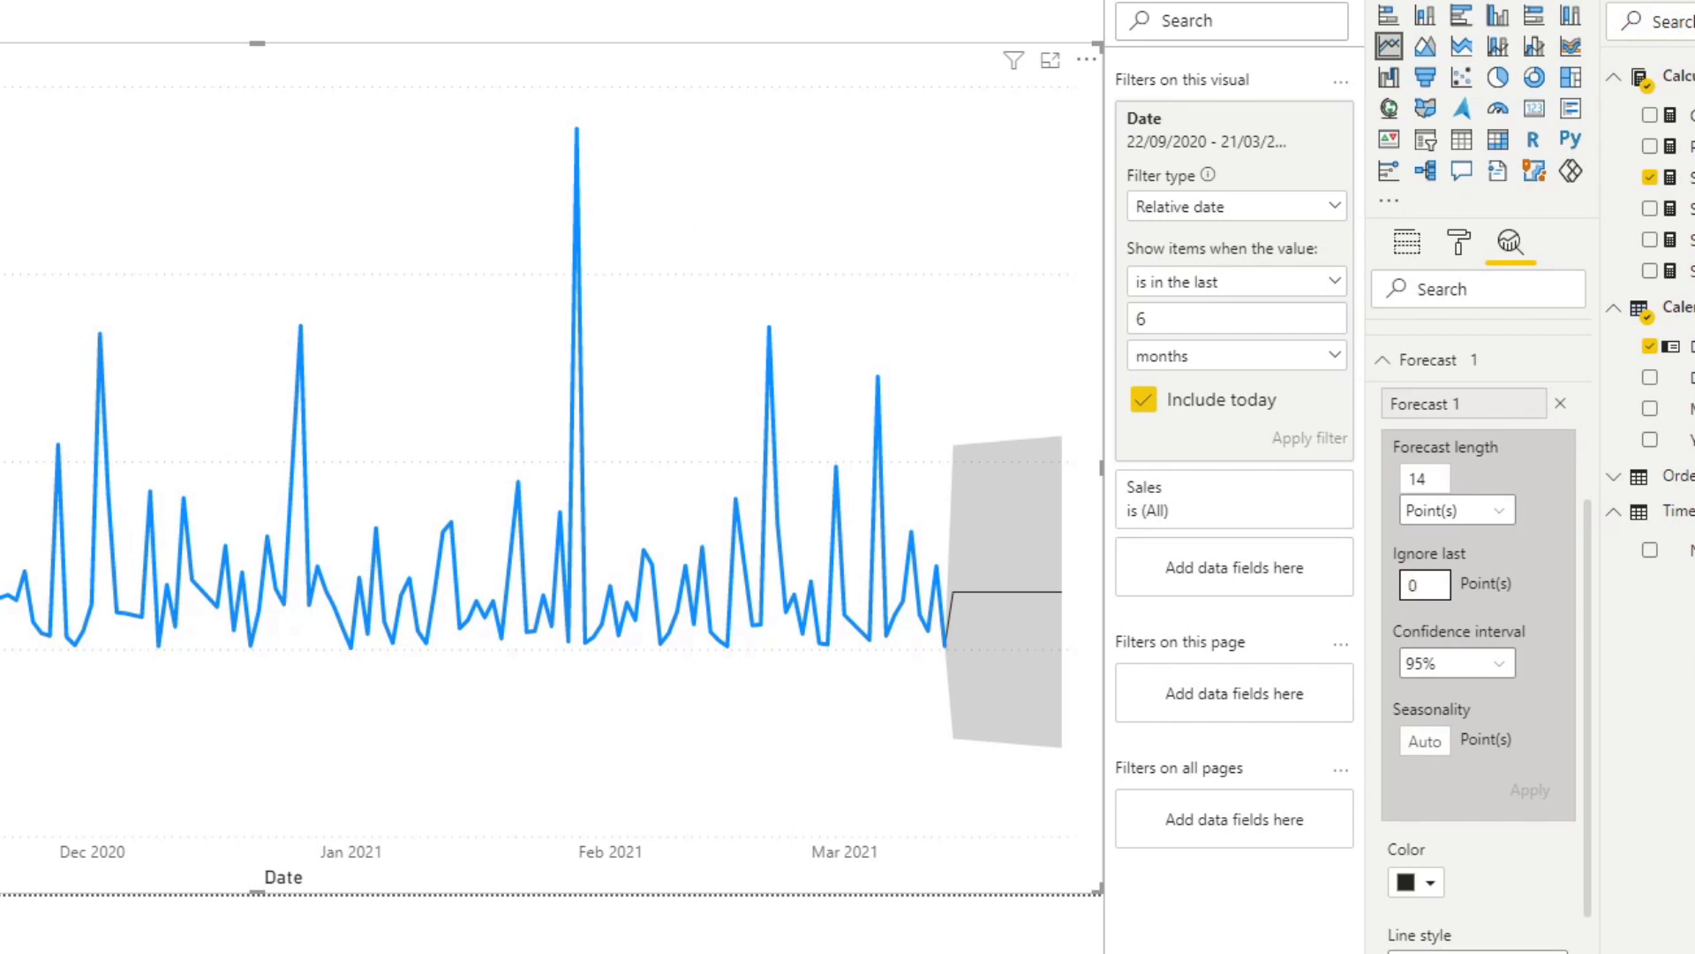
- Set the forecast's Ignore last value to 7 points
click(1423, 584)
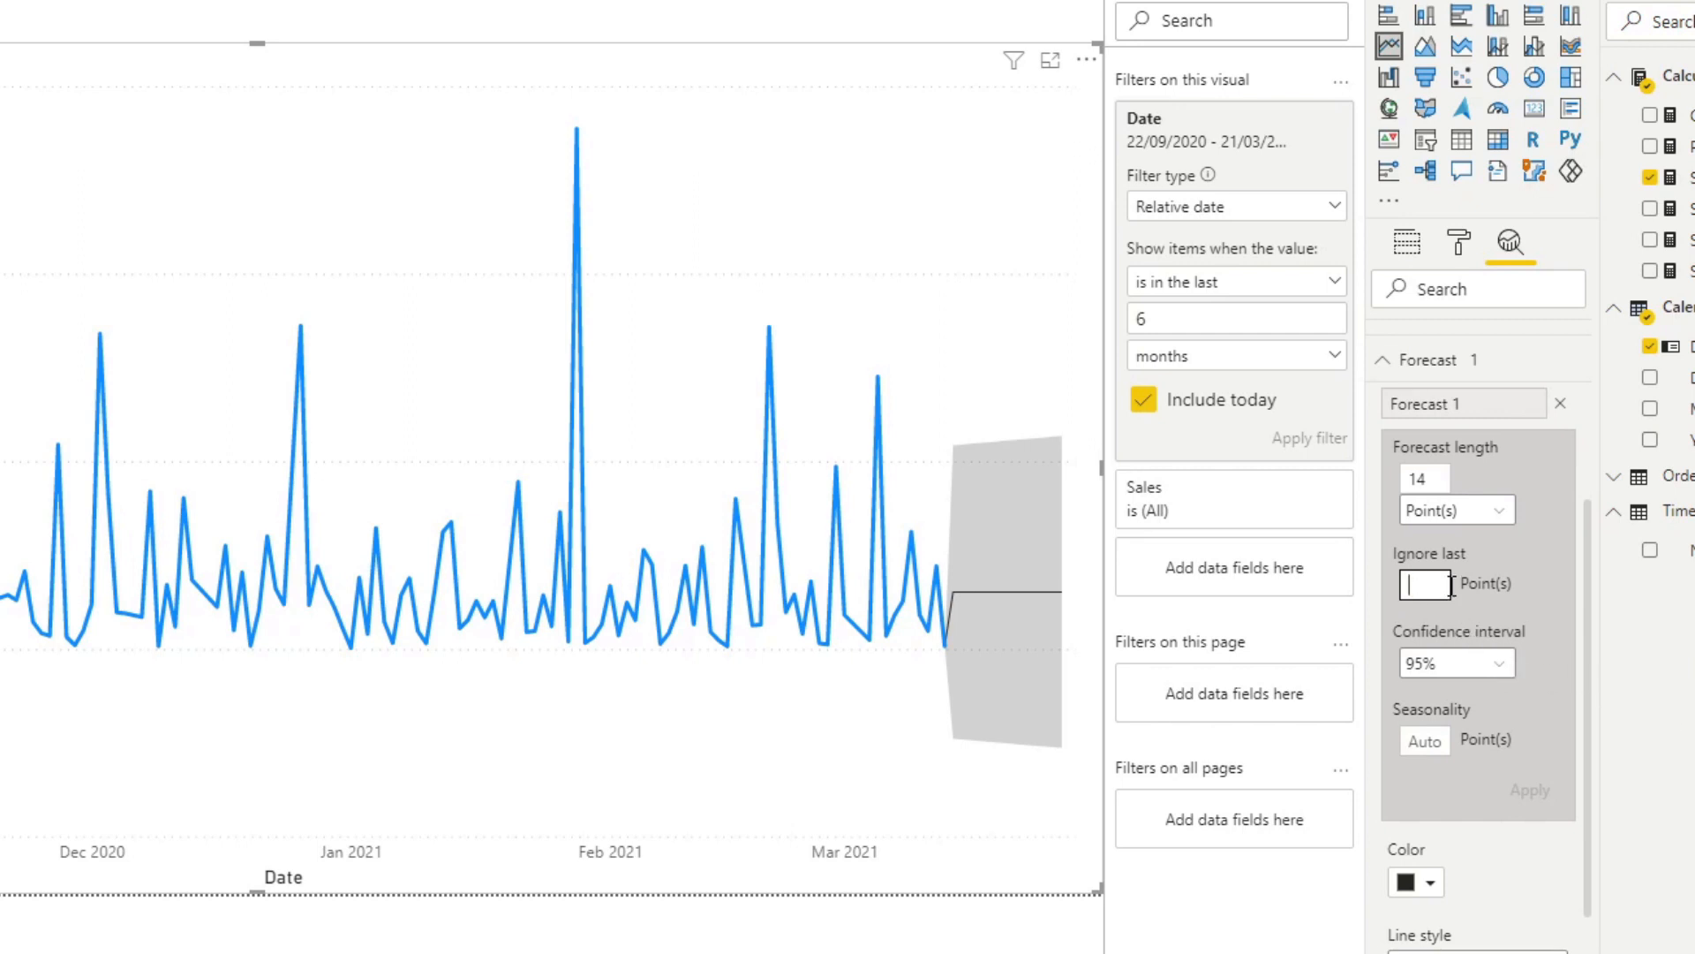
text(7)
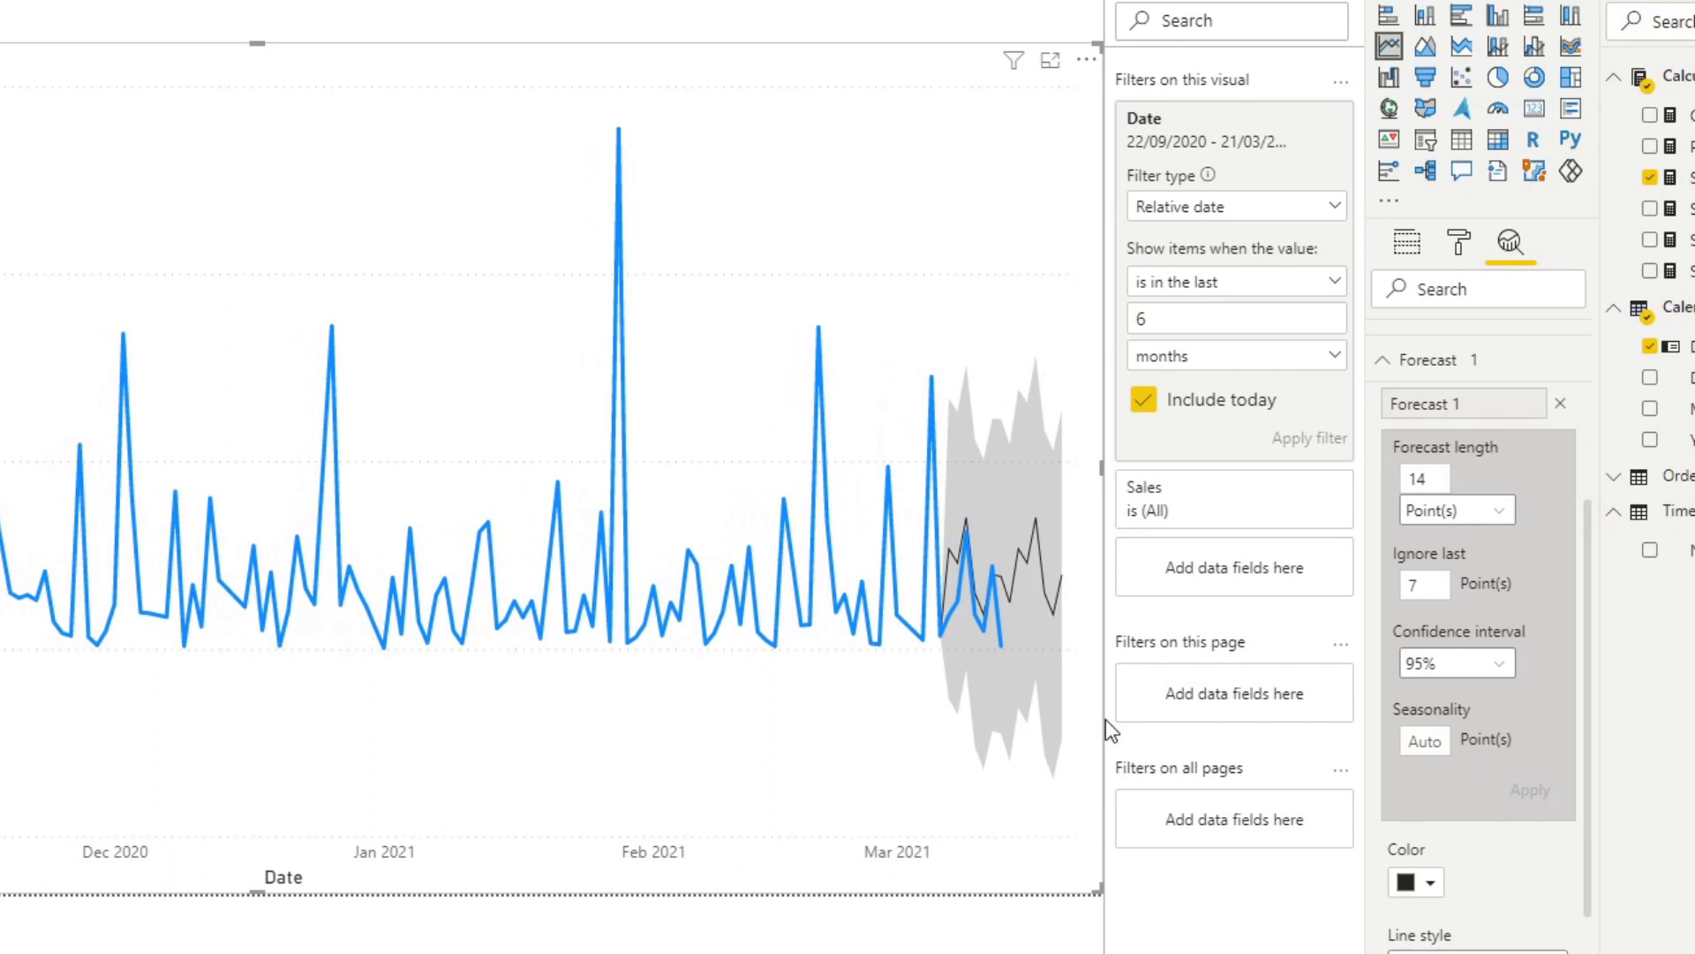
mouse_move(933, 551)
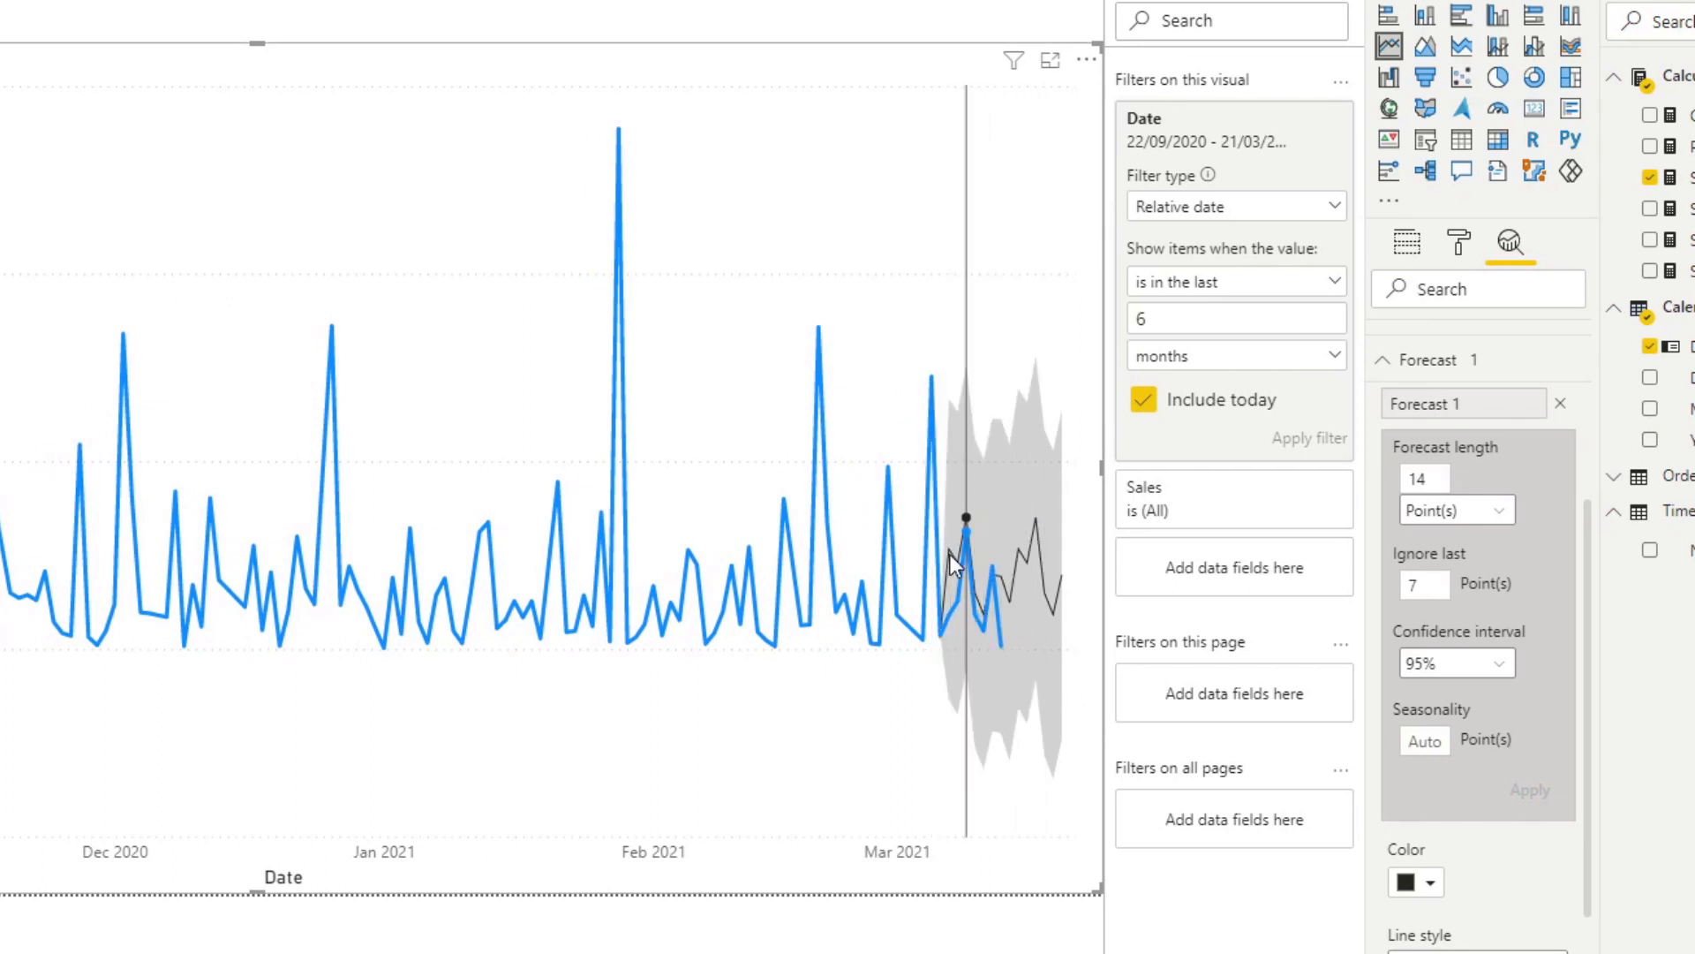
mouse_move(961, 561)
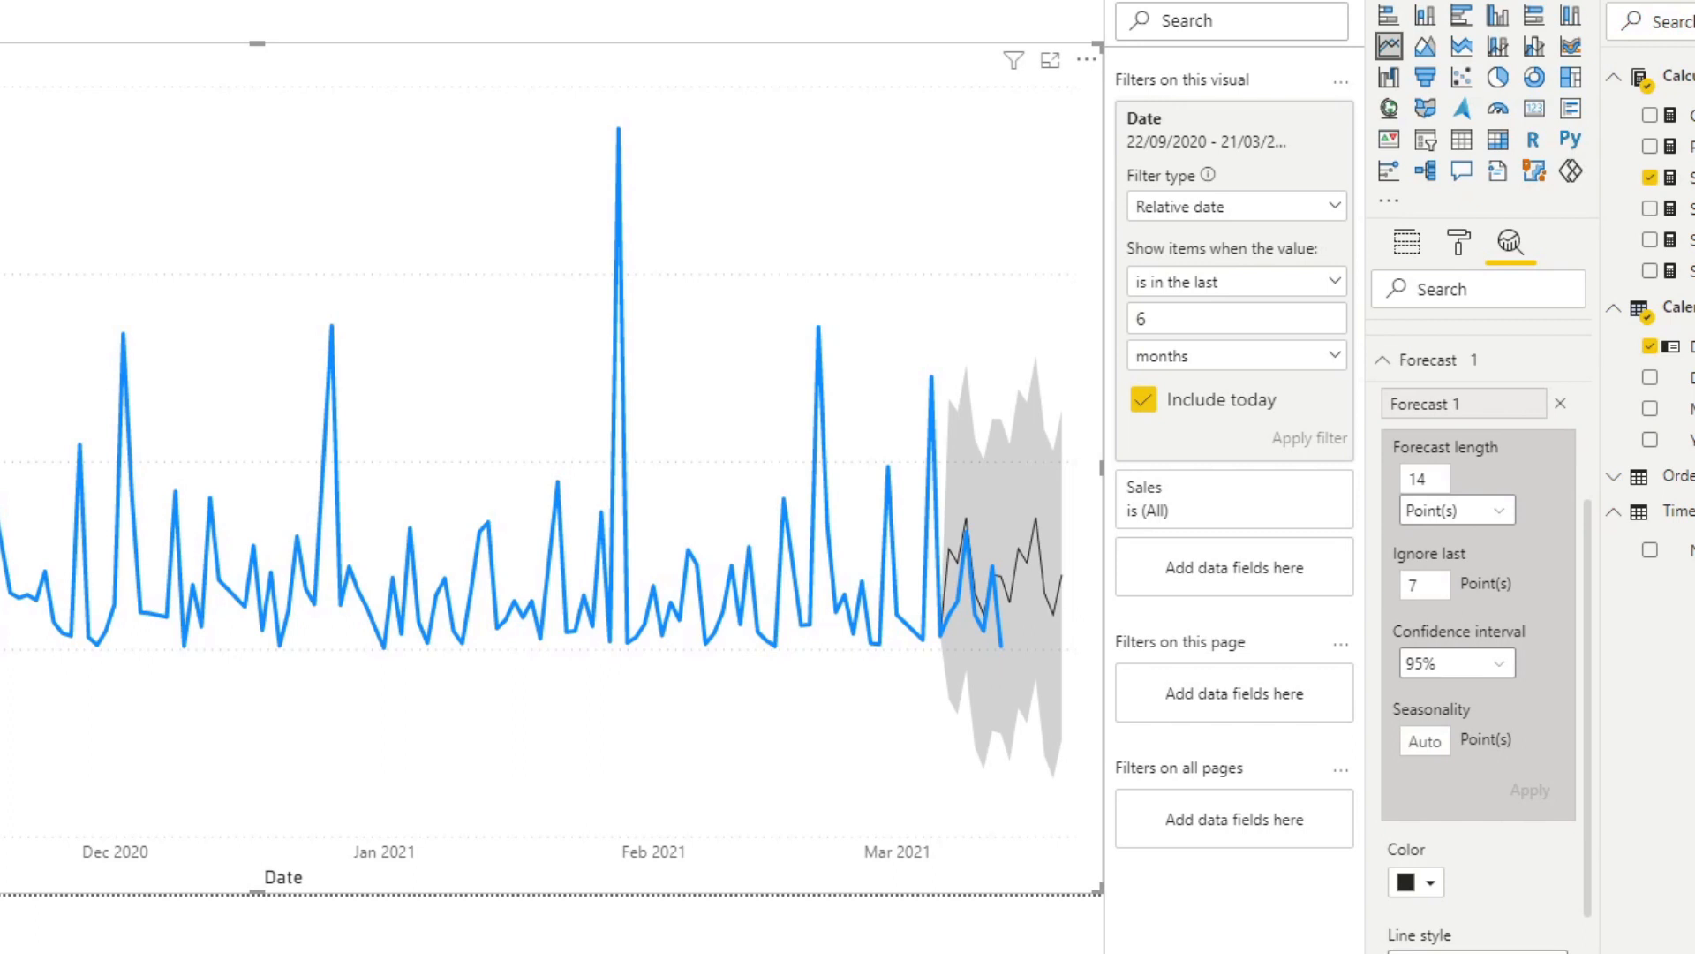
mouse_move(1561, 690)
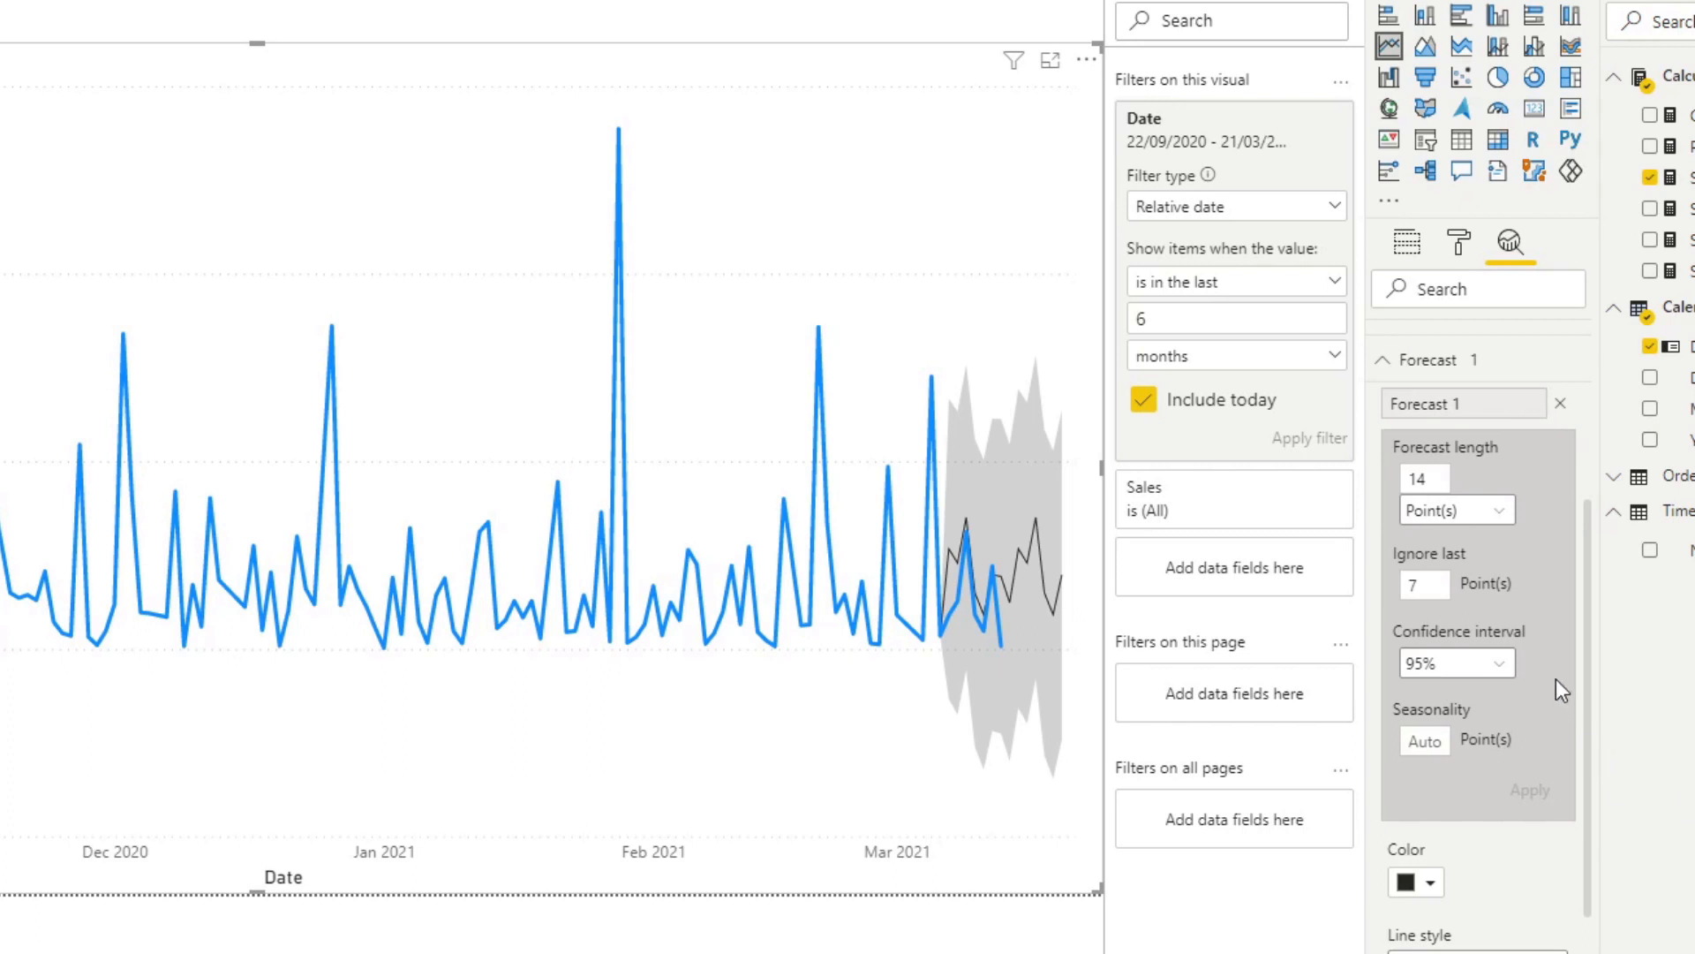
- Set the forecast's confidence interval to 75% and apply it
click(1453, 662)
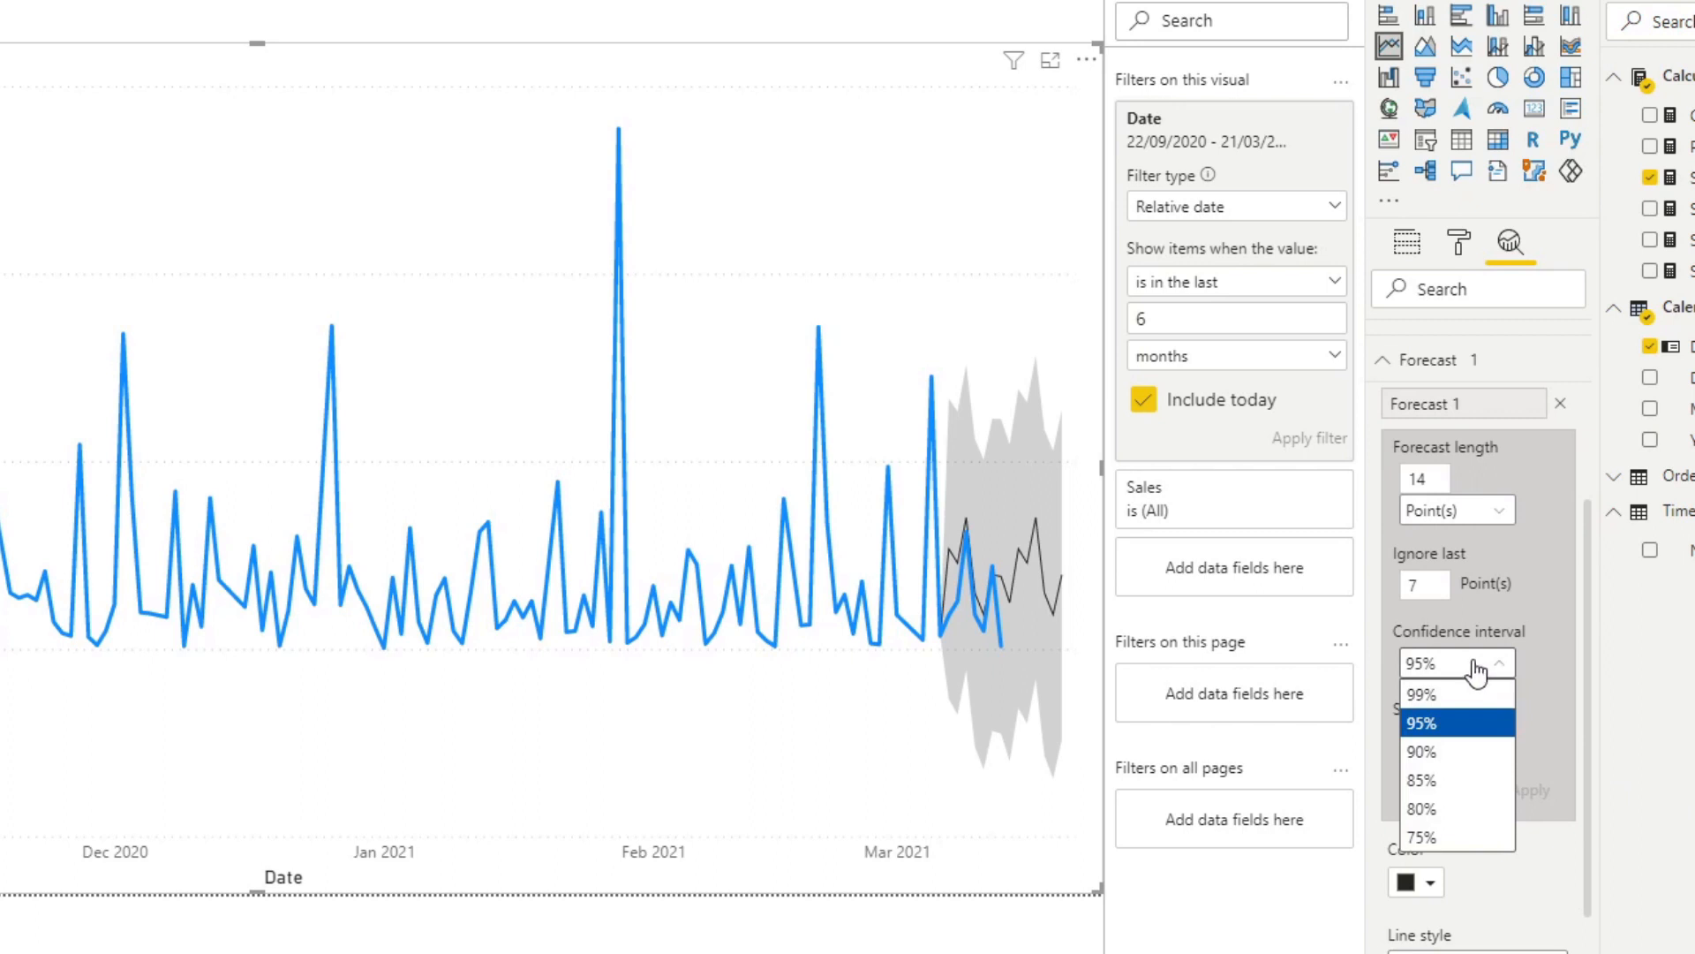
mouse_move(1421, 837)
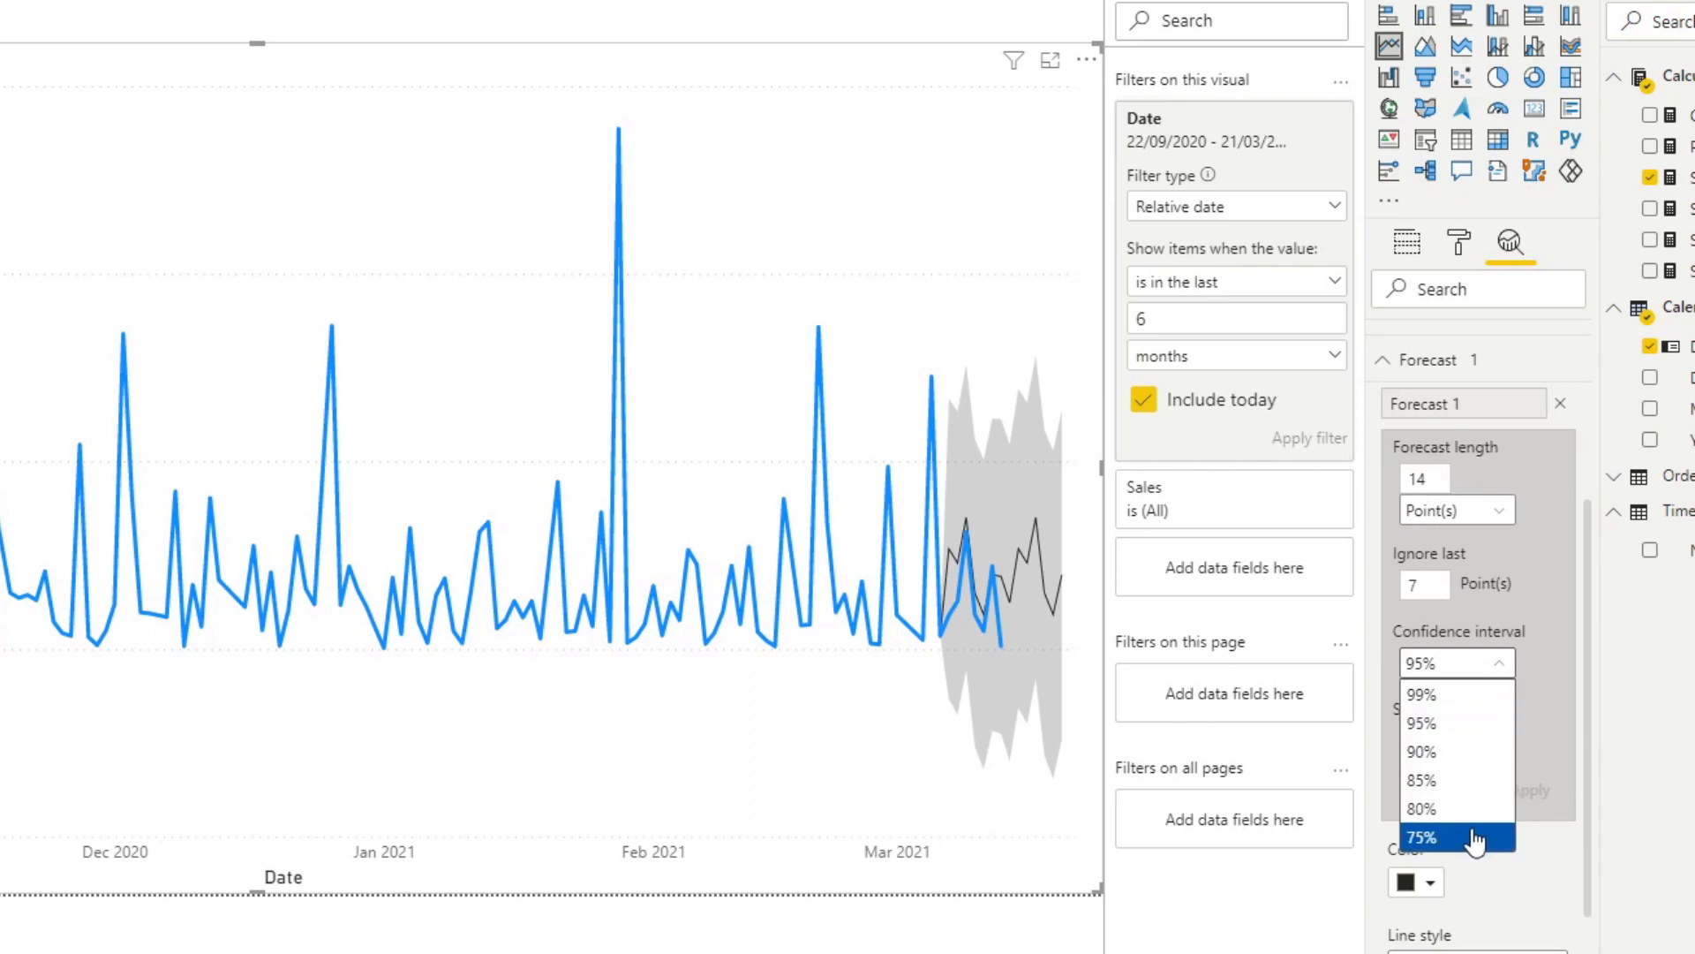
click(1419, 837)
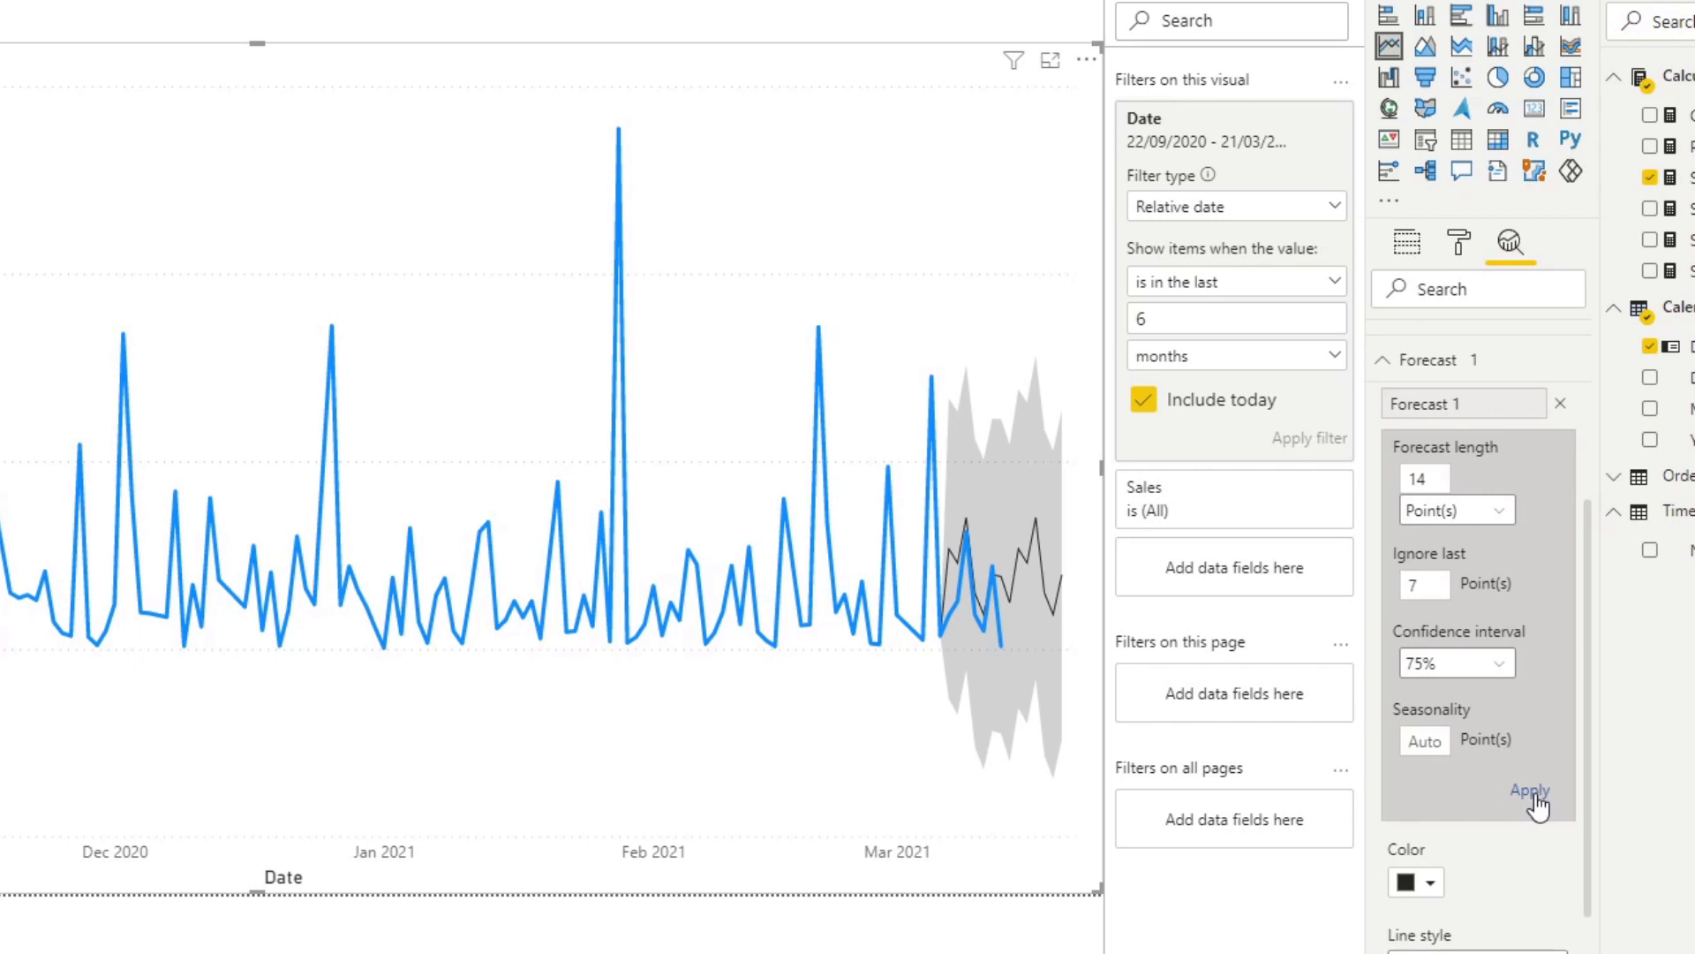
click(1530, 791)
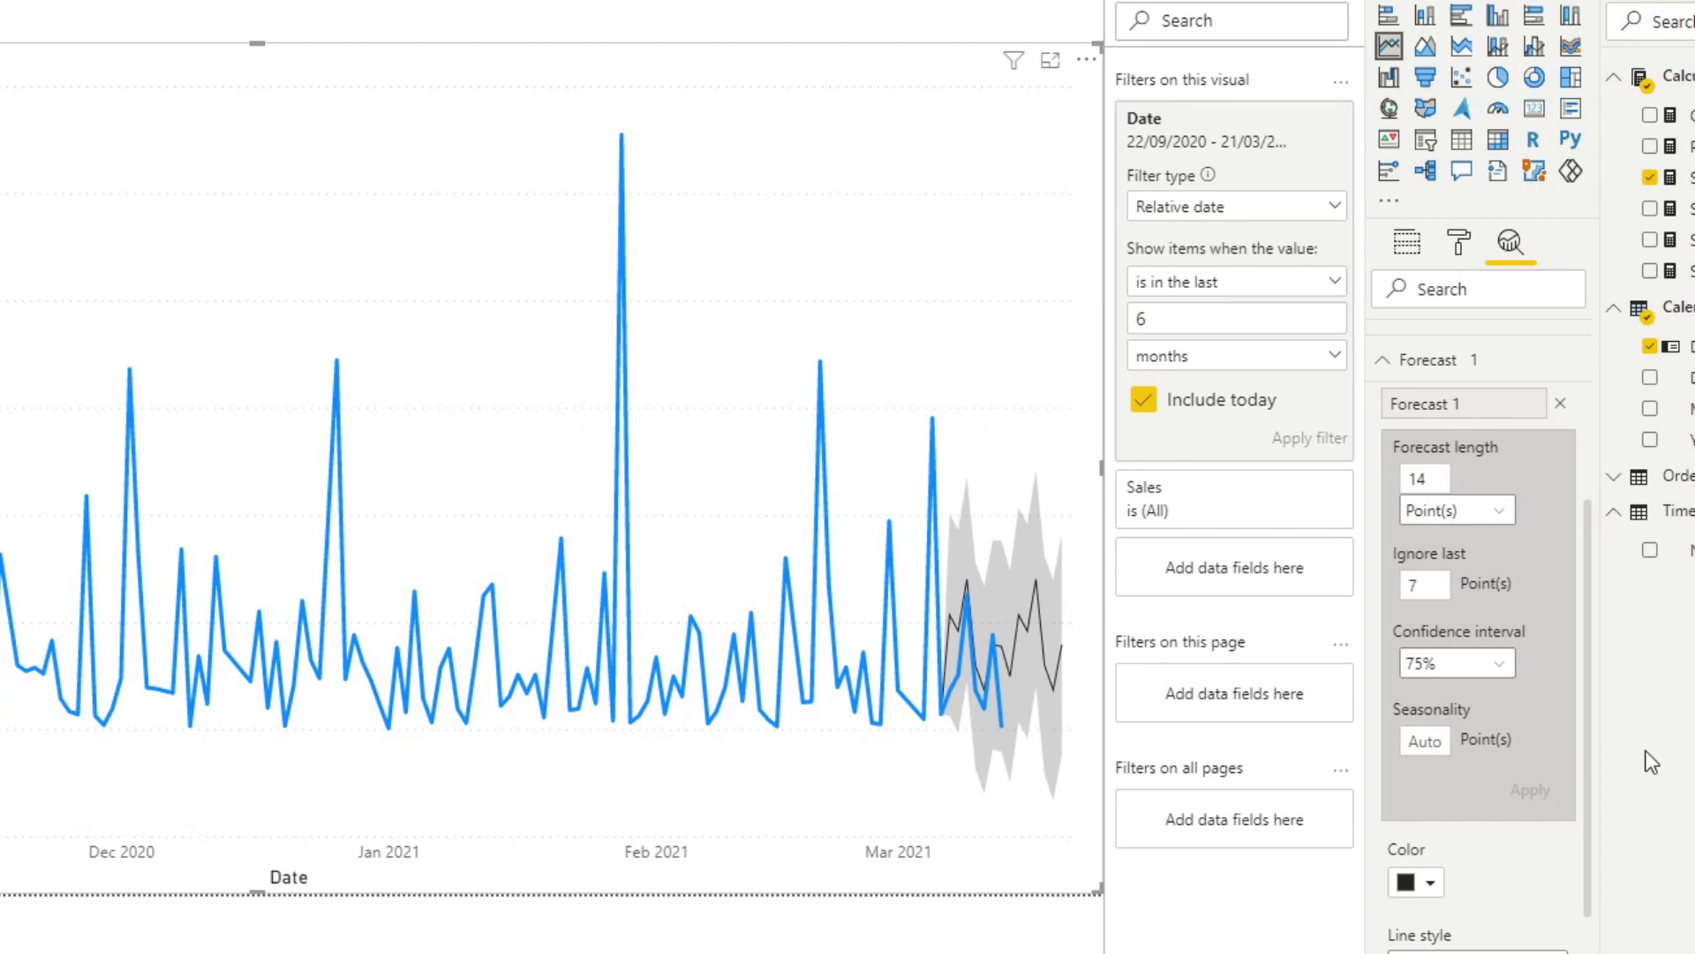
mouse_move(1686, 760)
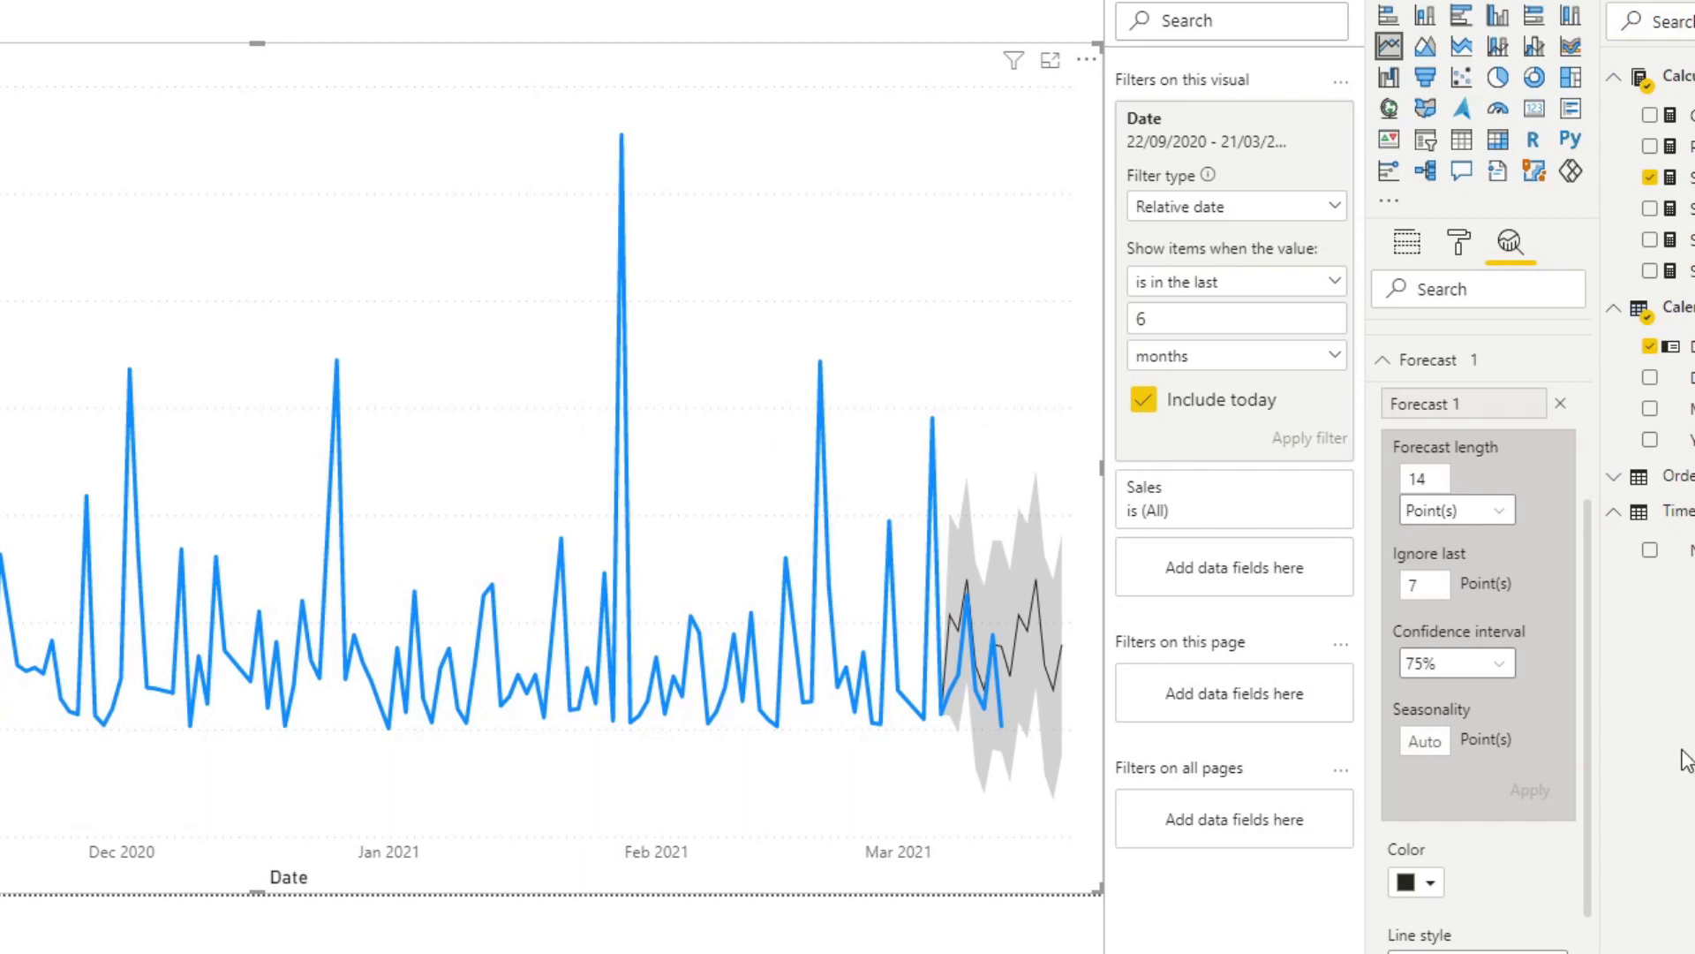
mouse_move(1683, 760)
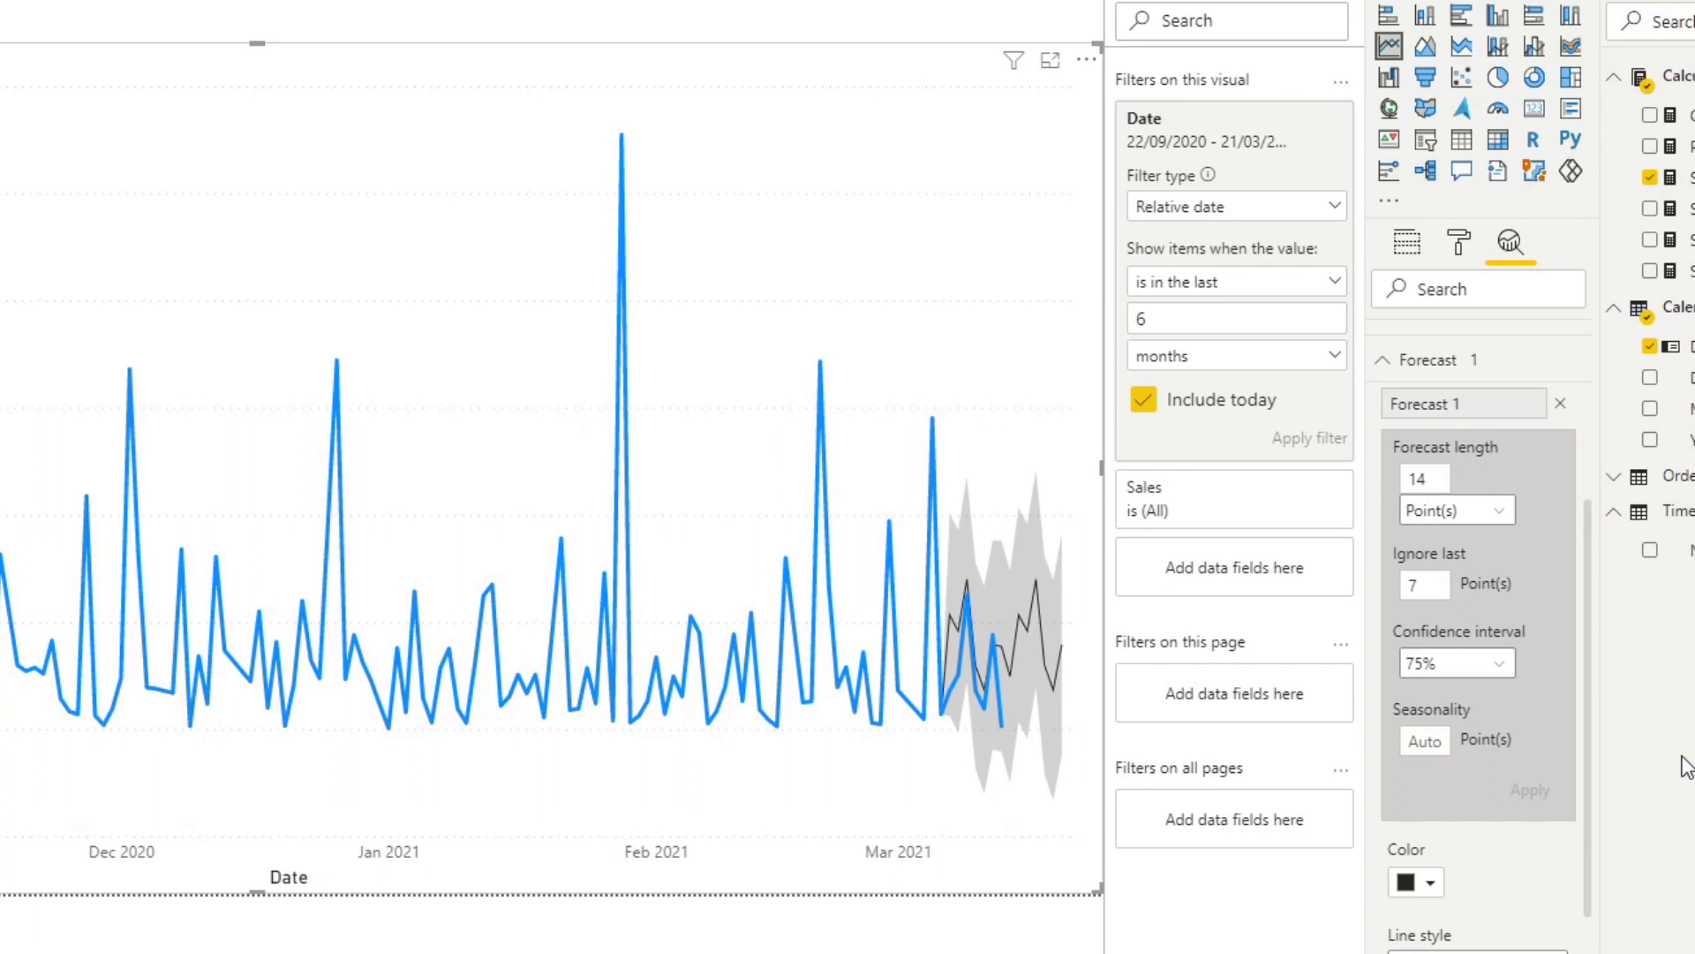
mouse_move(1683, 788)
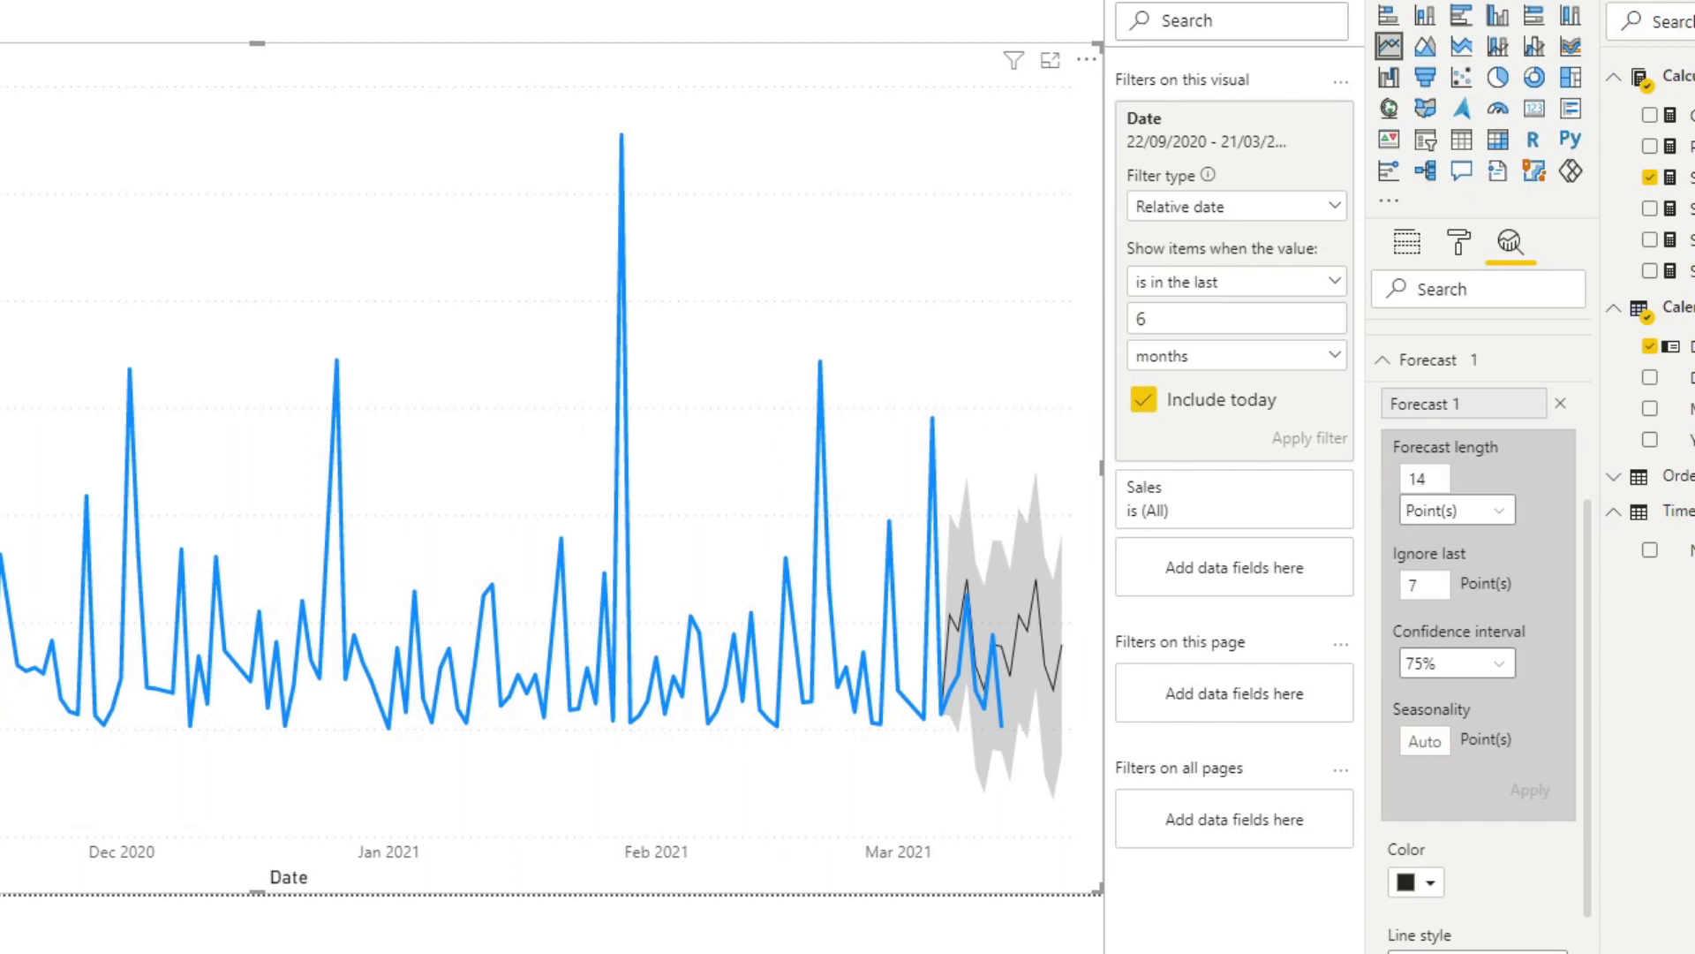
- Enter a seasonality value in the forecast's Seasonality box
click(1423, 740)
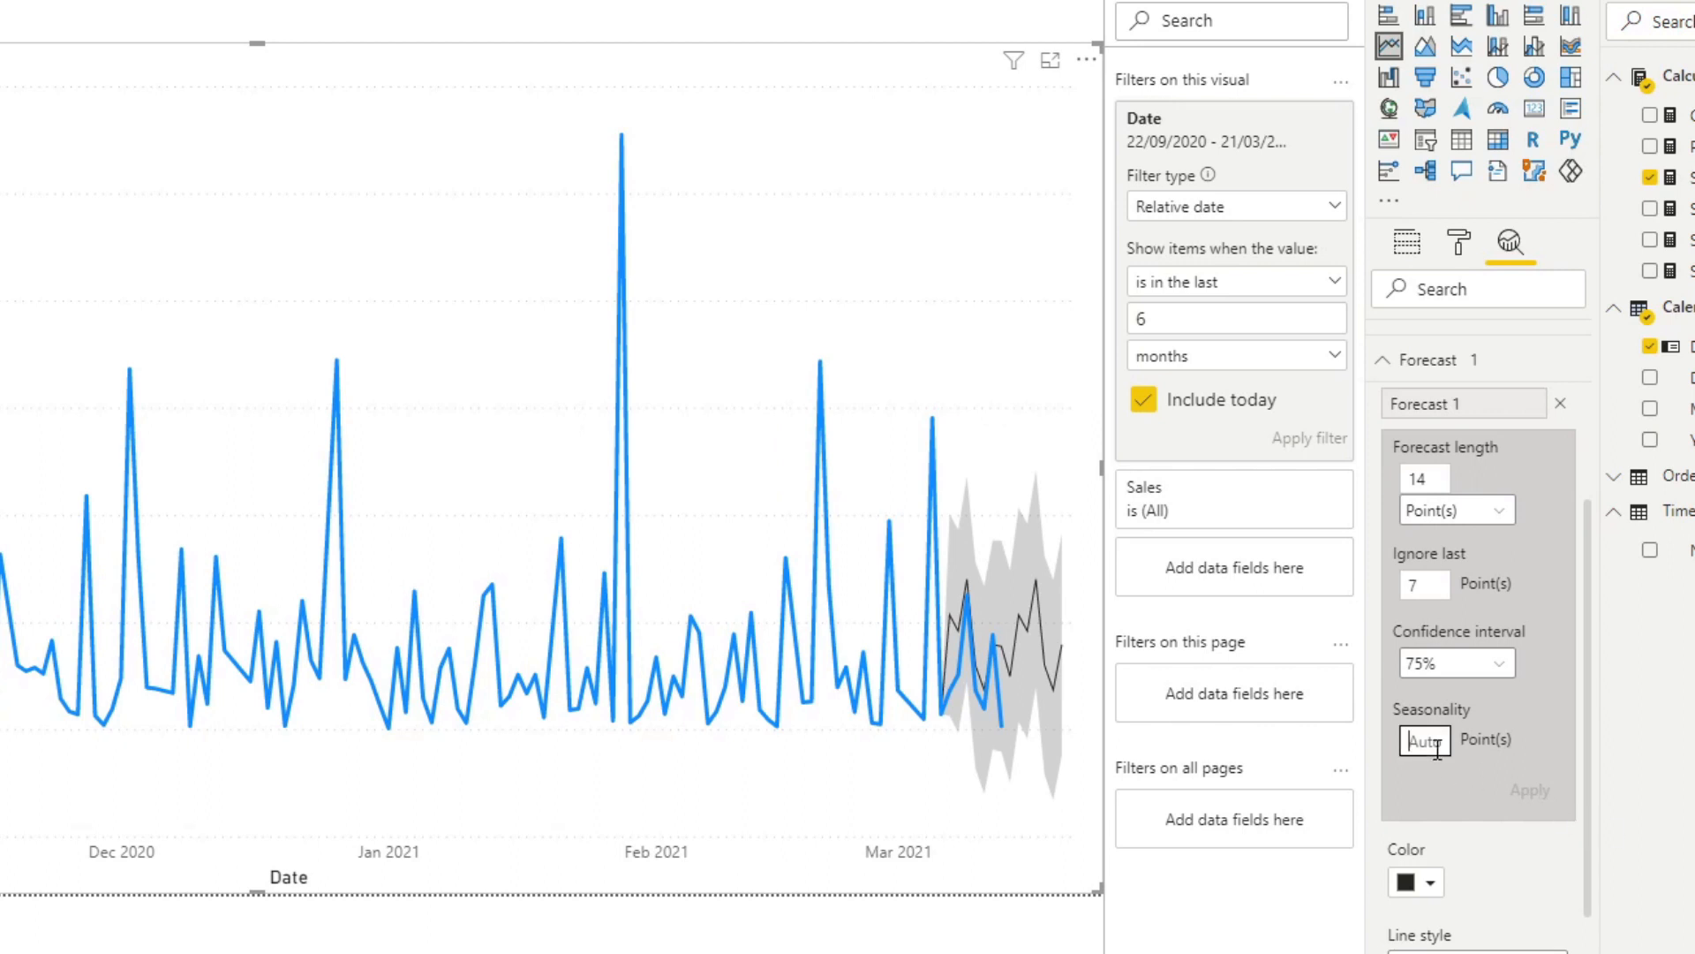
text(31)
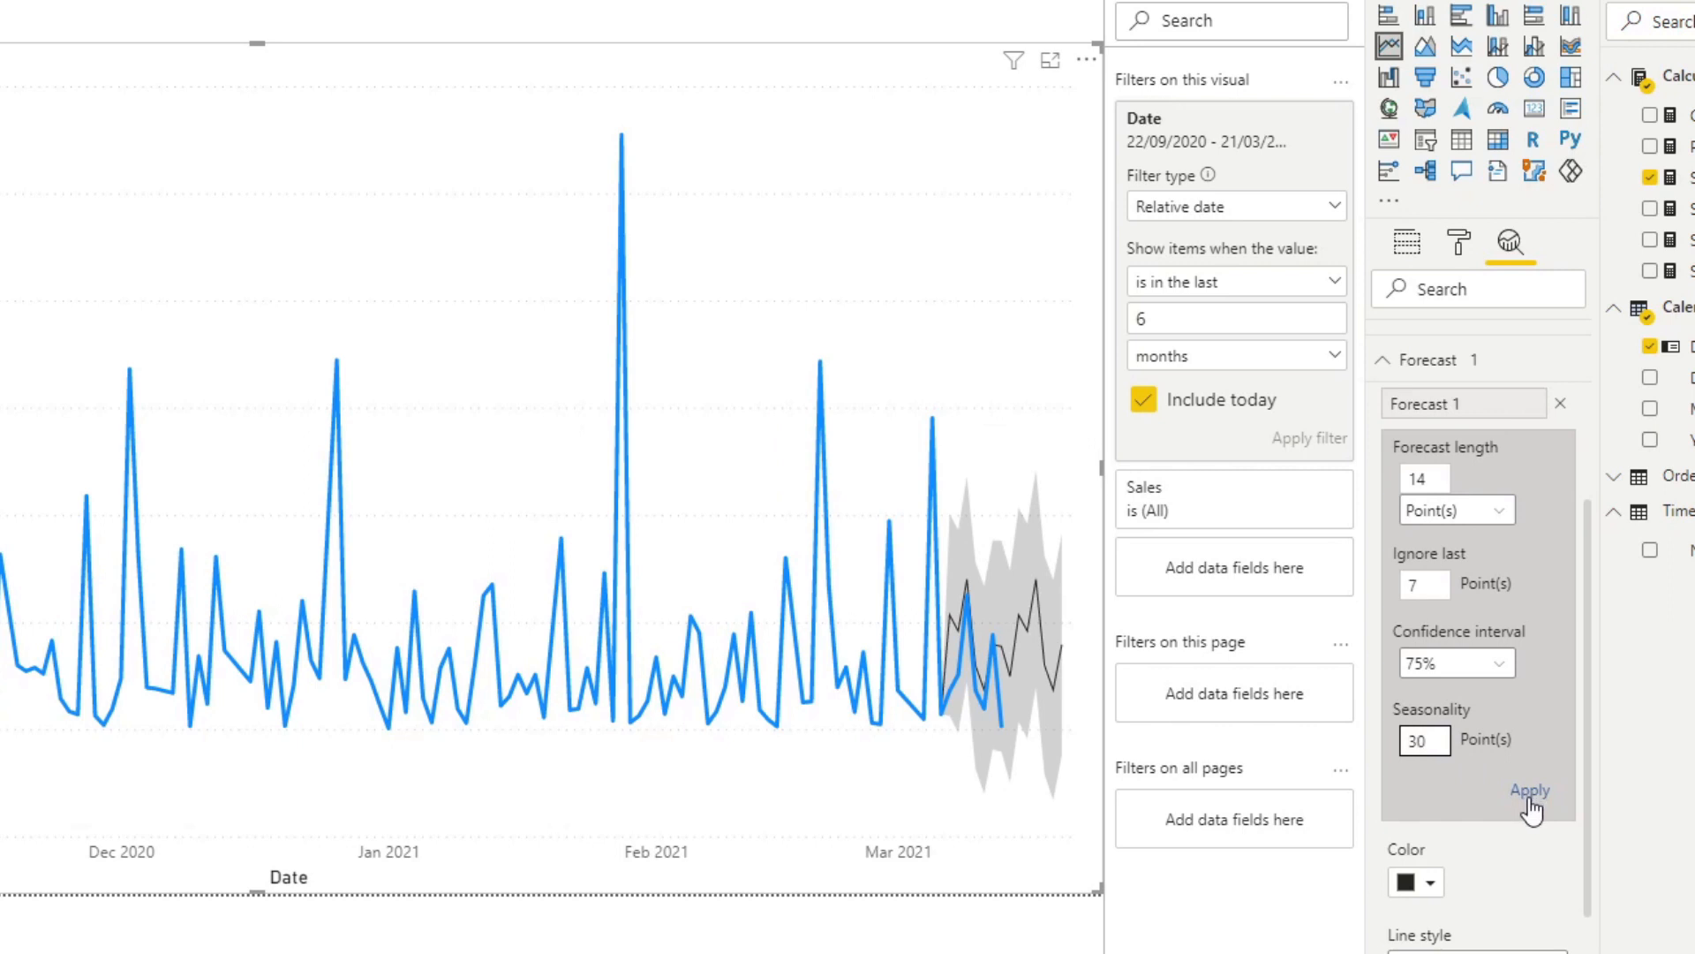
mouse_move(1482, 740)
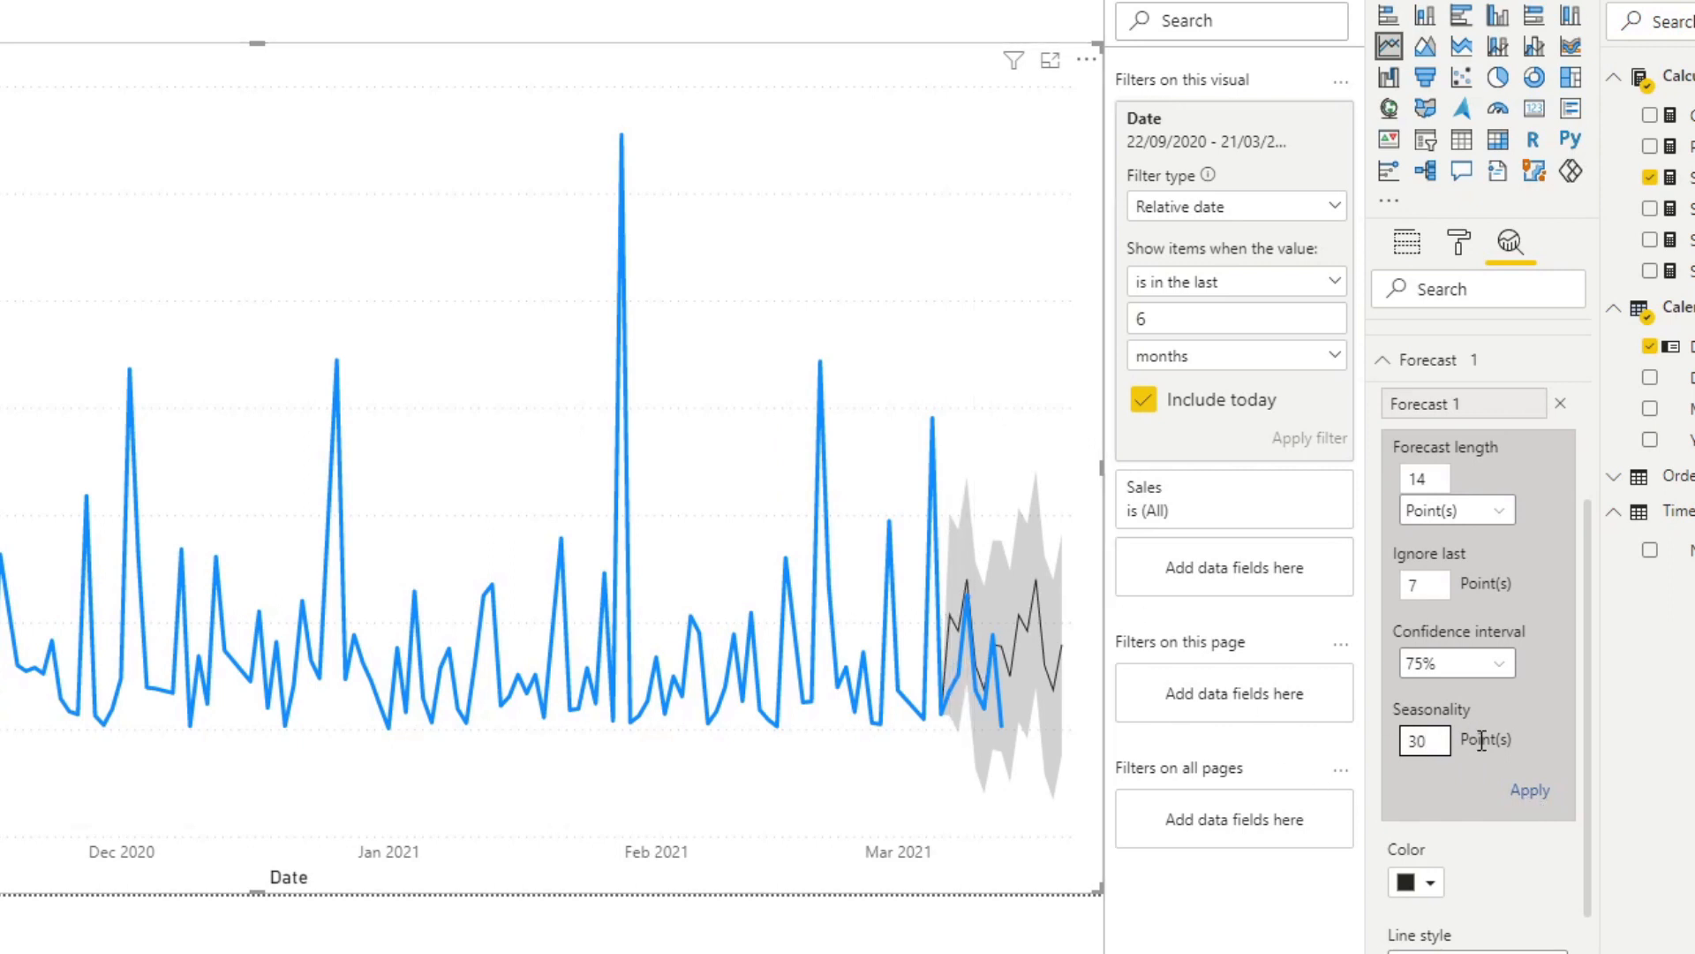